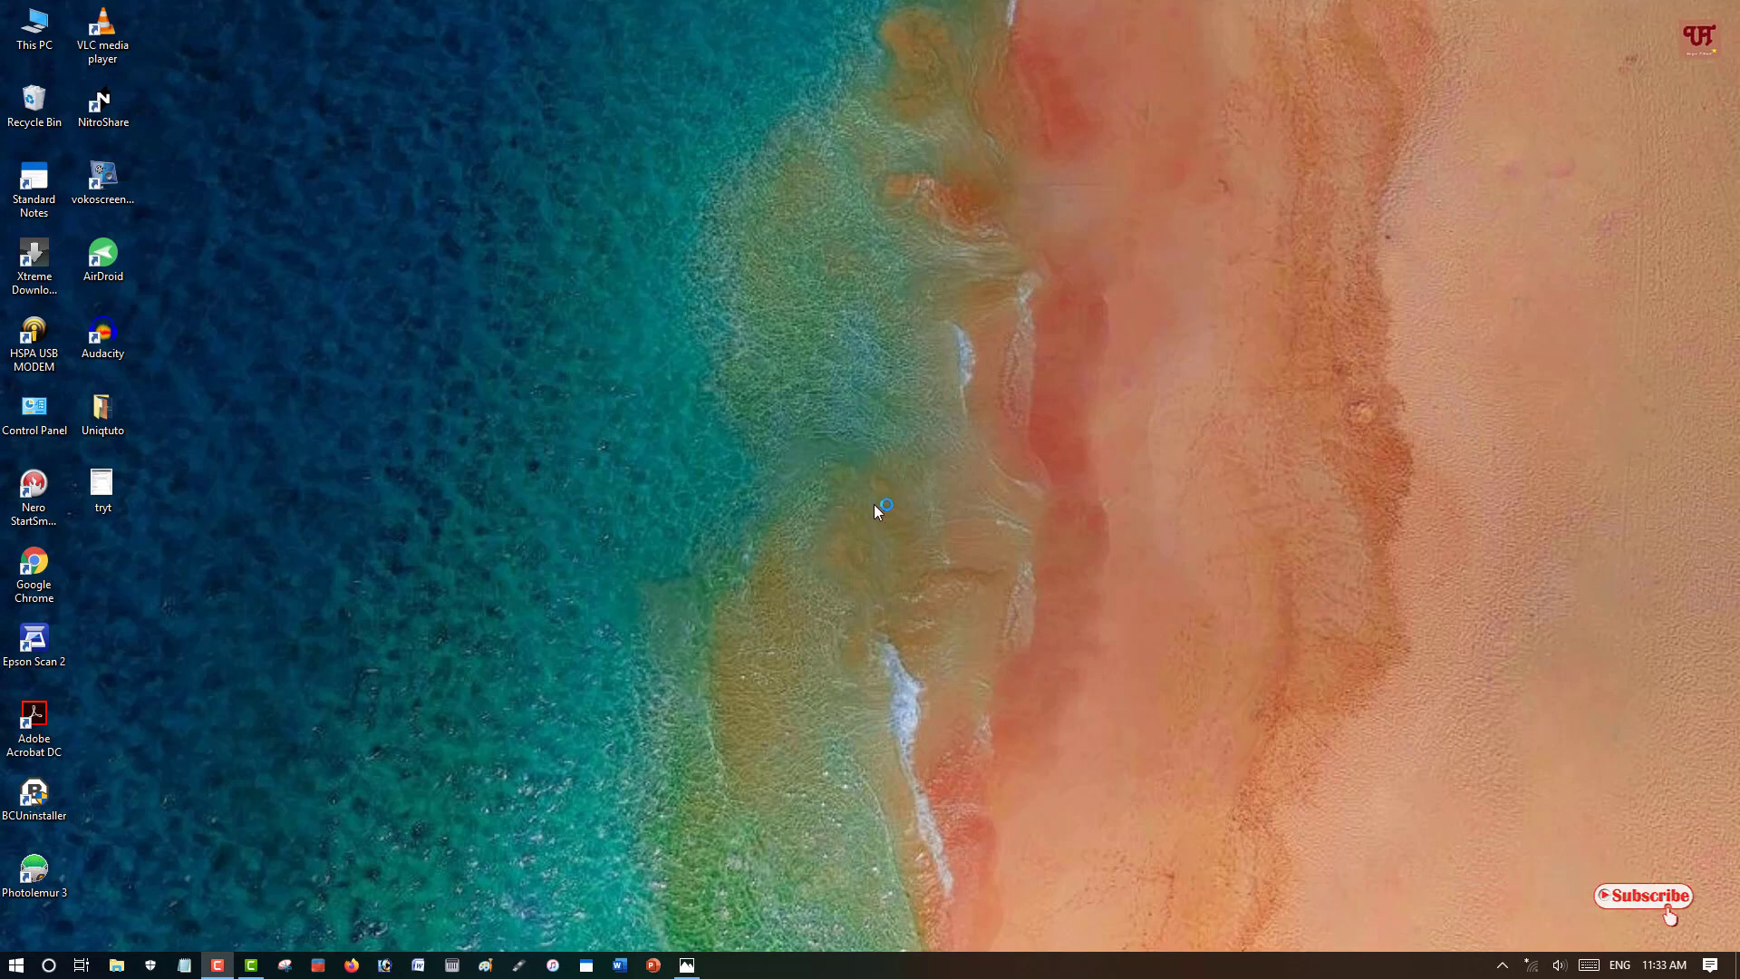
mouse_move(807, 506)
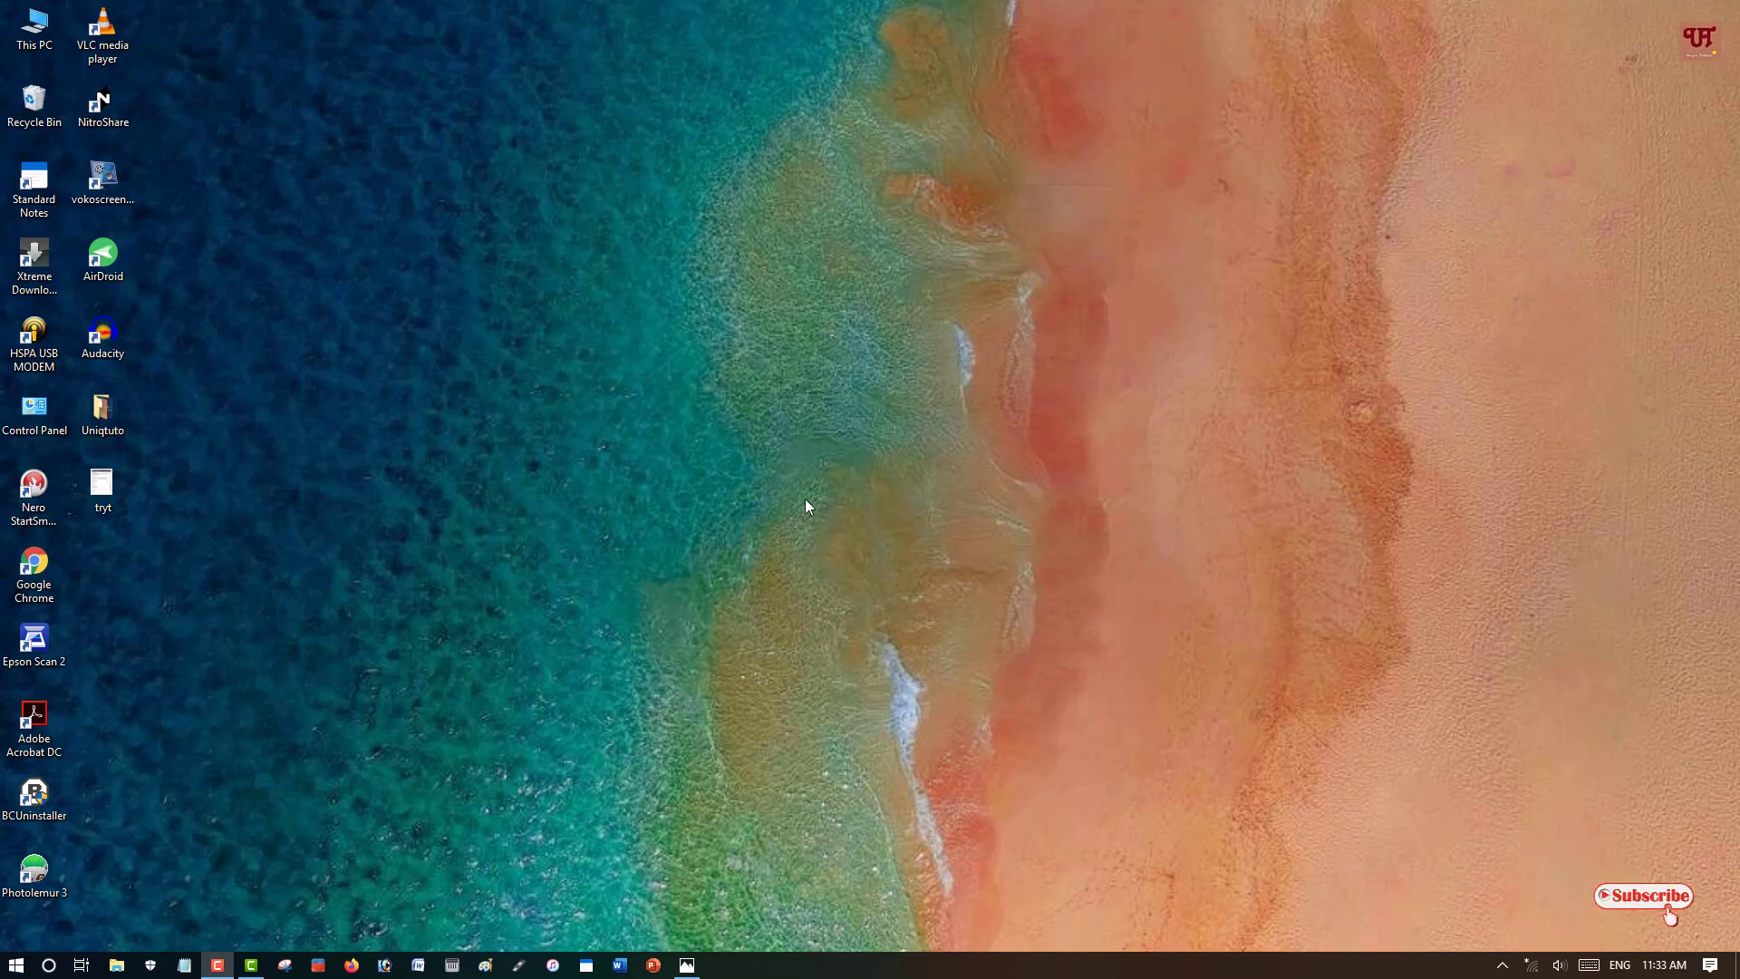
mouse_move(778, 545)
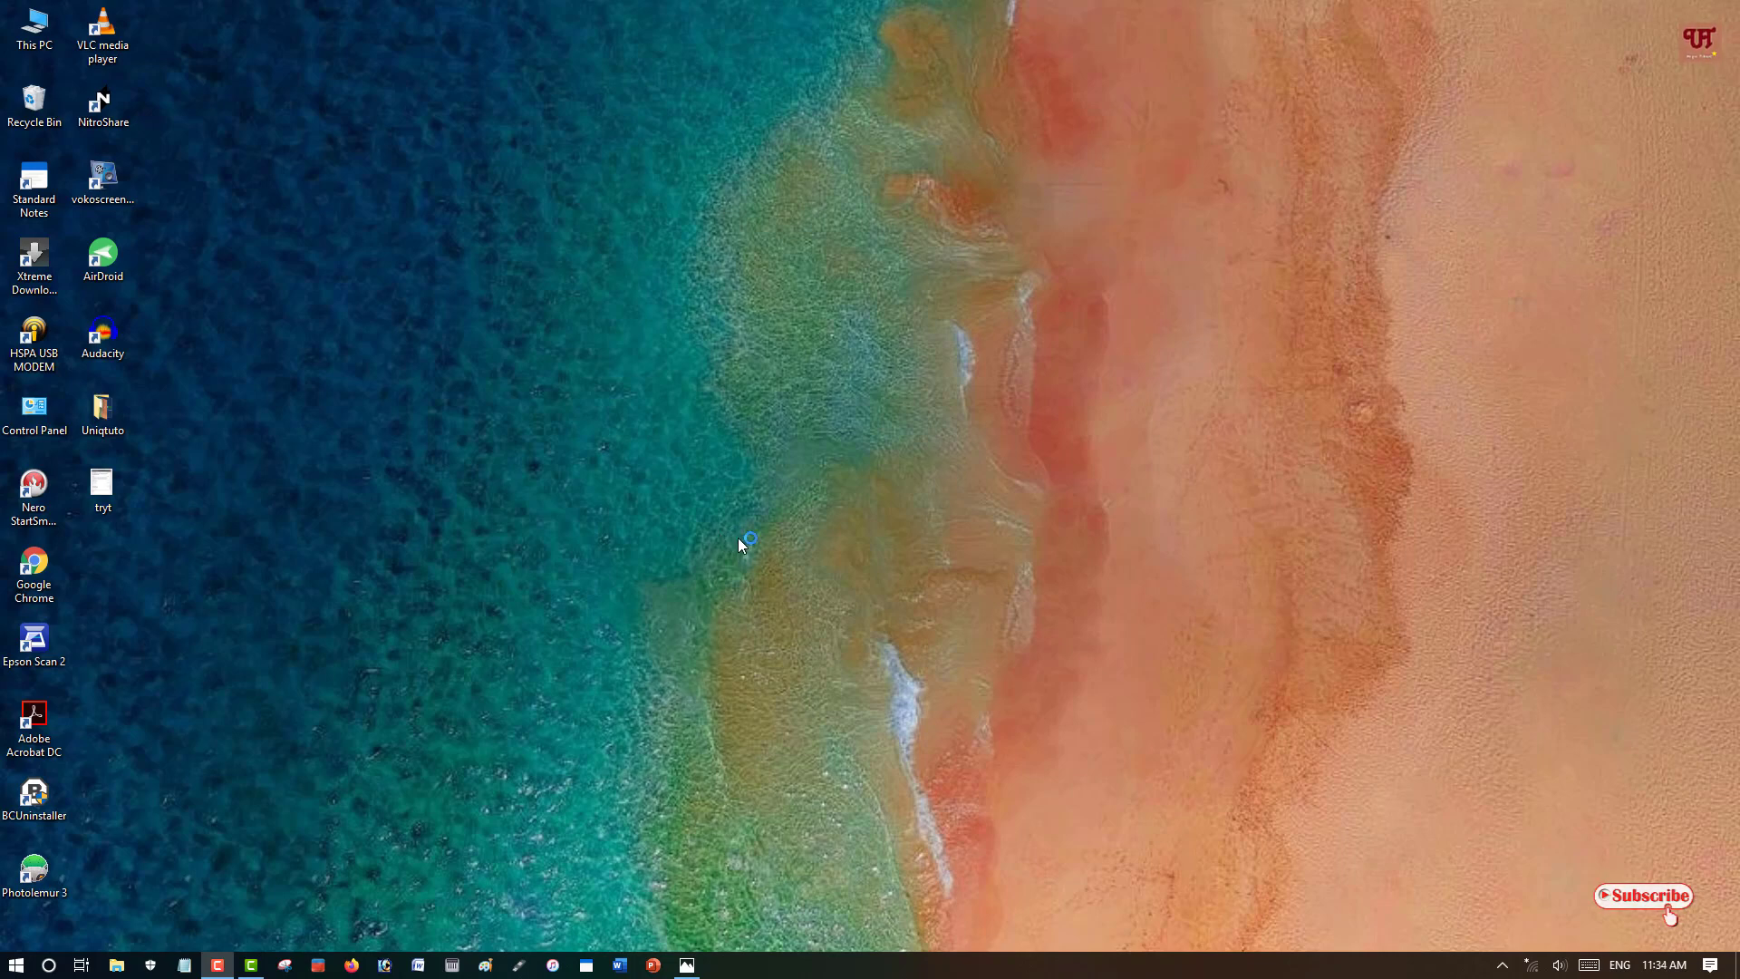
mouse_move(720, 537)
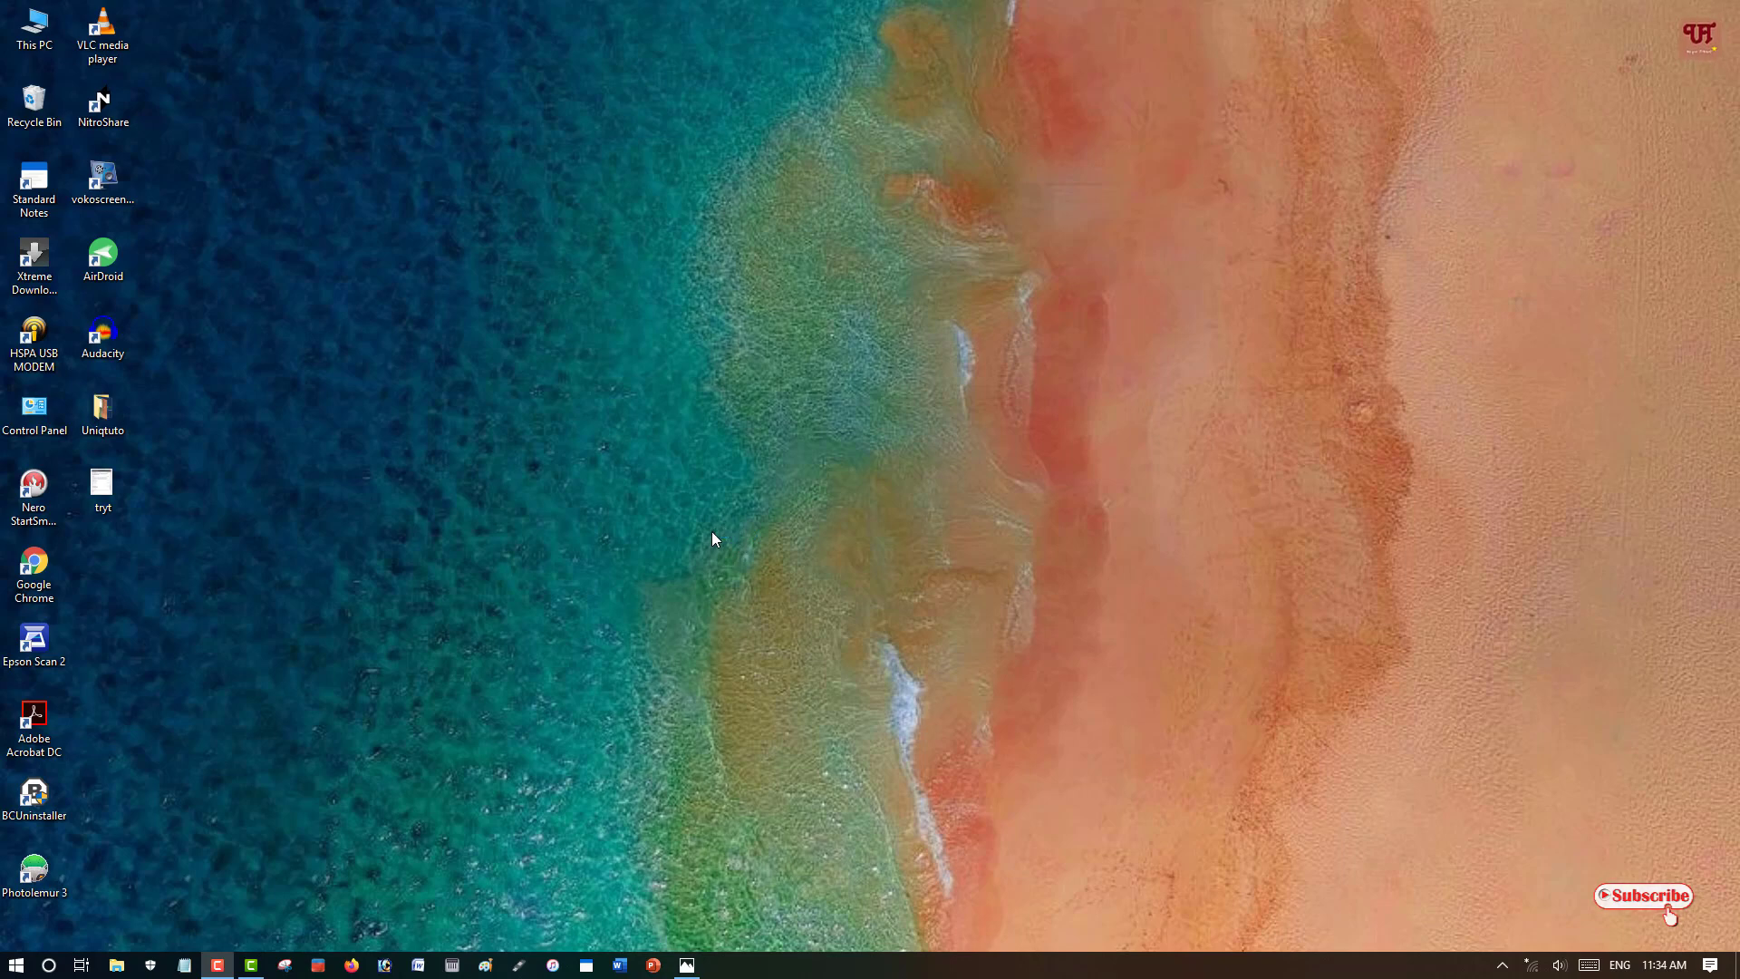
mouse_move(709, 540)
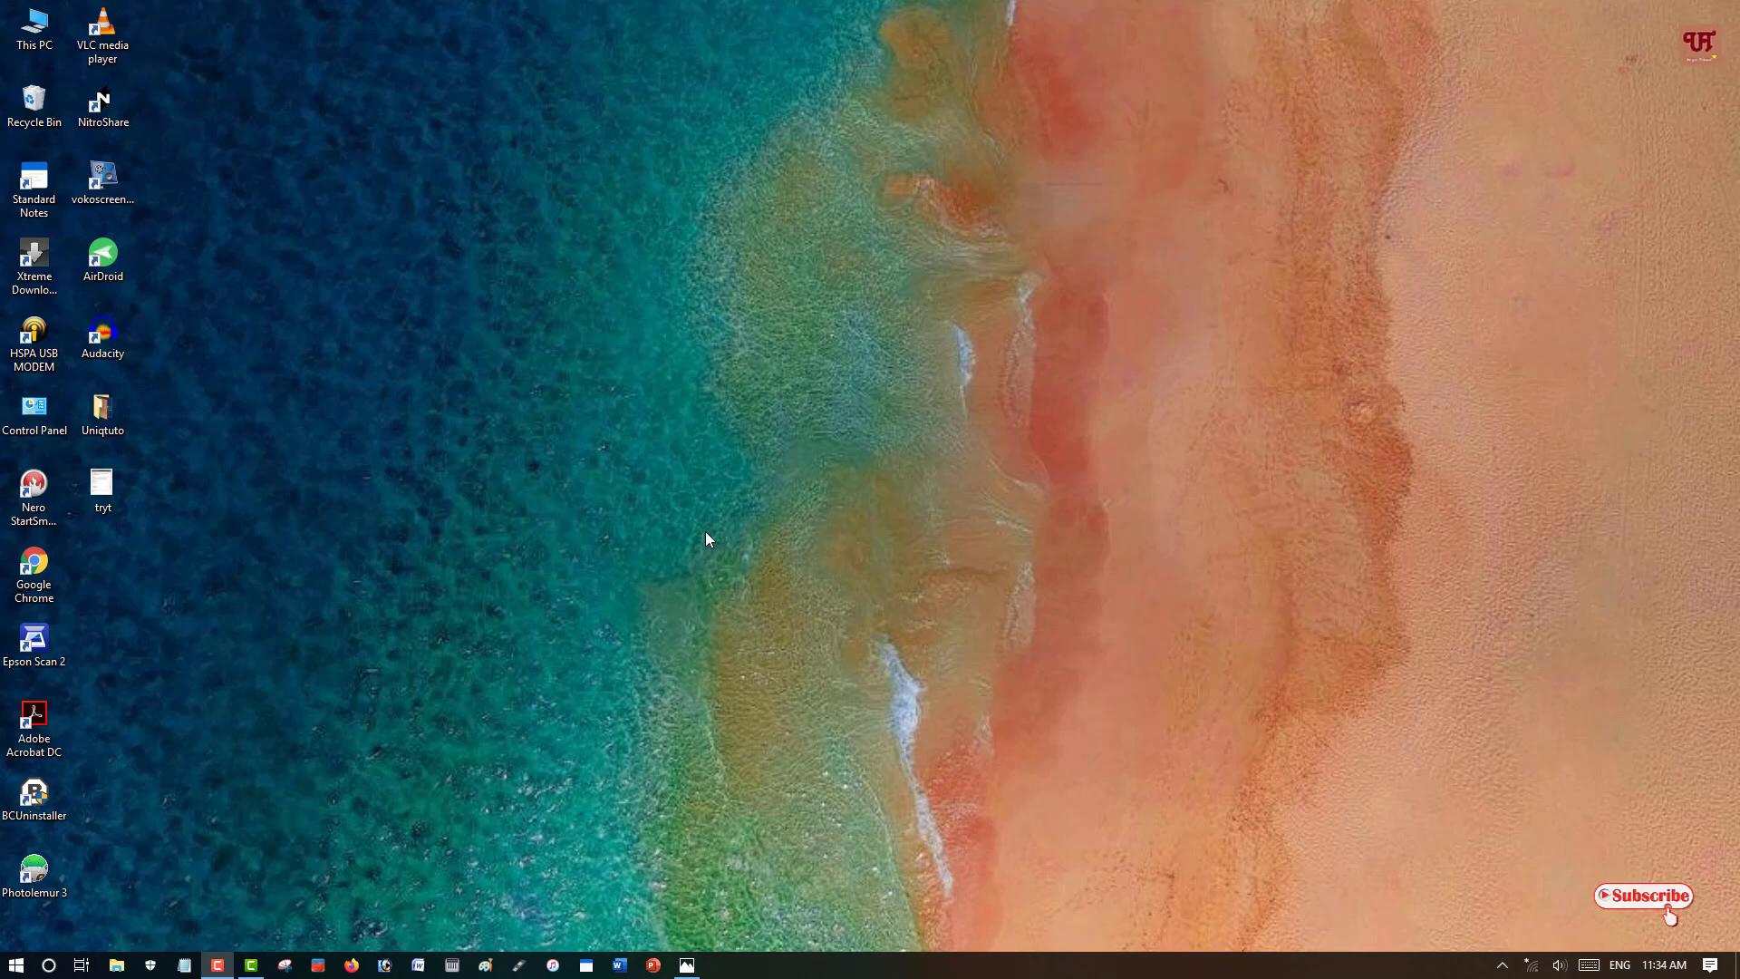
mouse_move(649, 539)
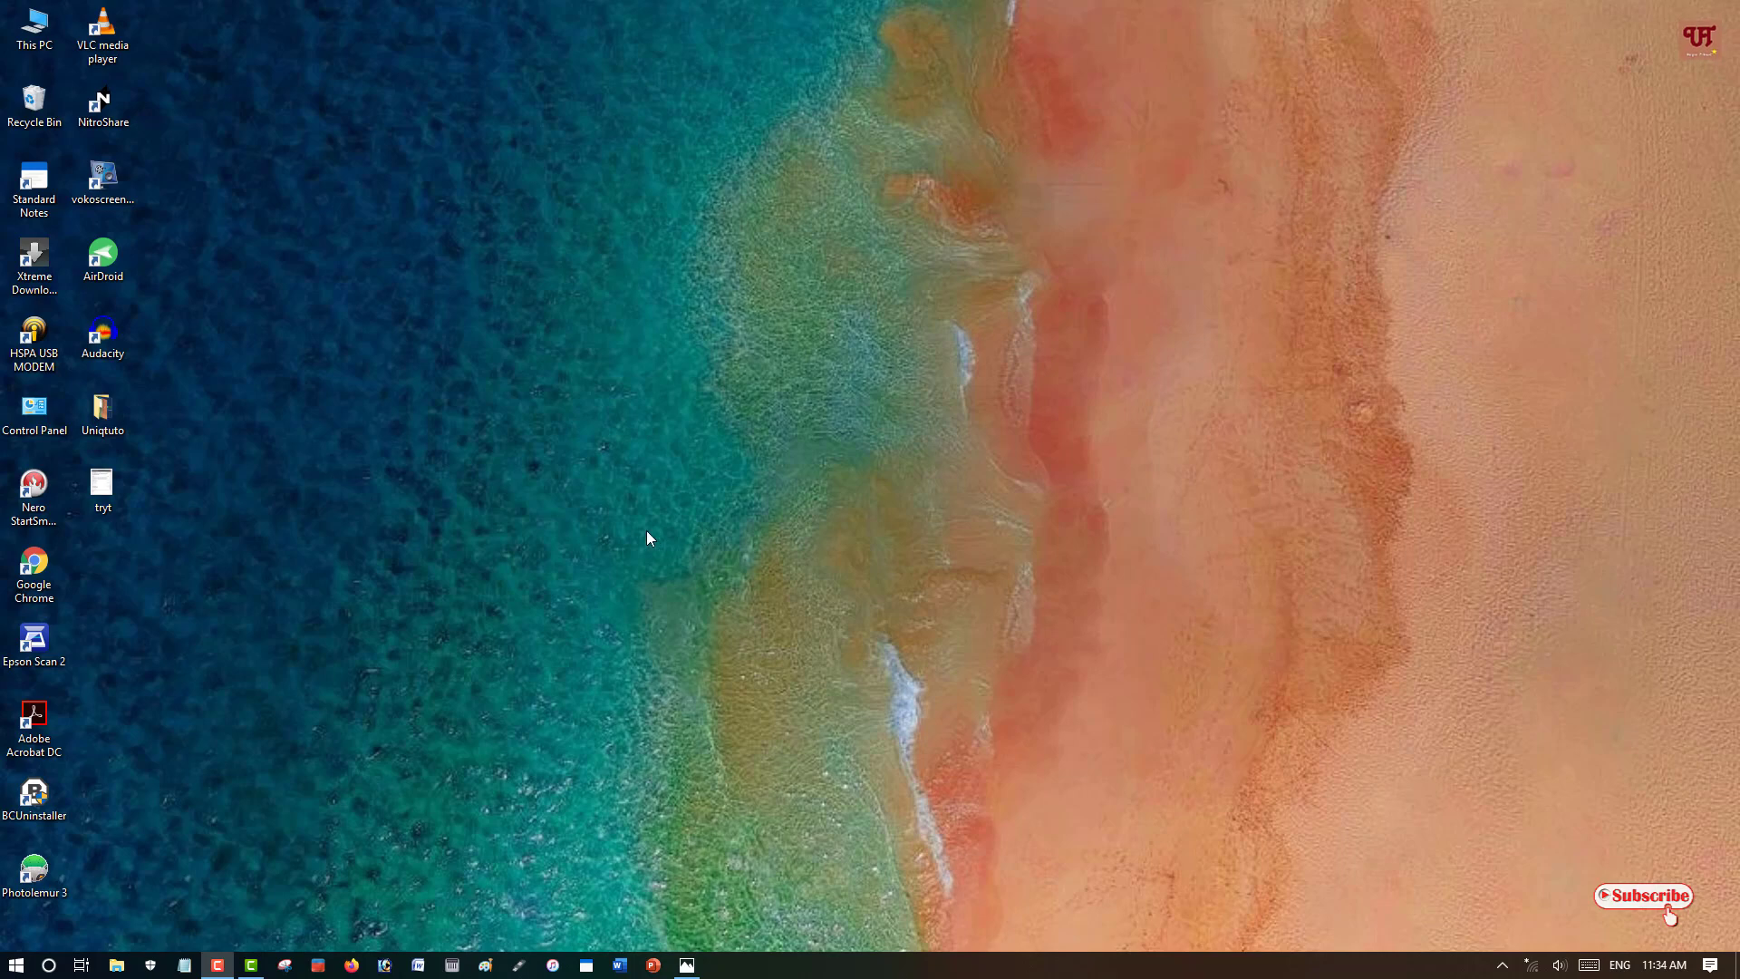
mouse_move(825, 511)
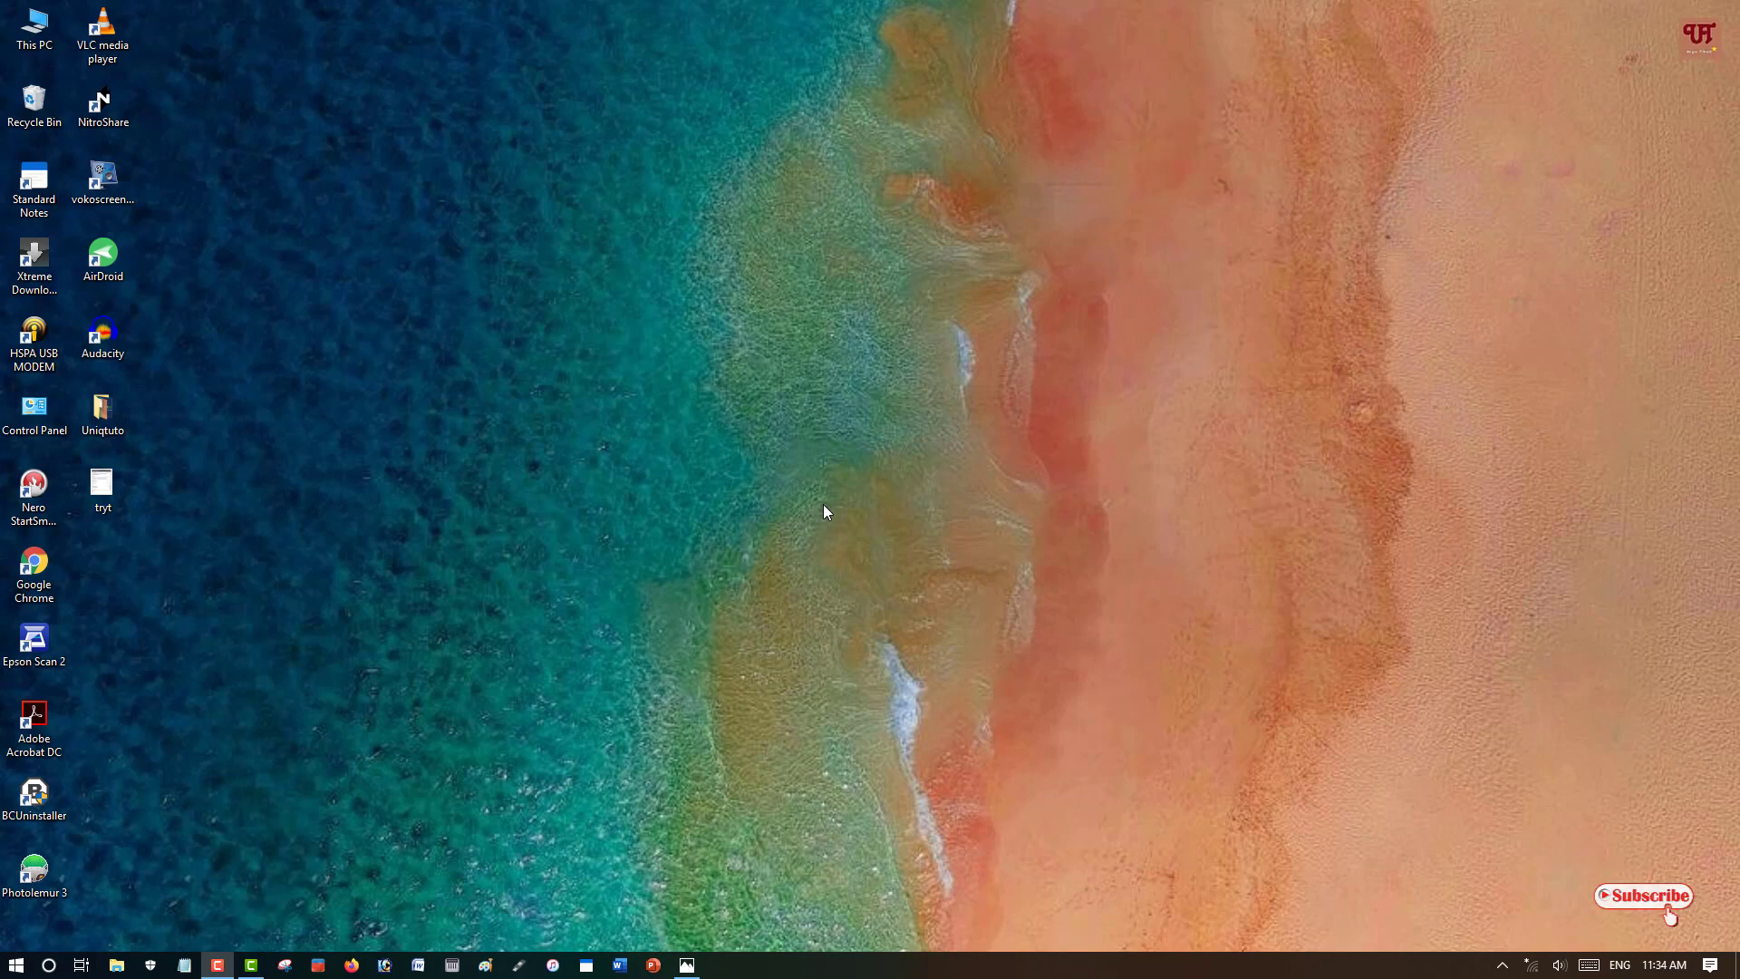
mouse_move(765, 502)
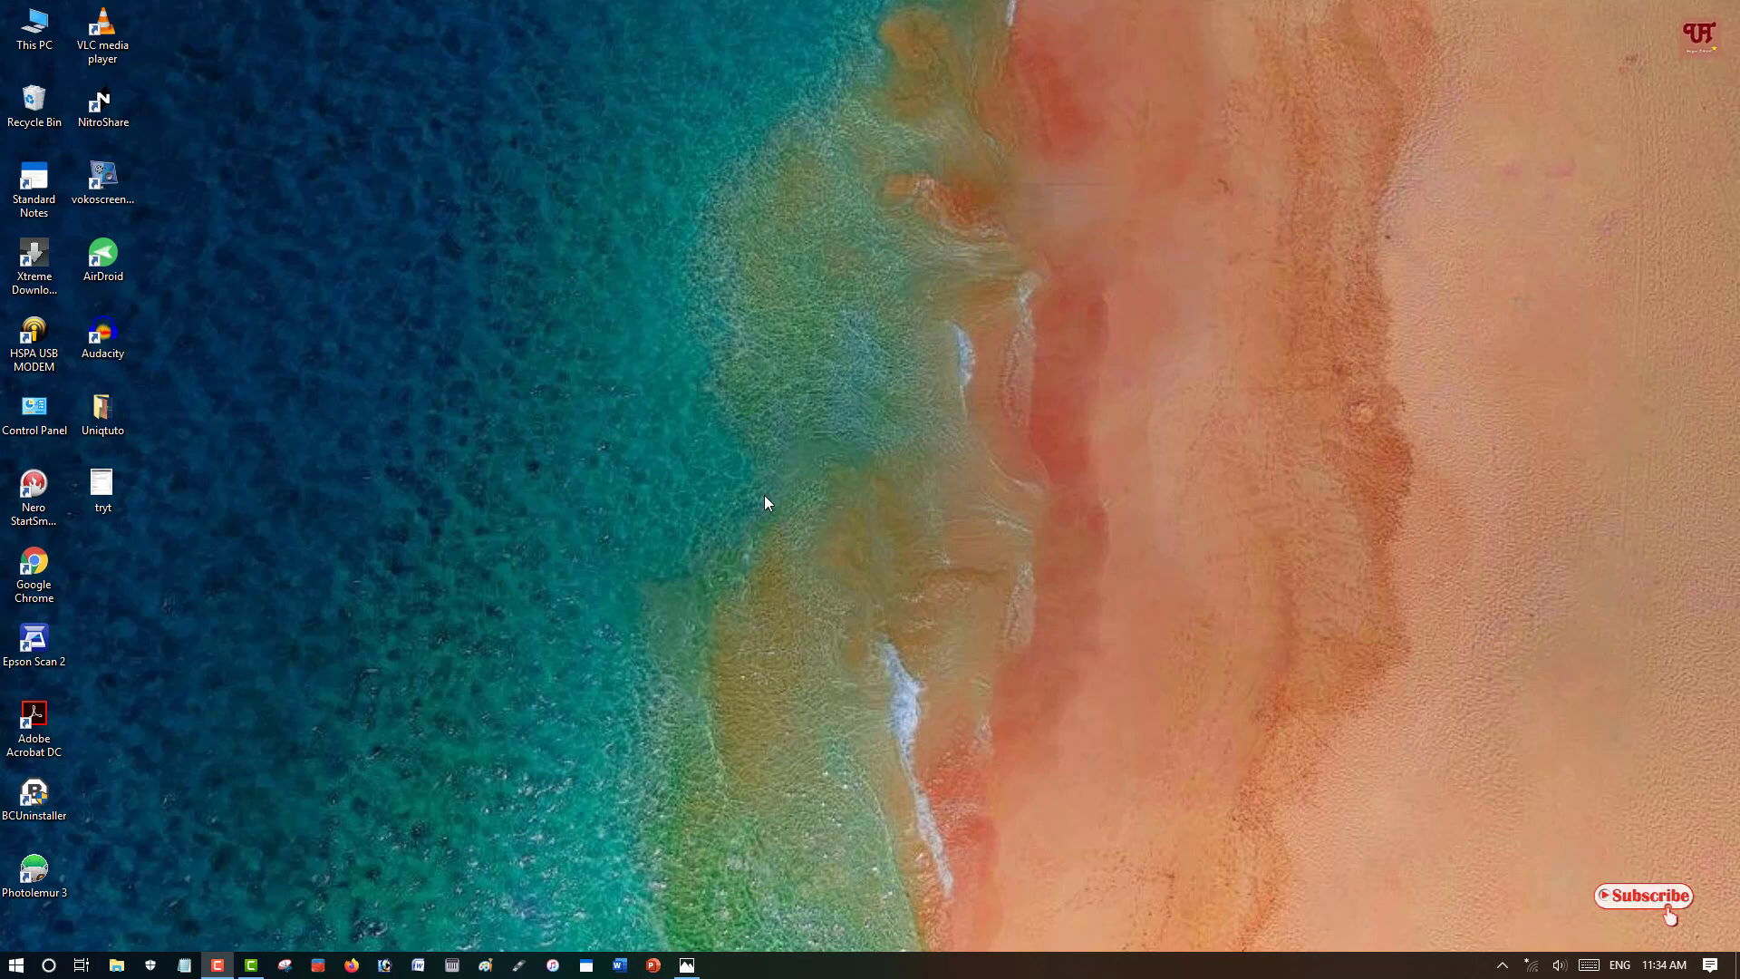
mouse_move(806, 568)
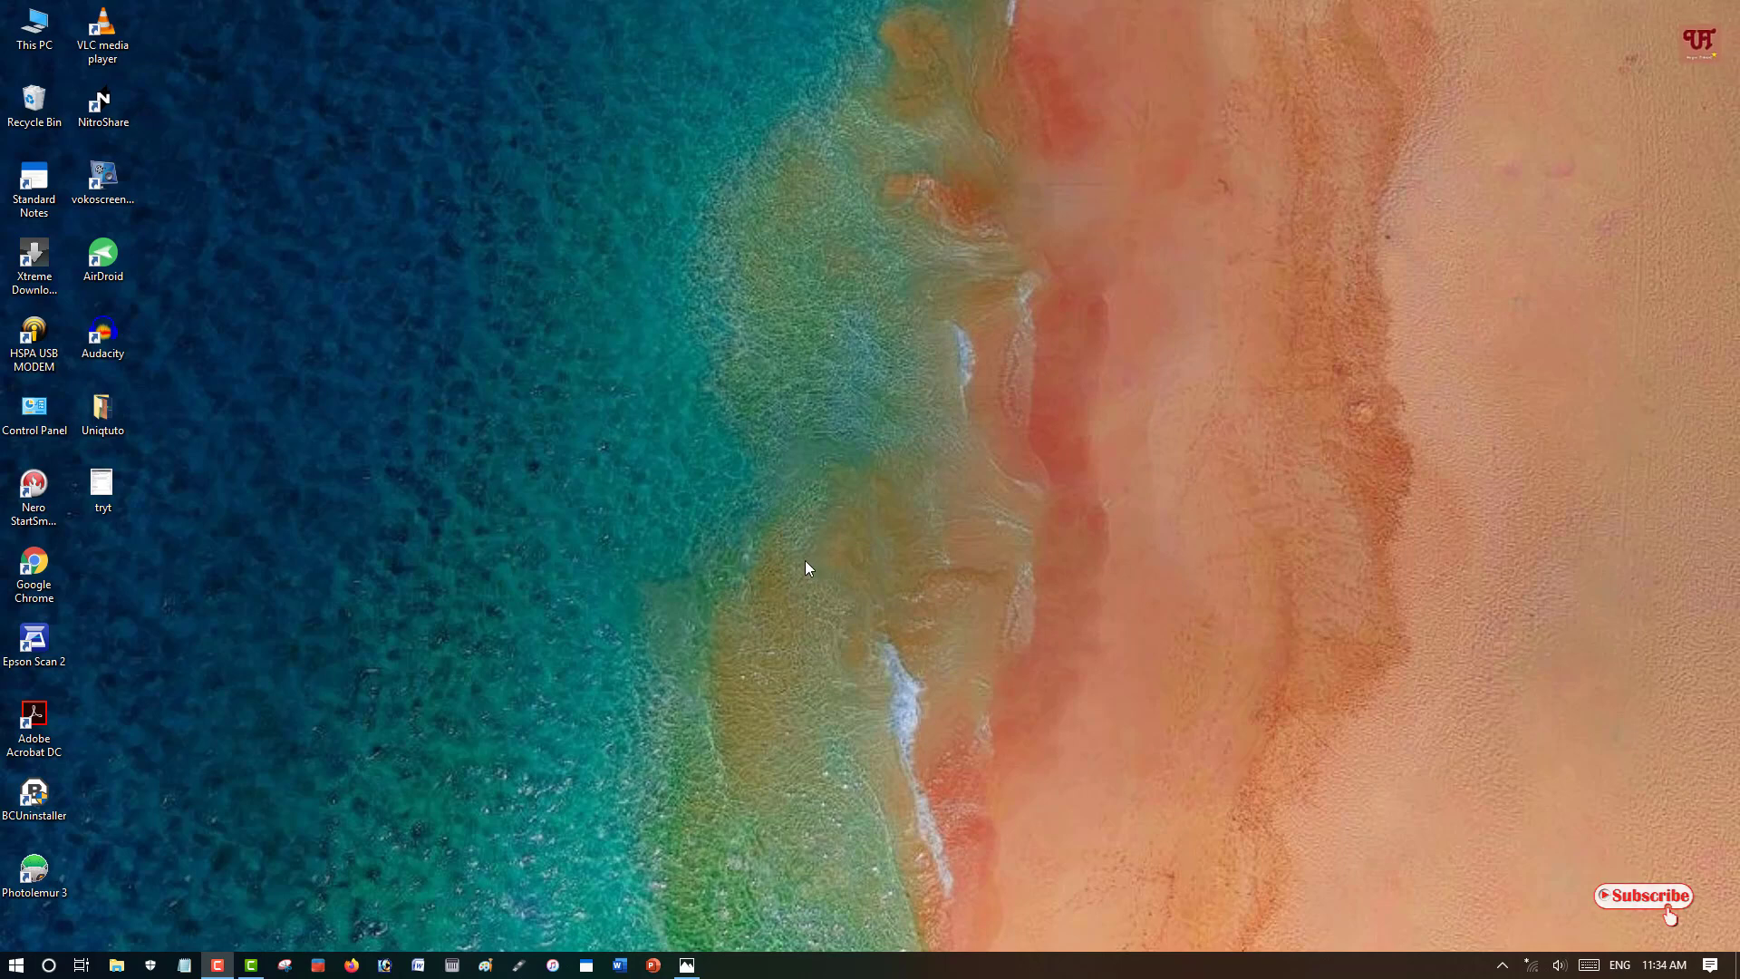
mouse_move(693, 562)
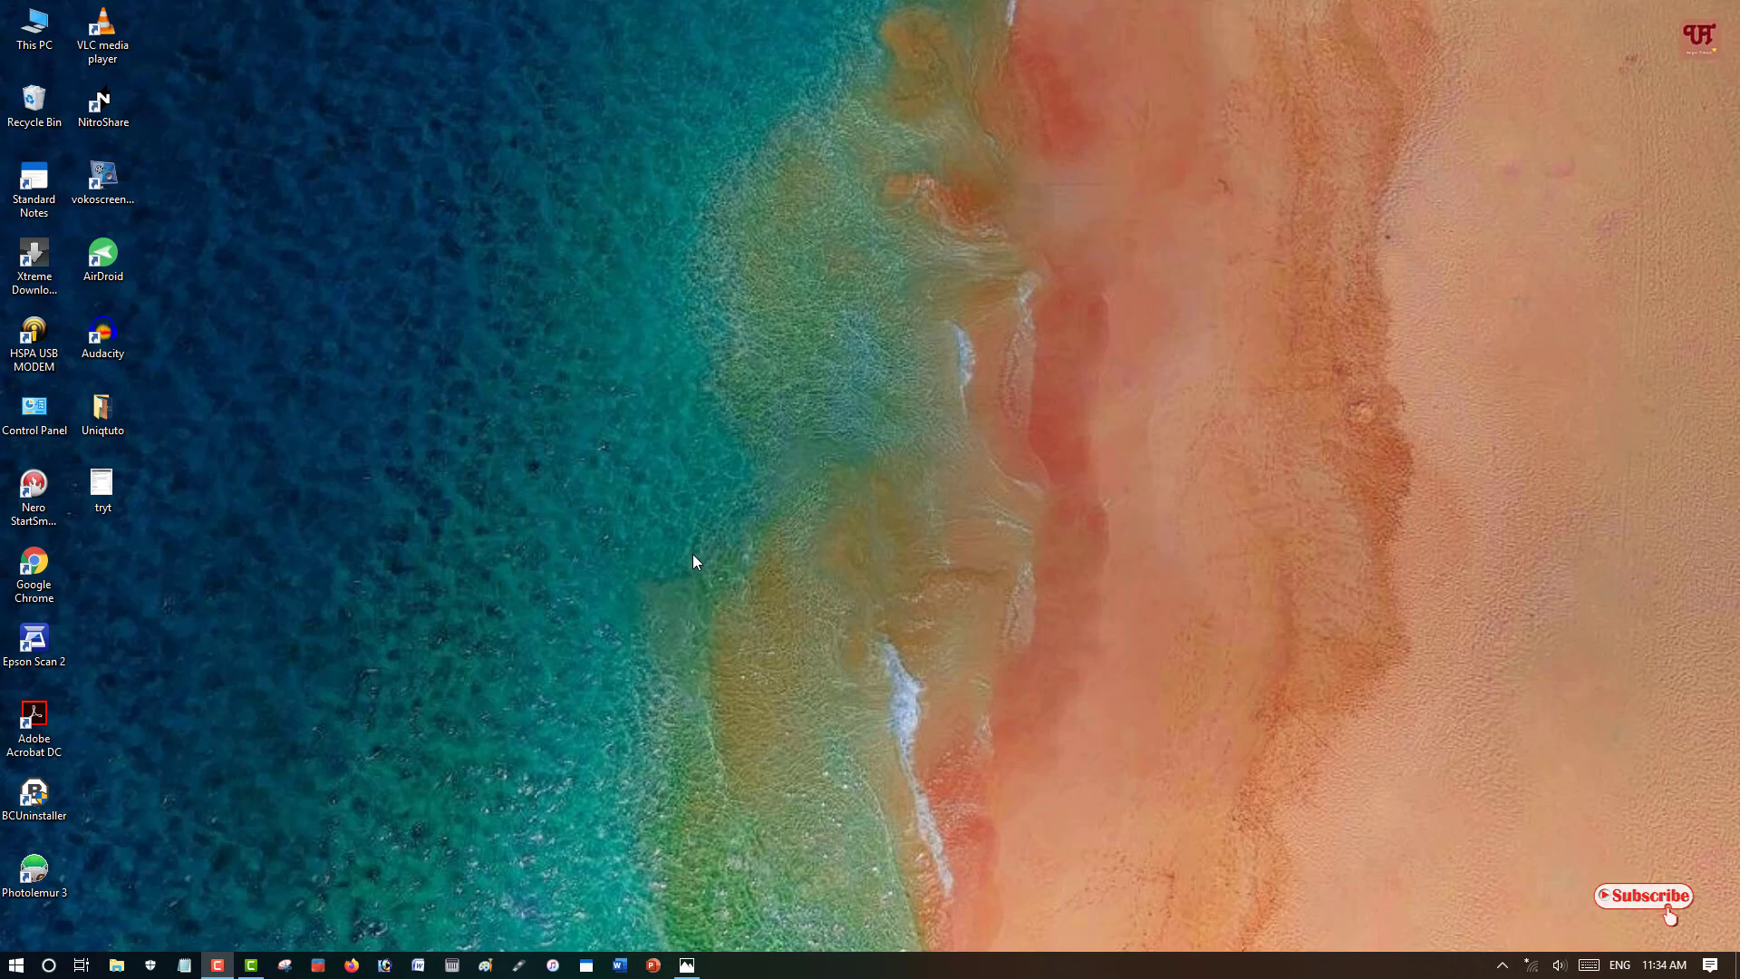
mouse_move(666, 574)
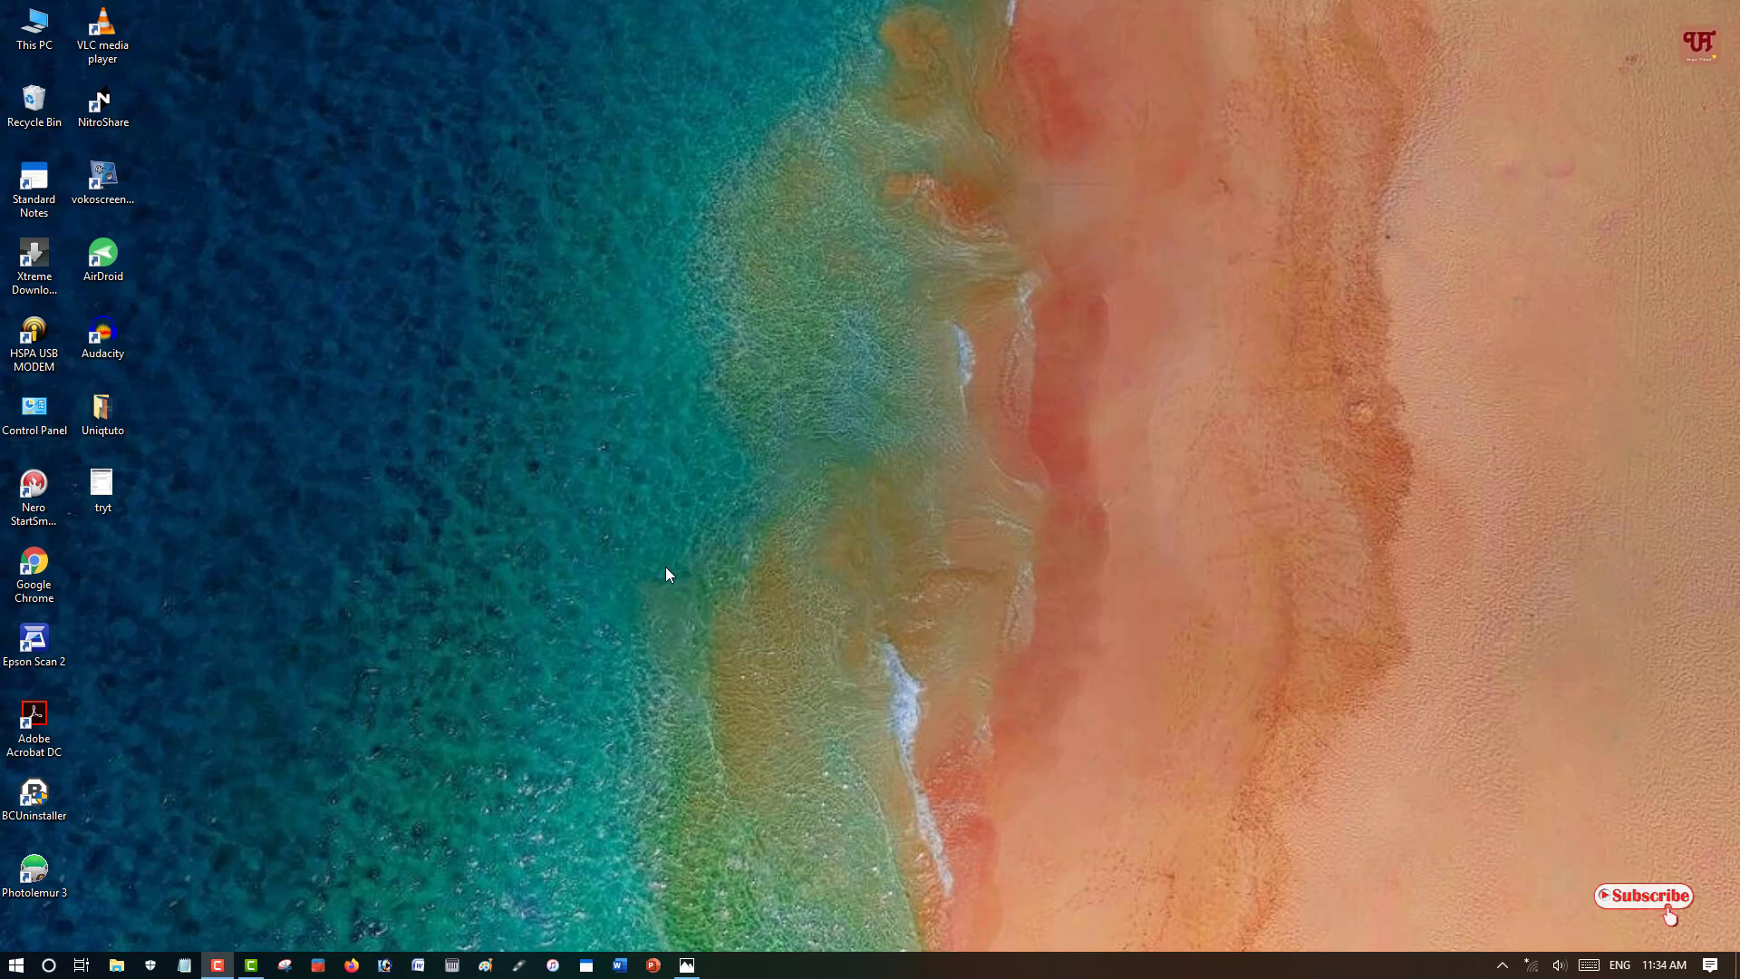
mouse_move(674, 578)
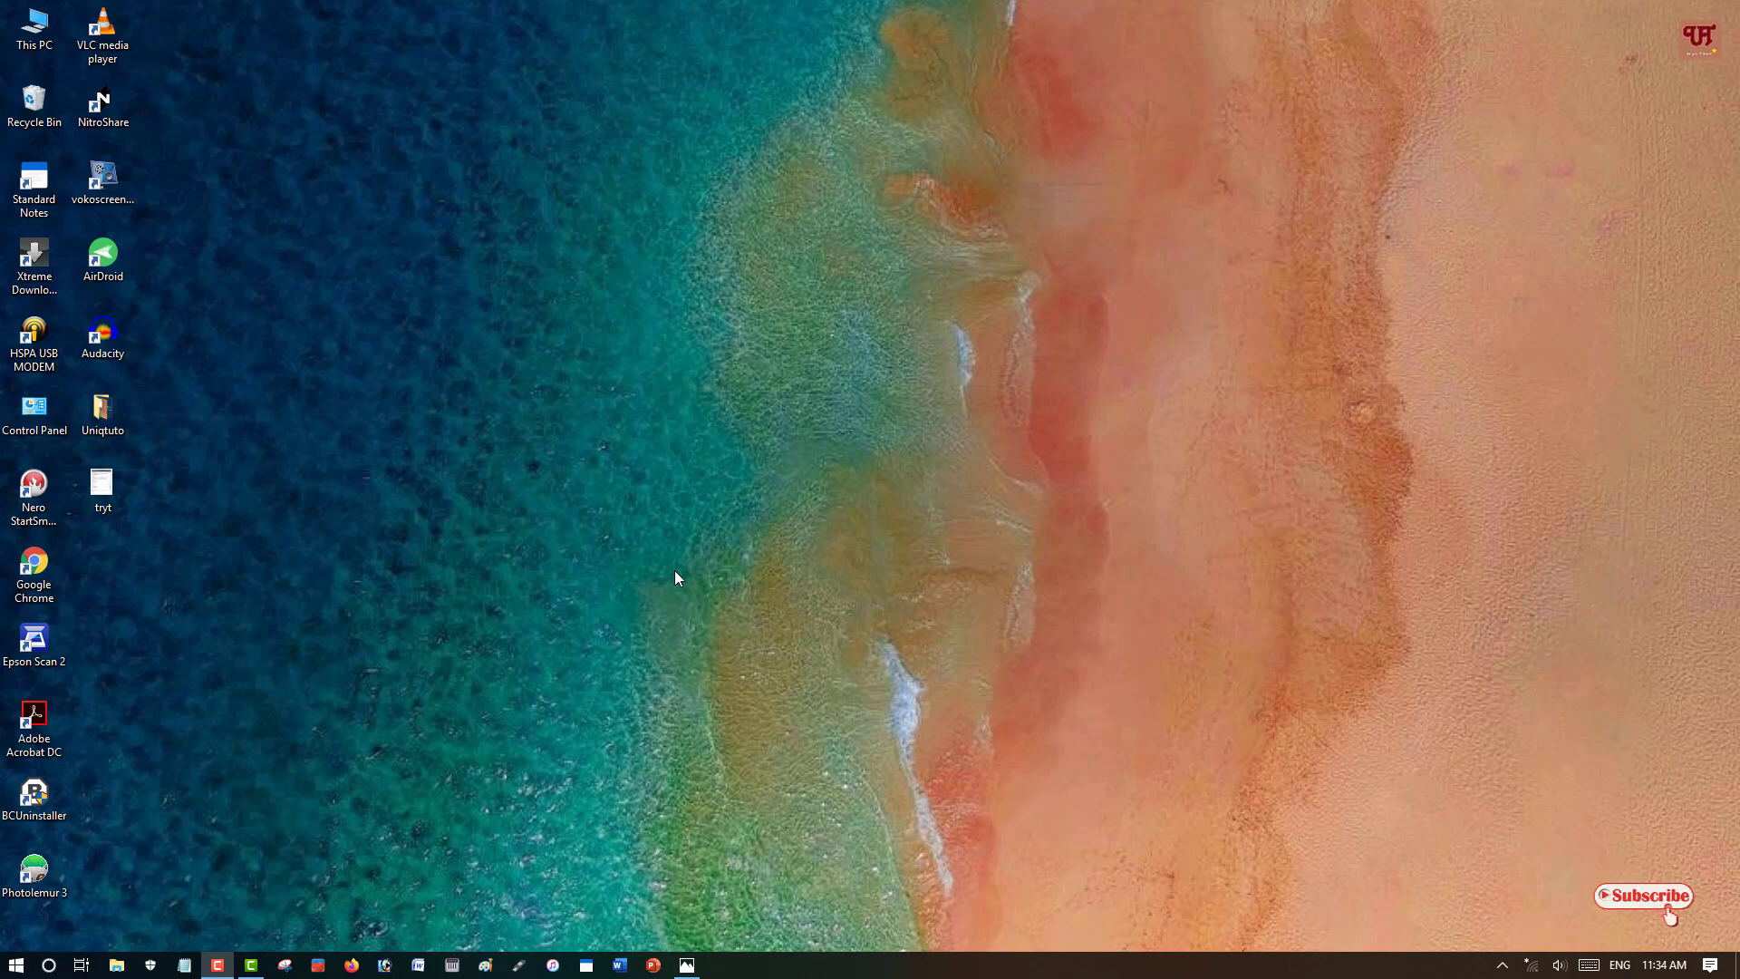
mouse_move(662, 576)
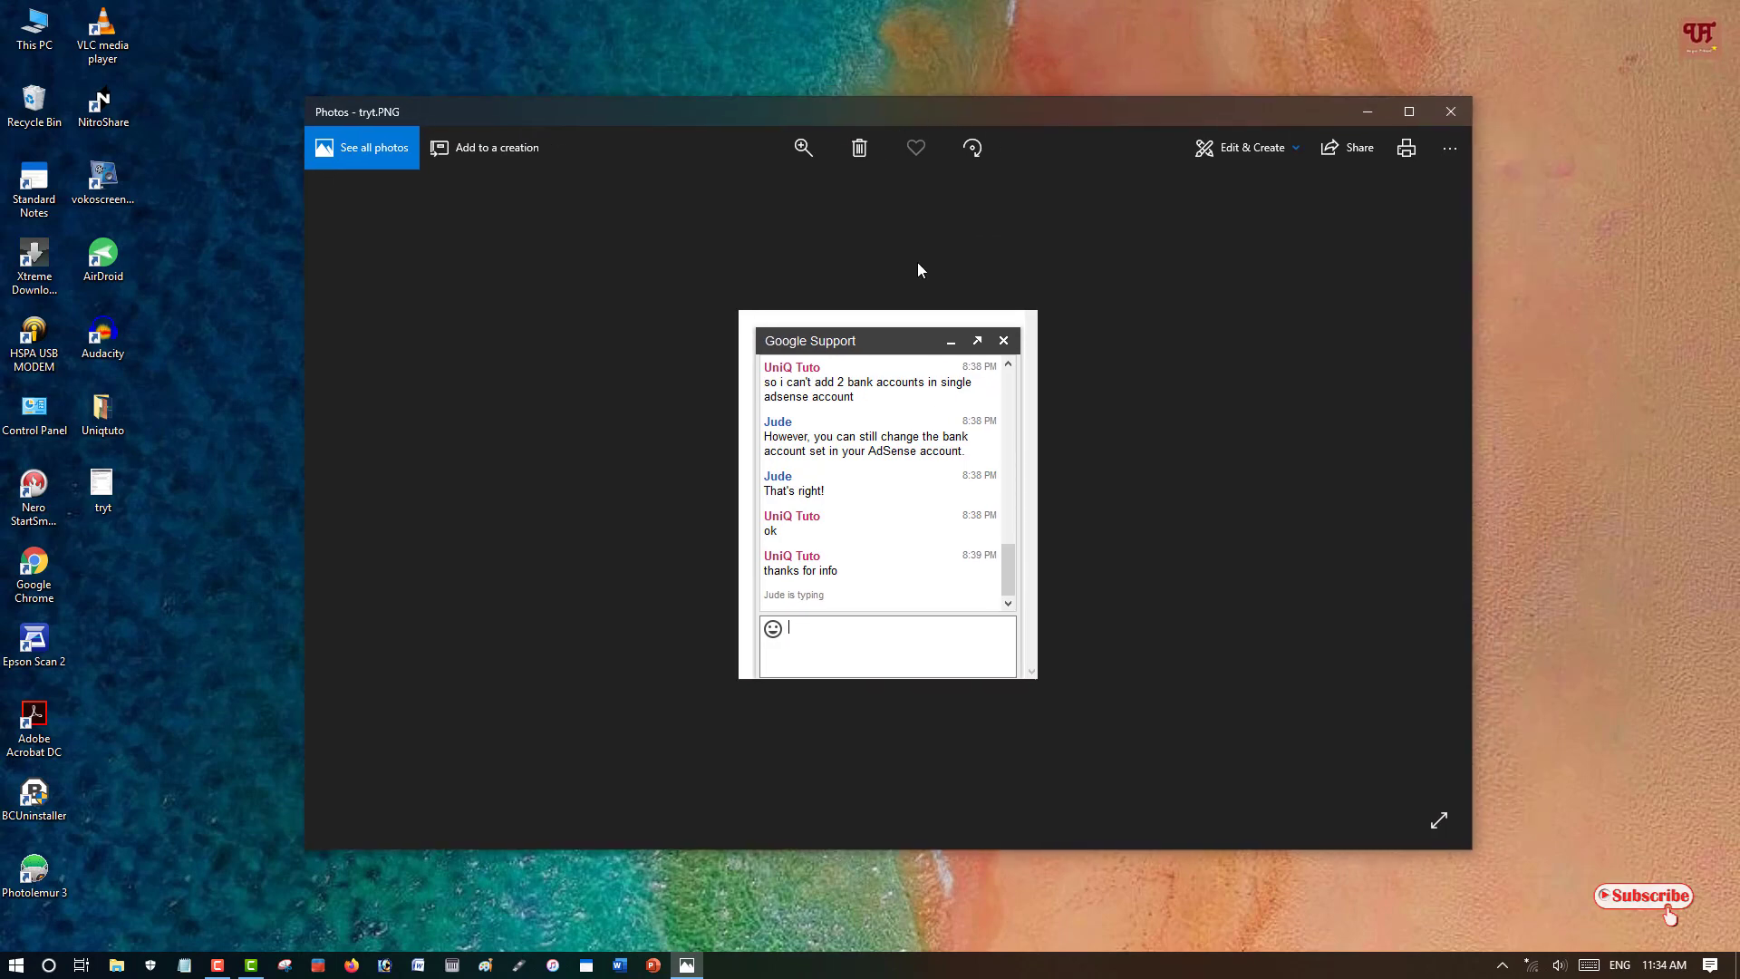
mouse_move(880, 505)
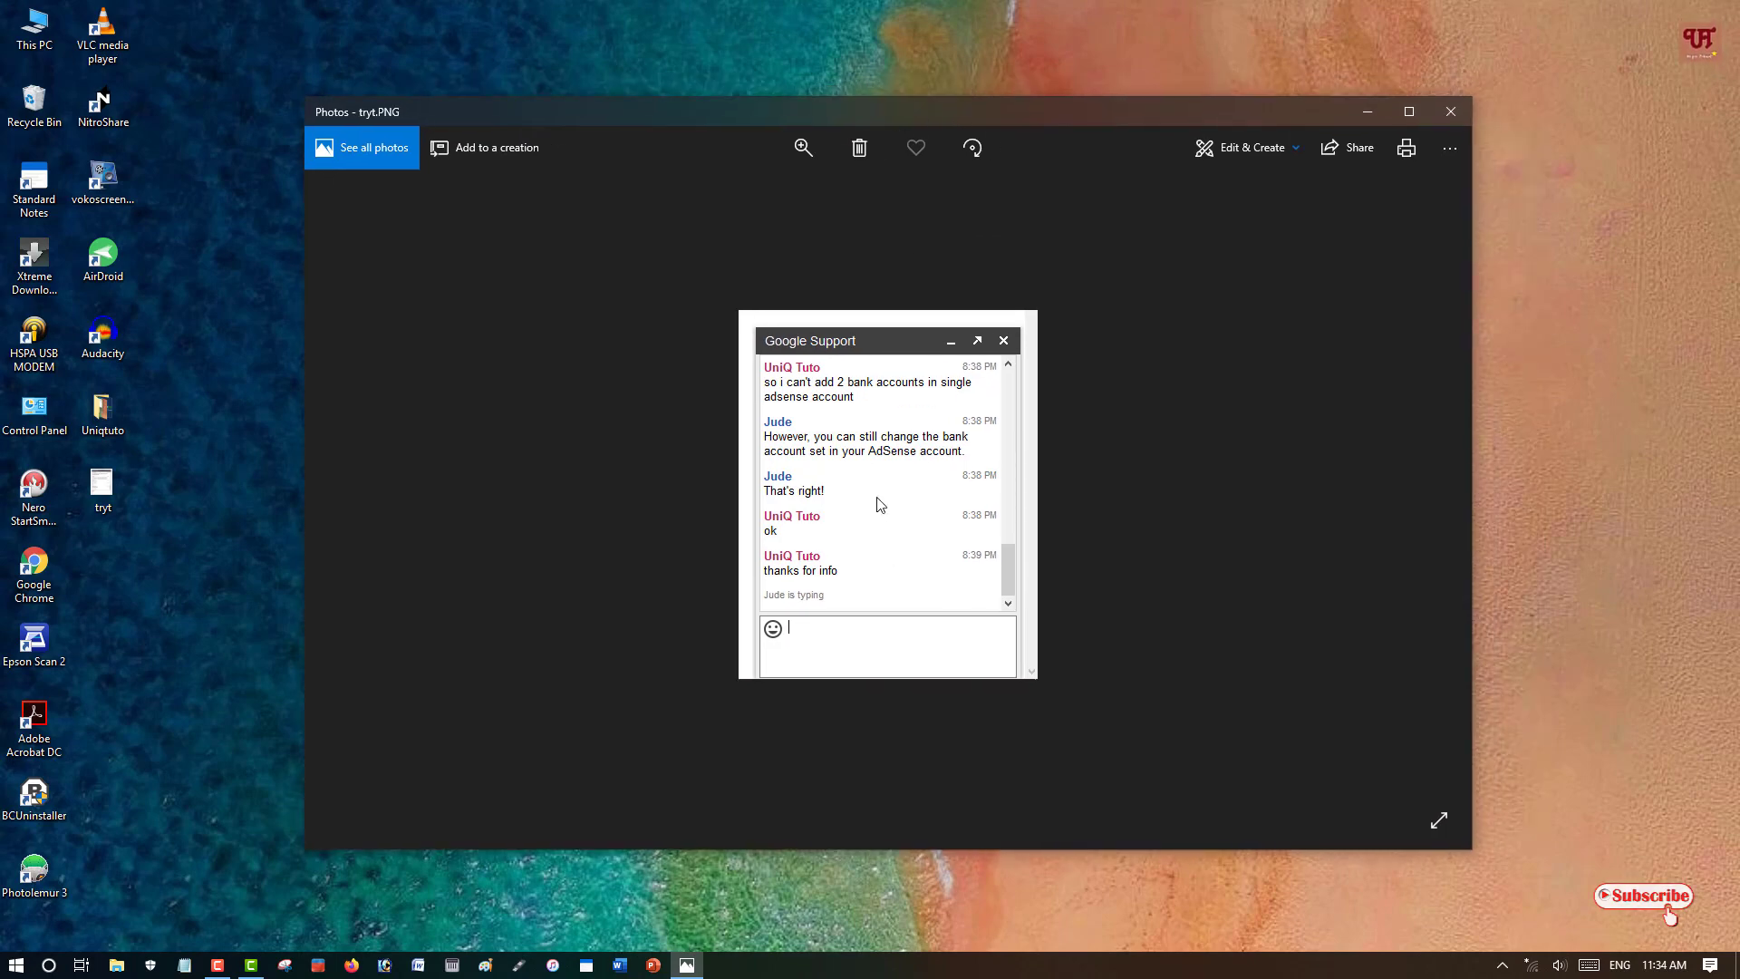
- Open the tryt screenshot of the Google Support chat in Photos
click(977, 339)
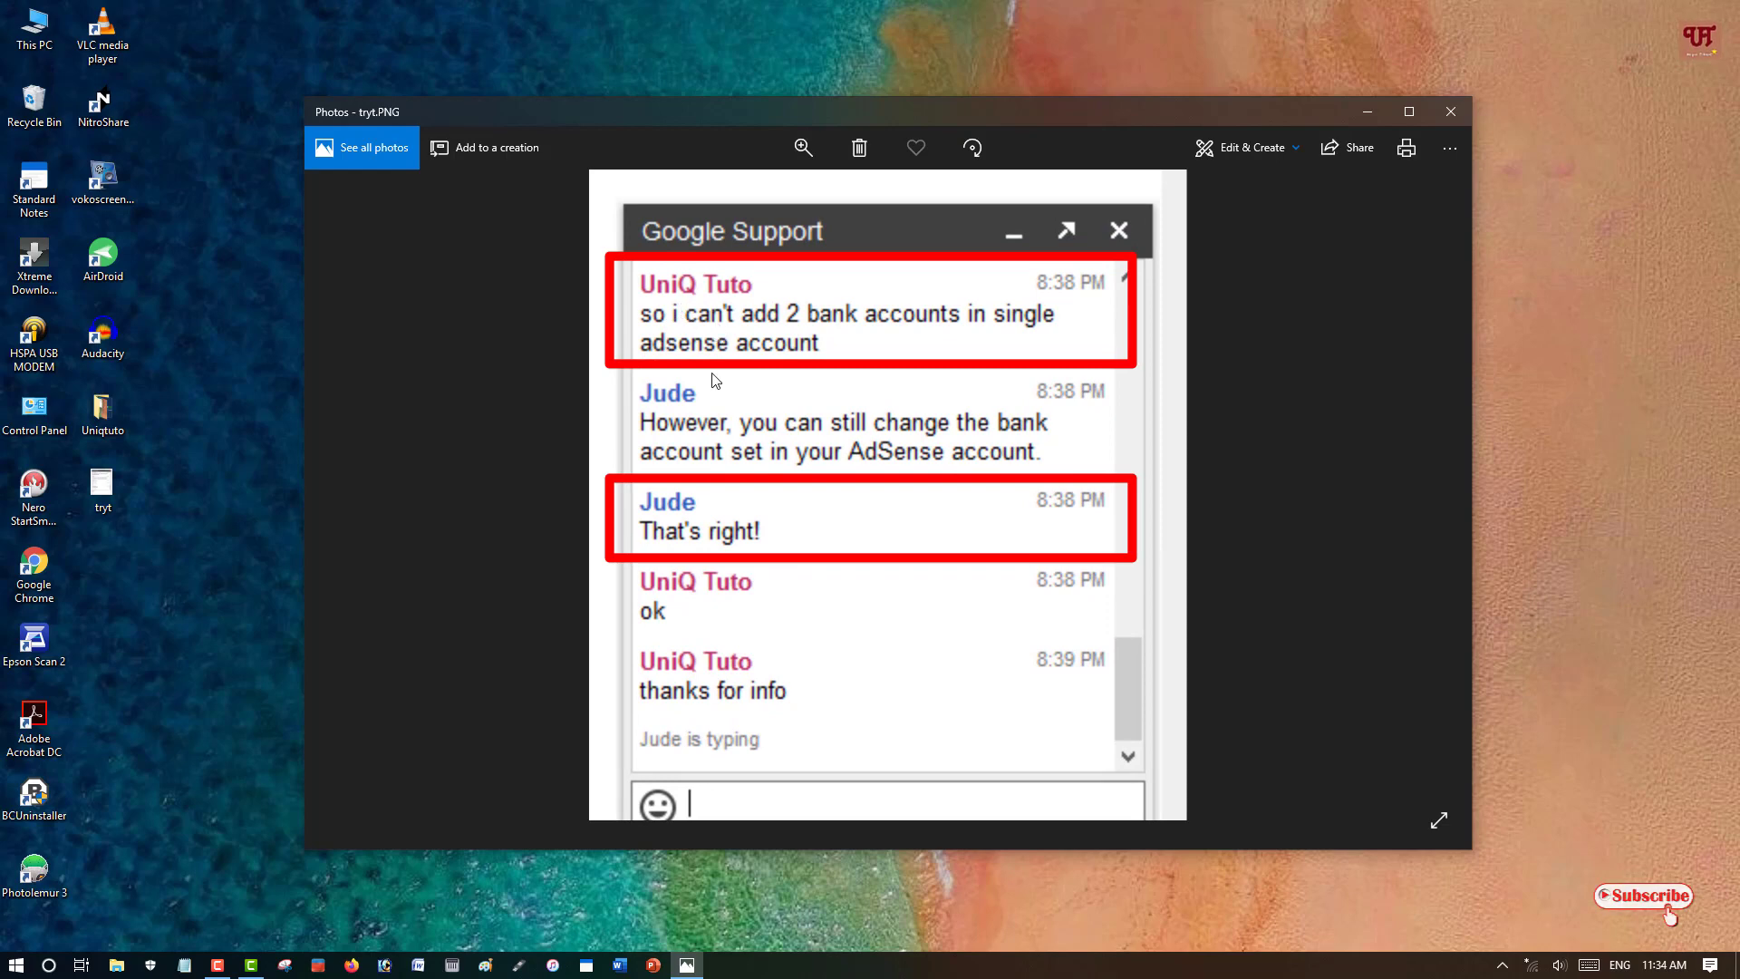
mouse_move(774, 433)
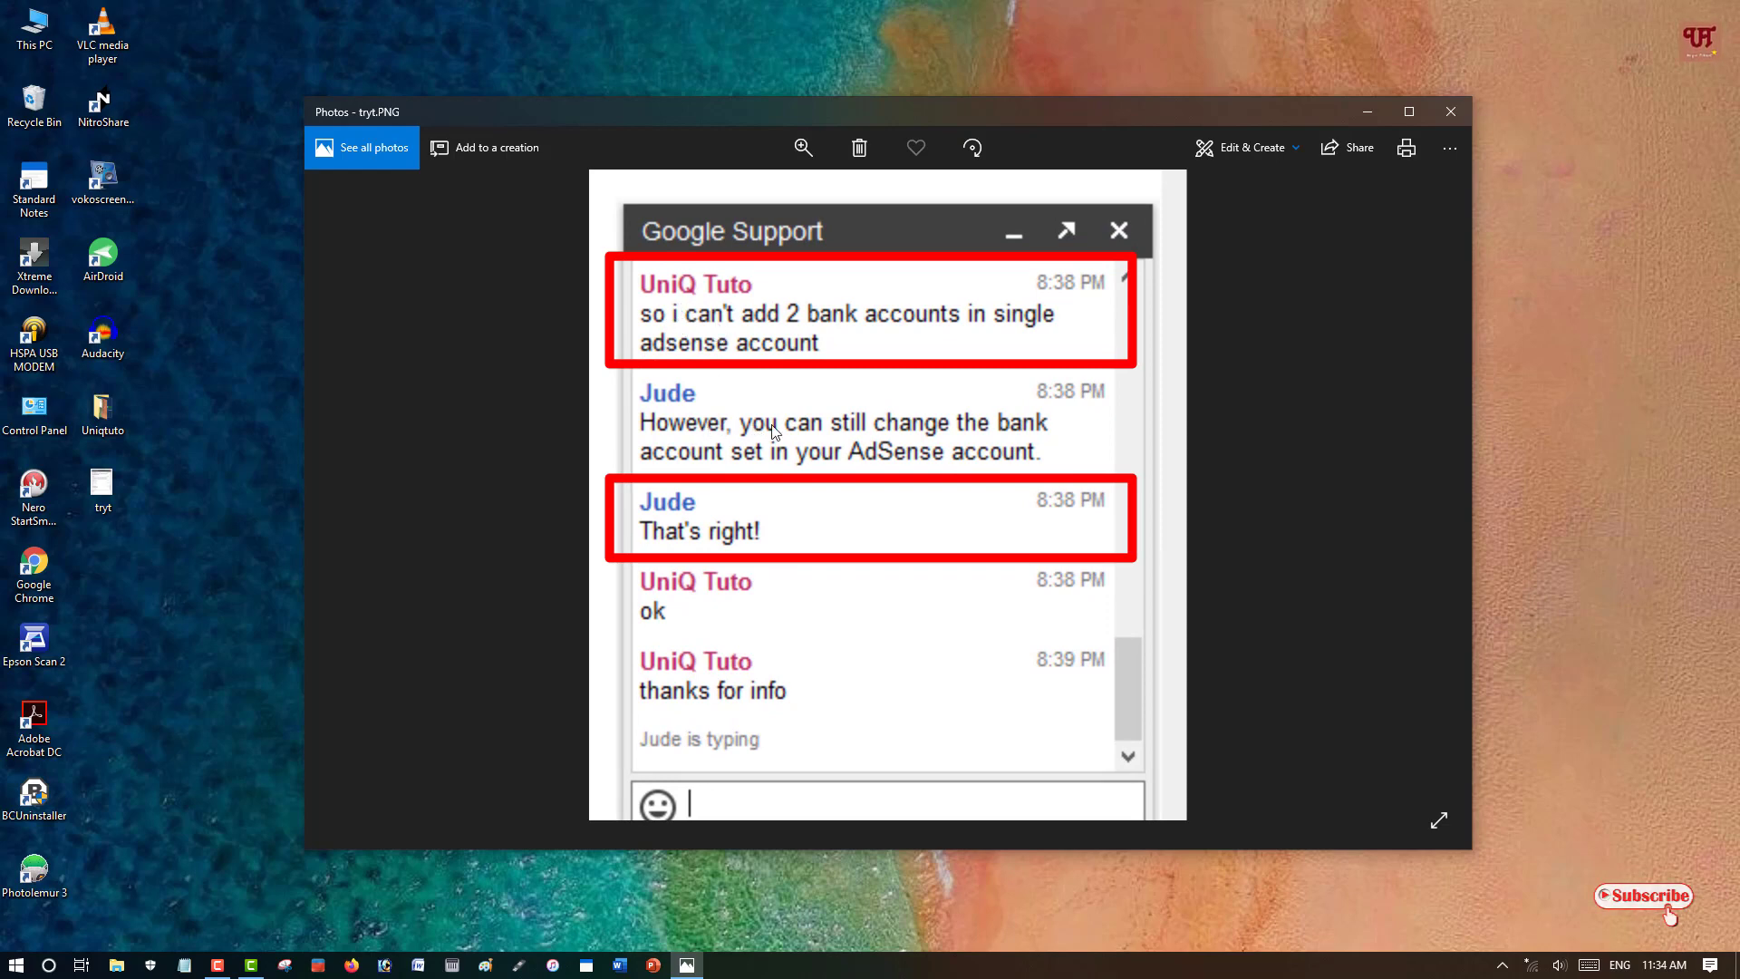
mouse_move(734, 433)
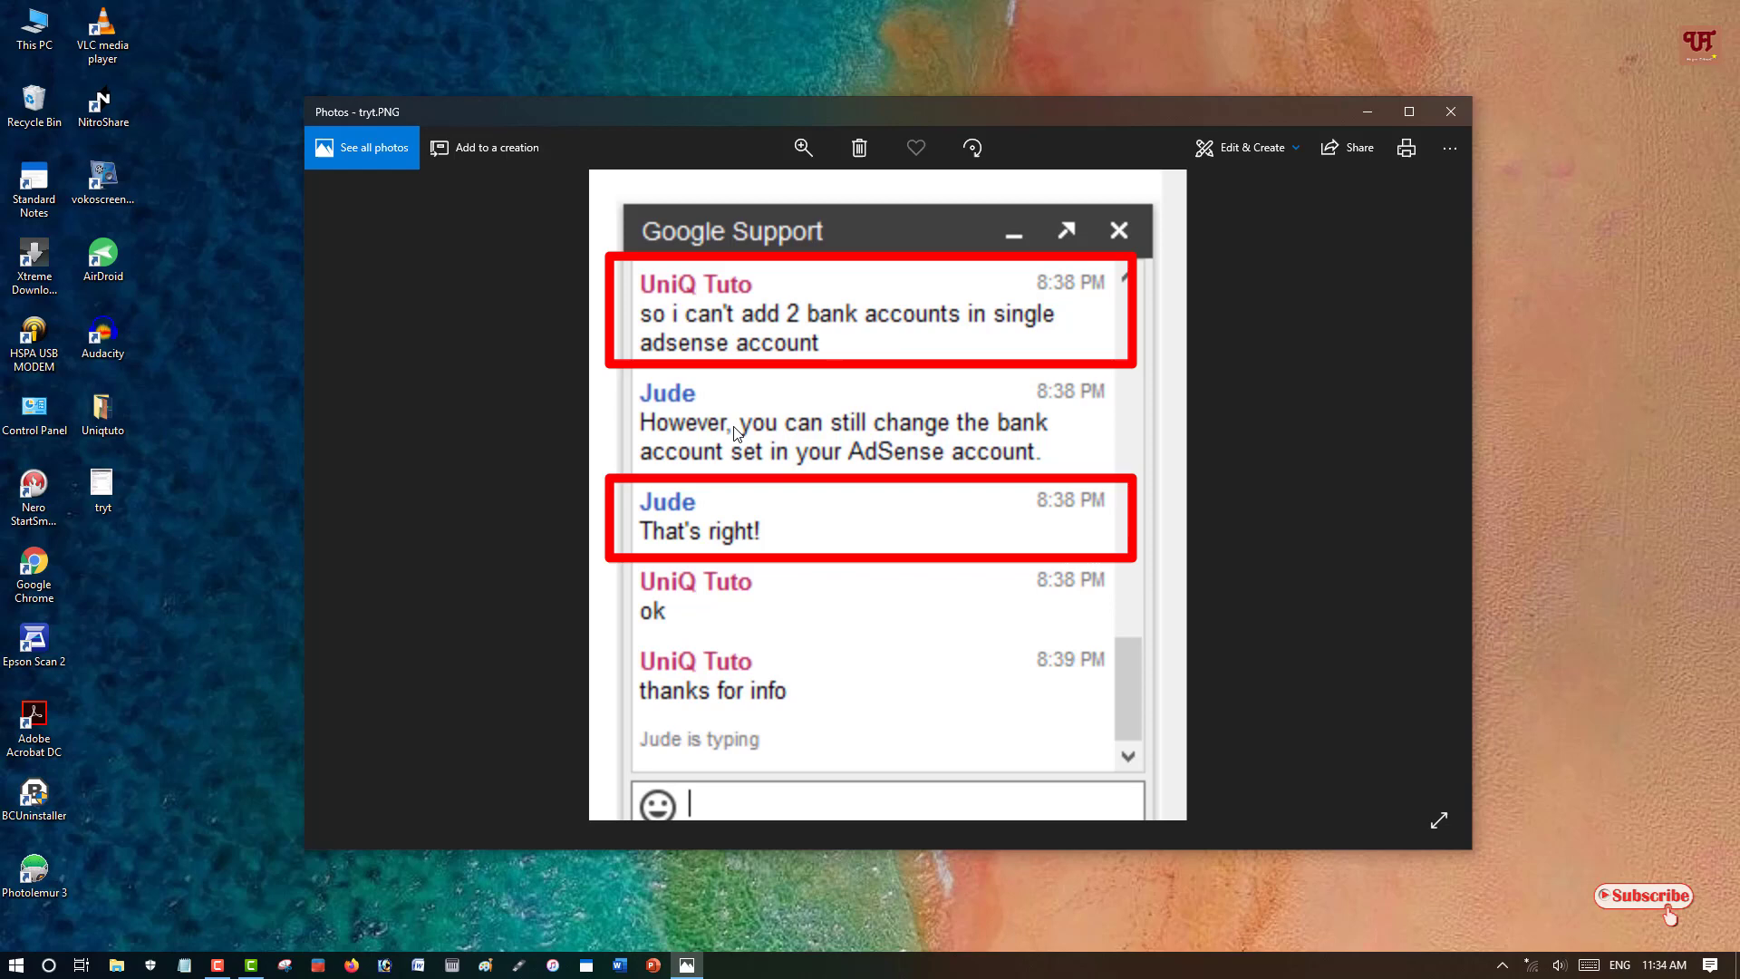
mouse_move(664, 334)
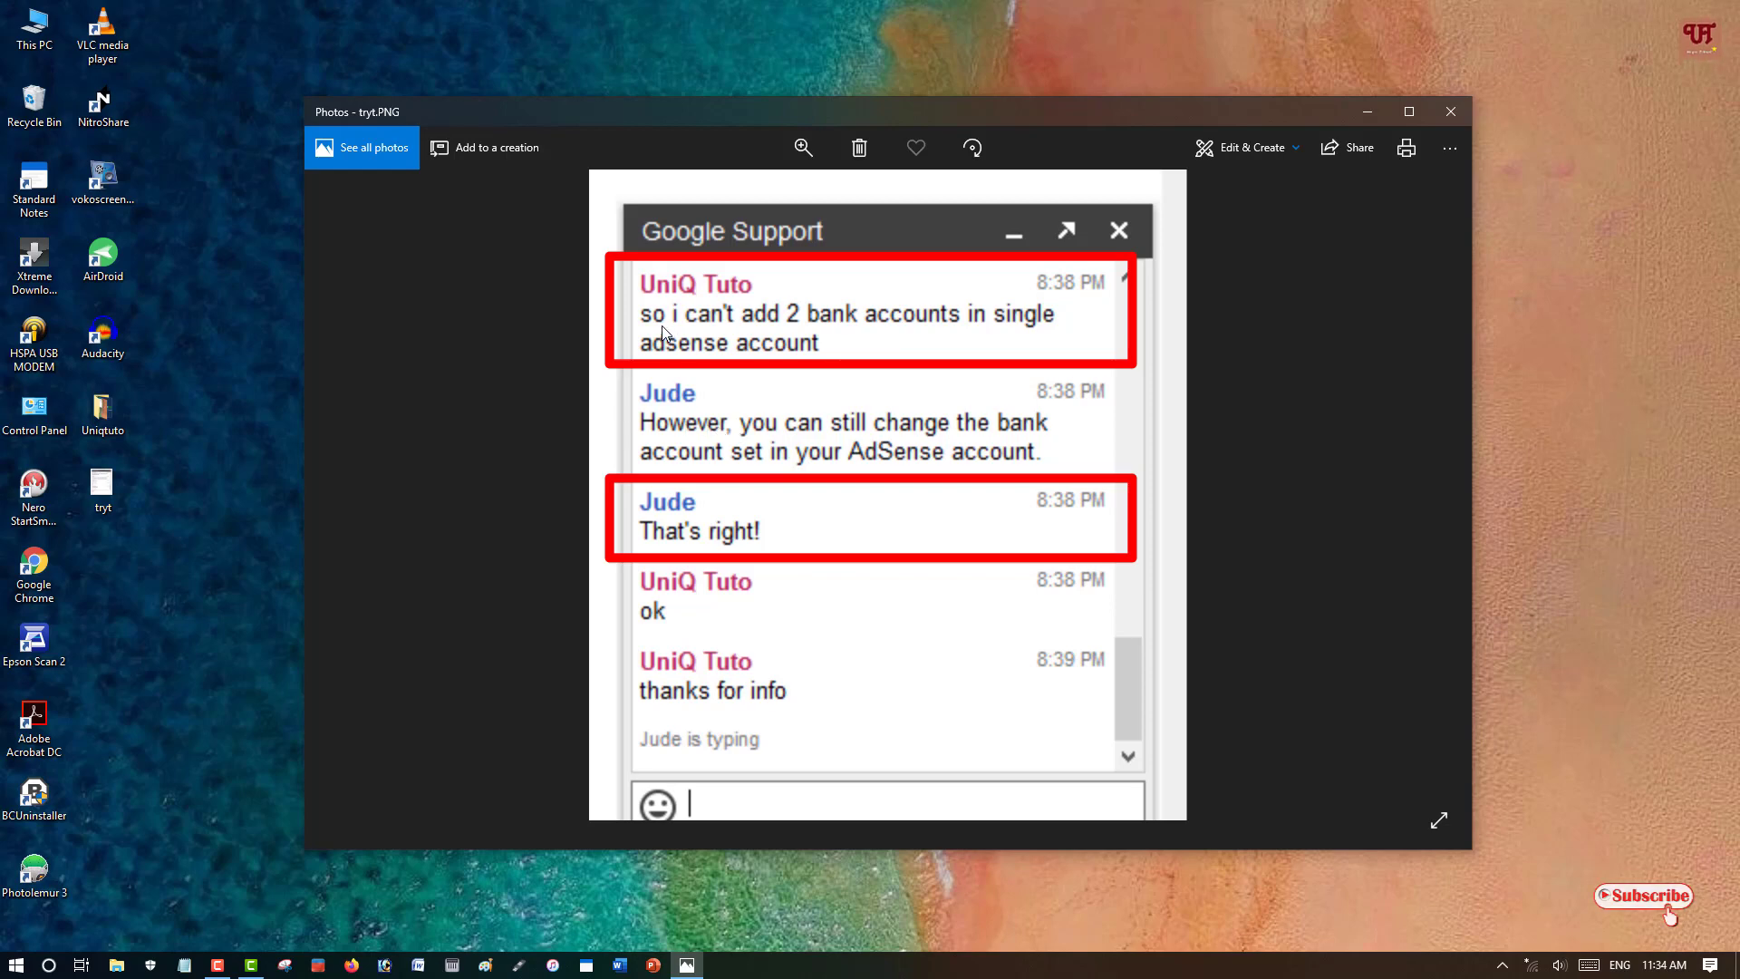
mouse_move(709, 345)
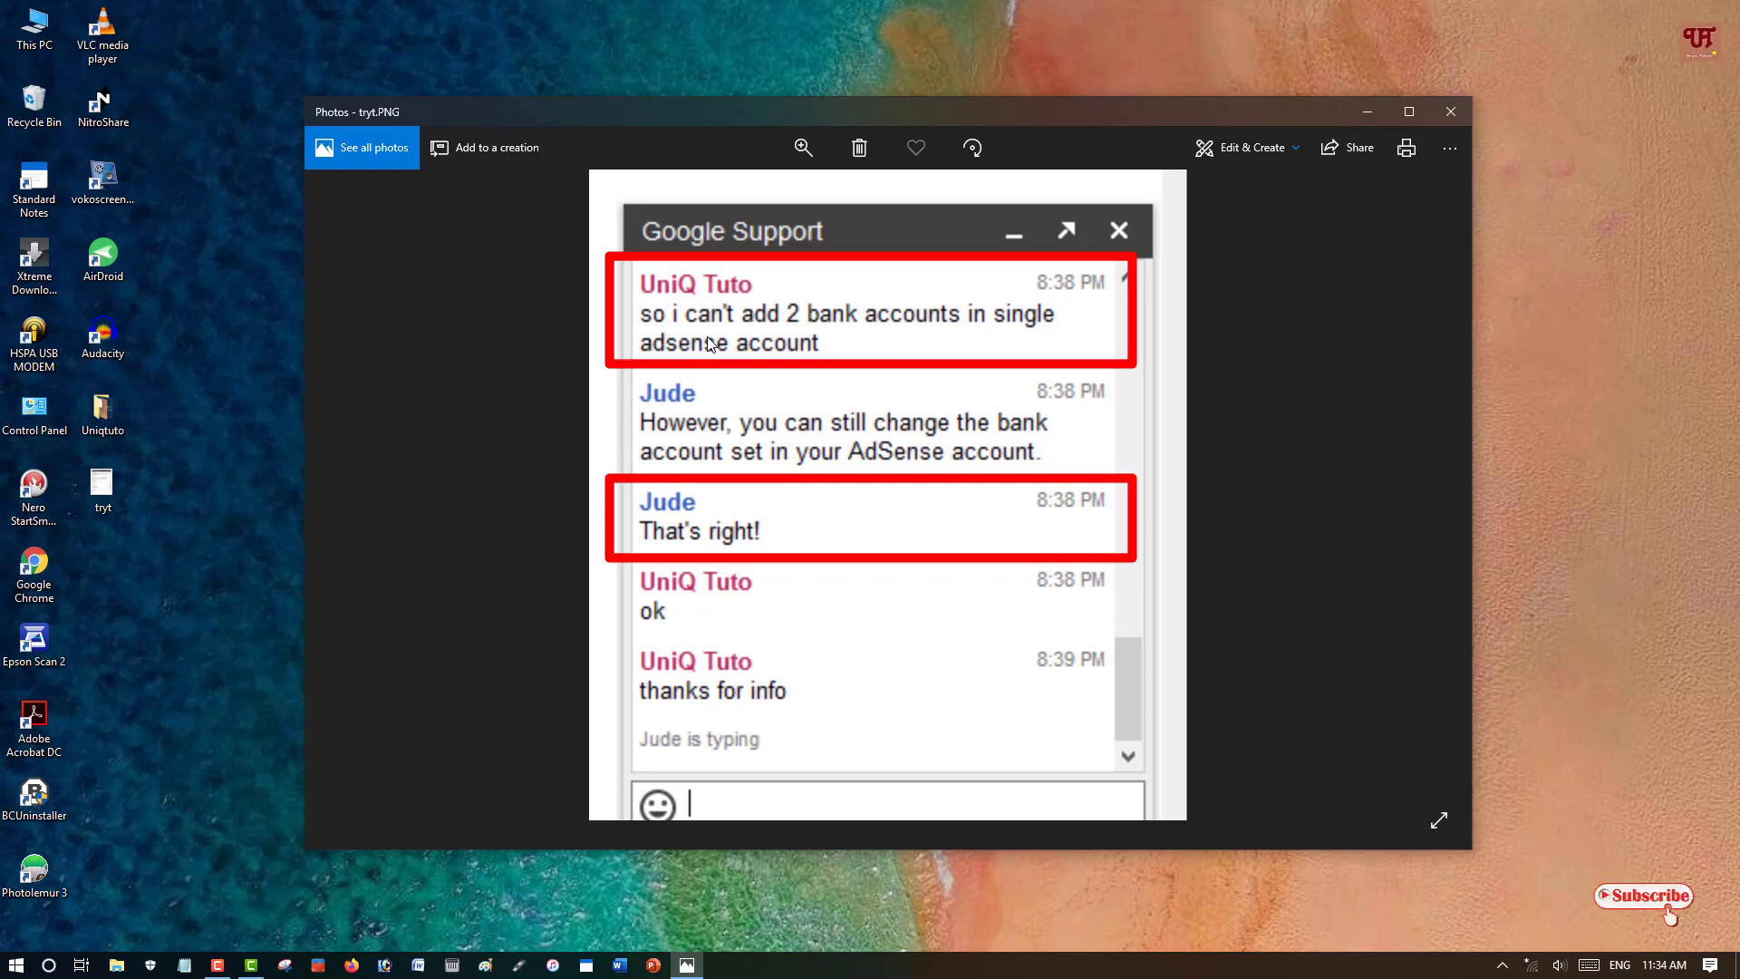
mouse_move(725, 376)
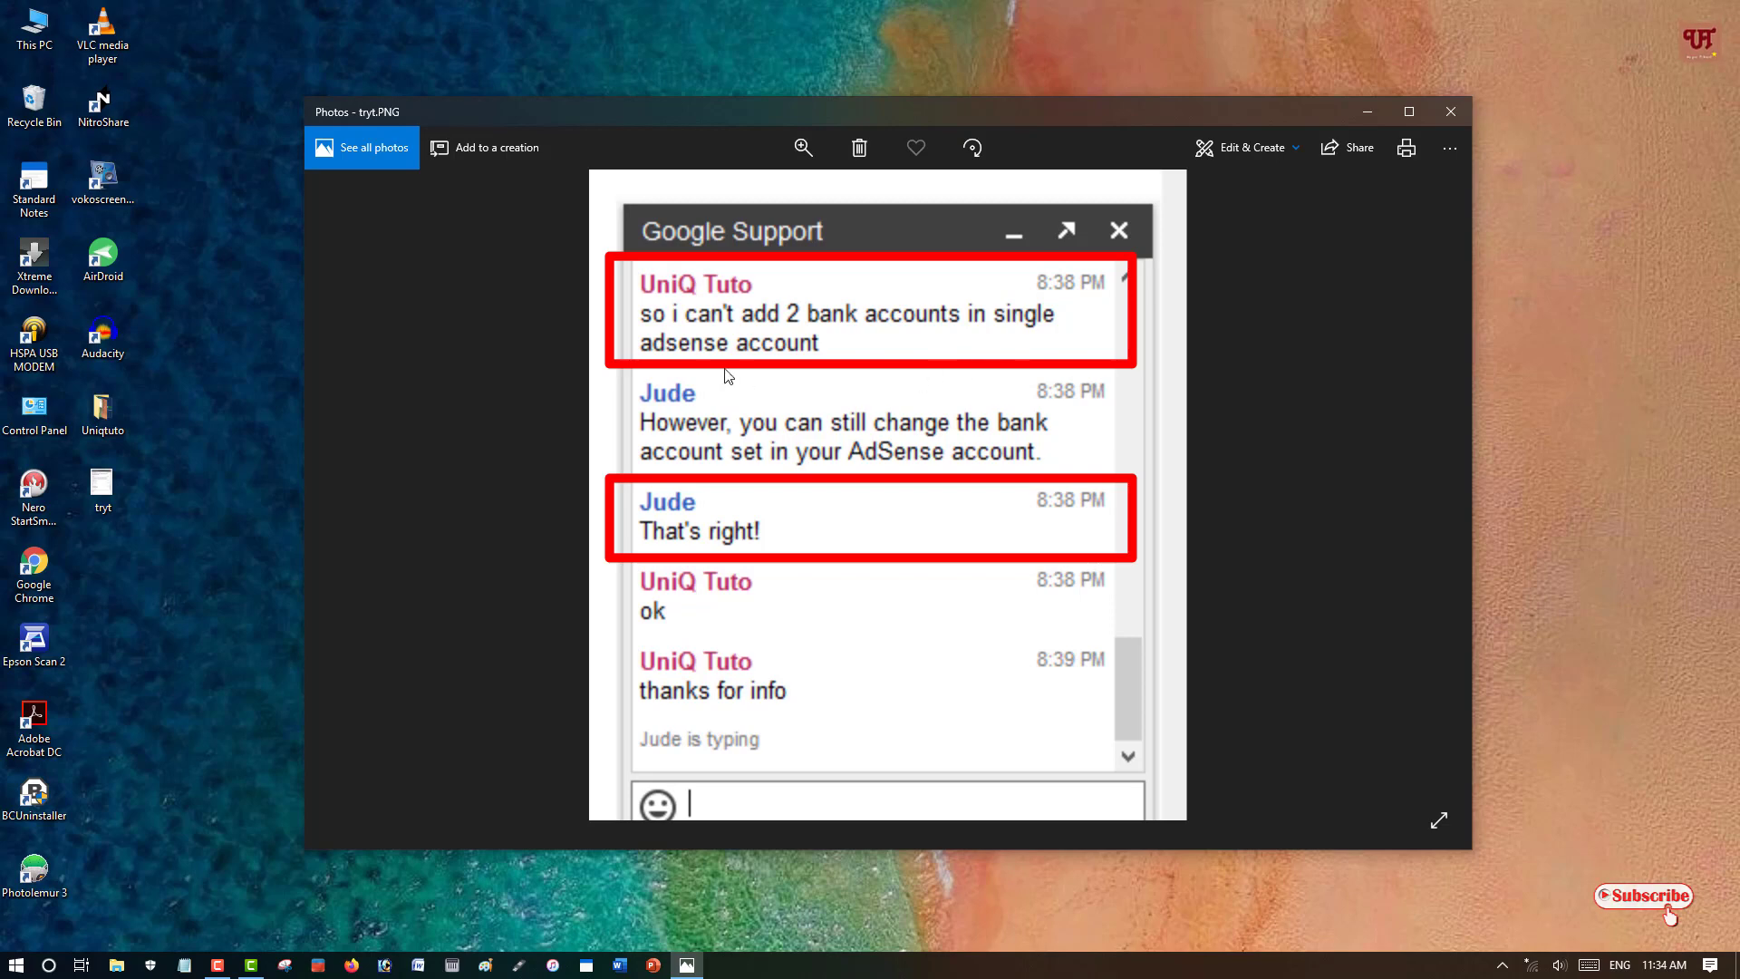
mouse_move(725, 555)
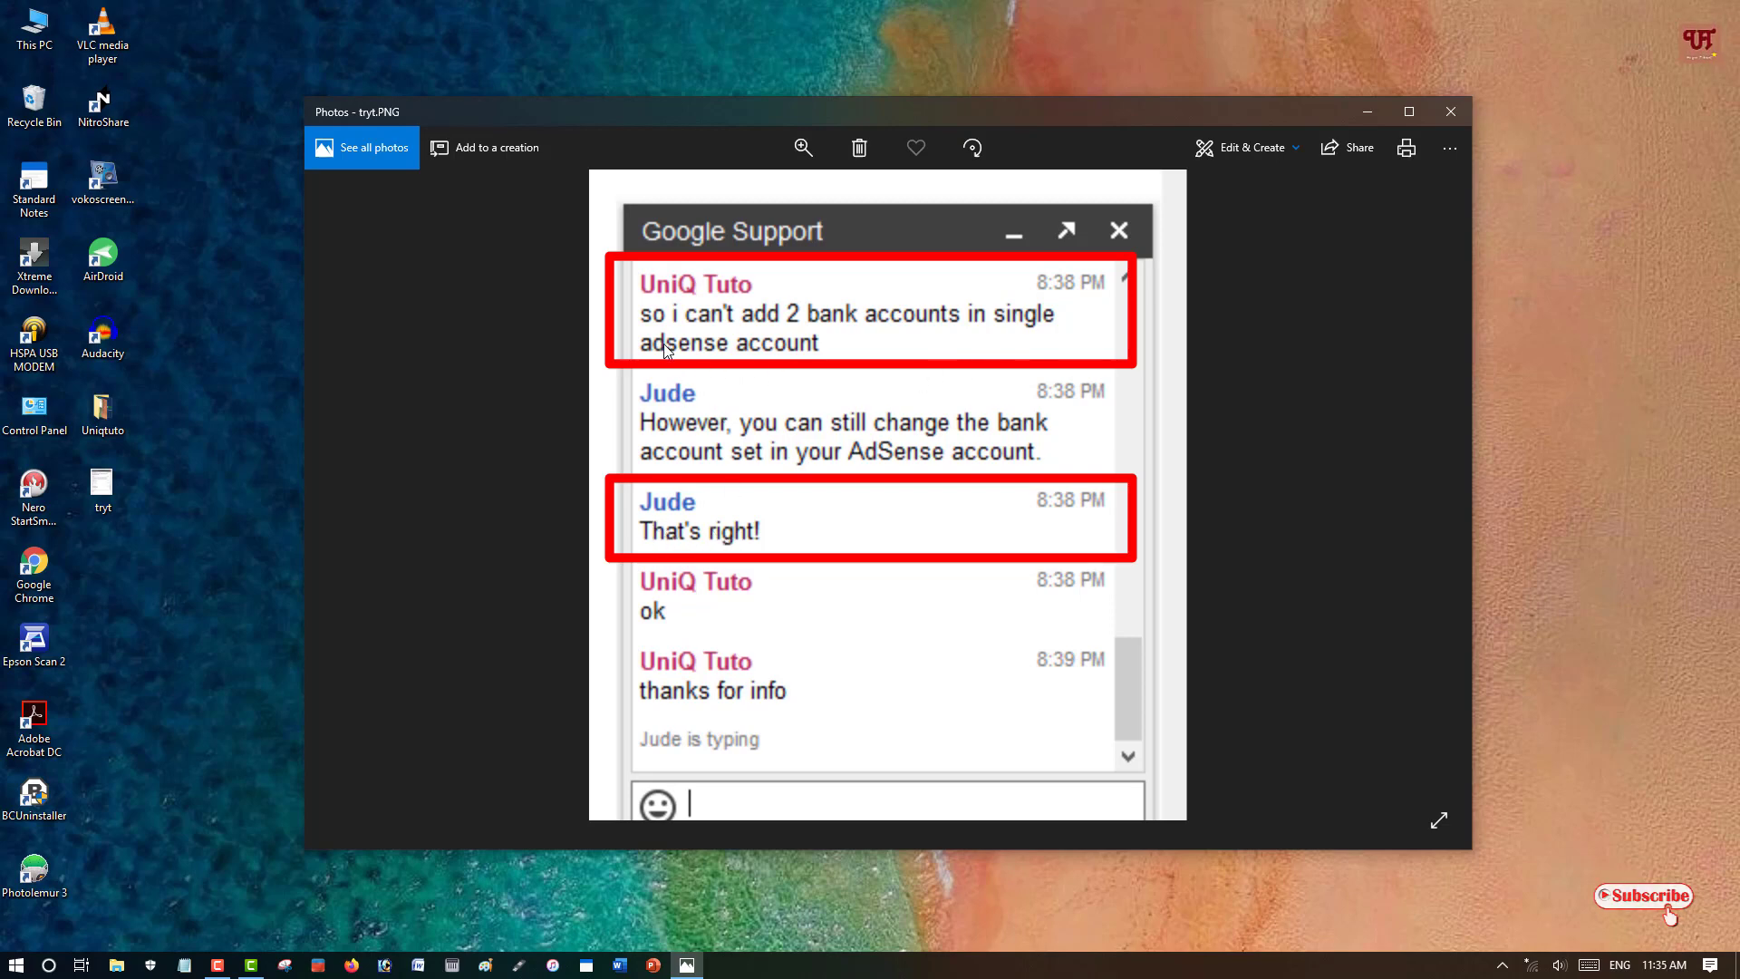
mouse_move(649, 346)
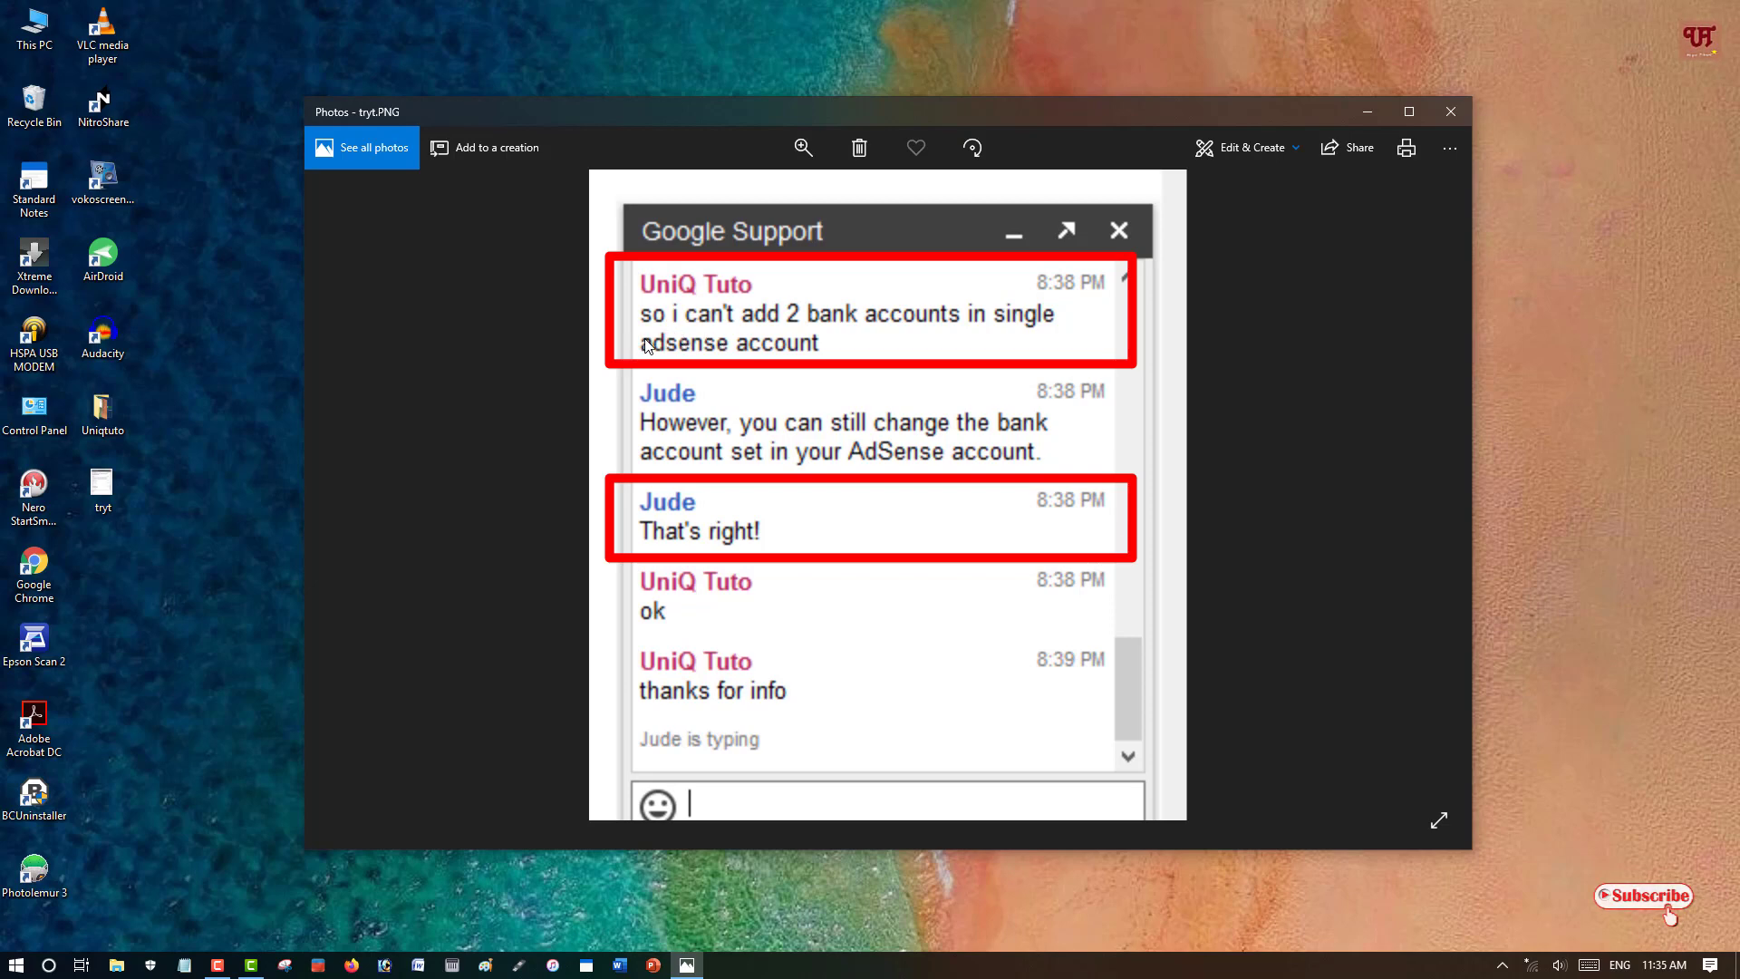
mouse_move(877, 343)
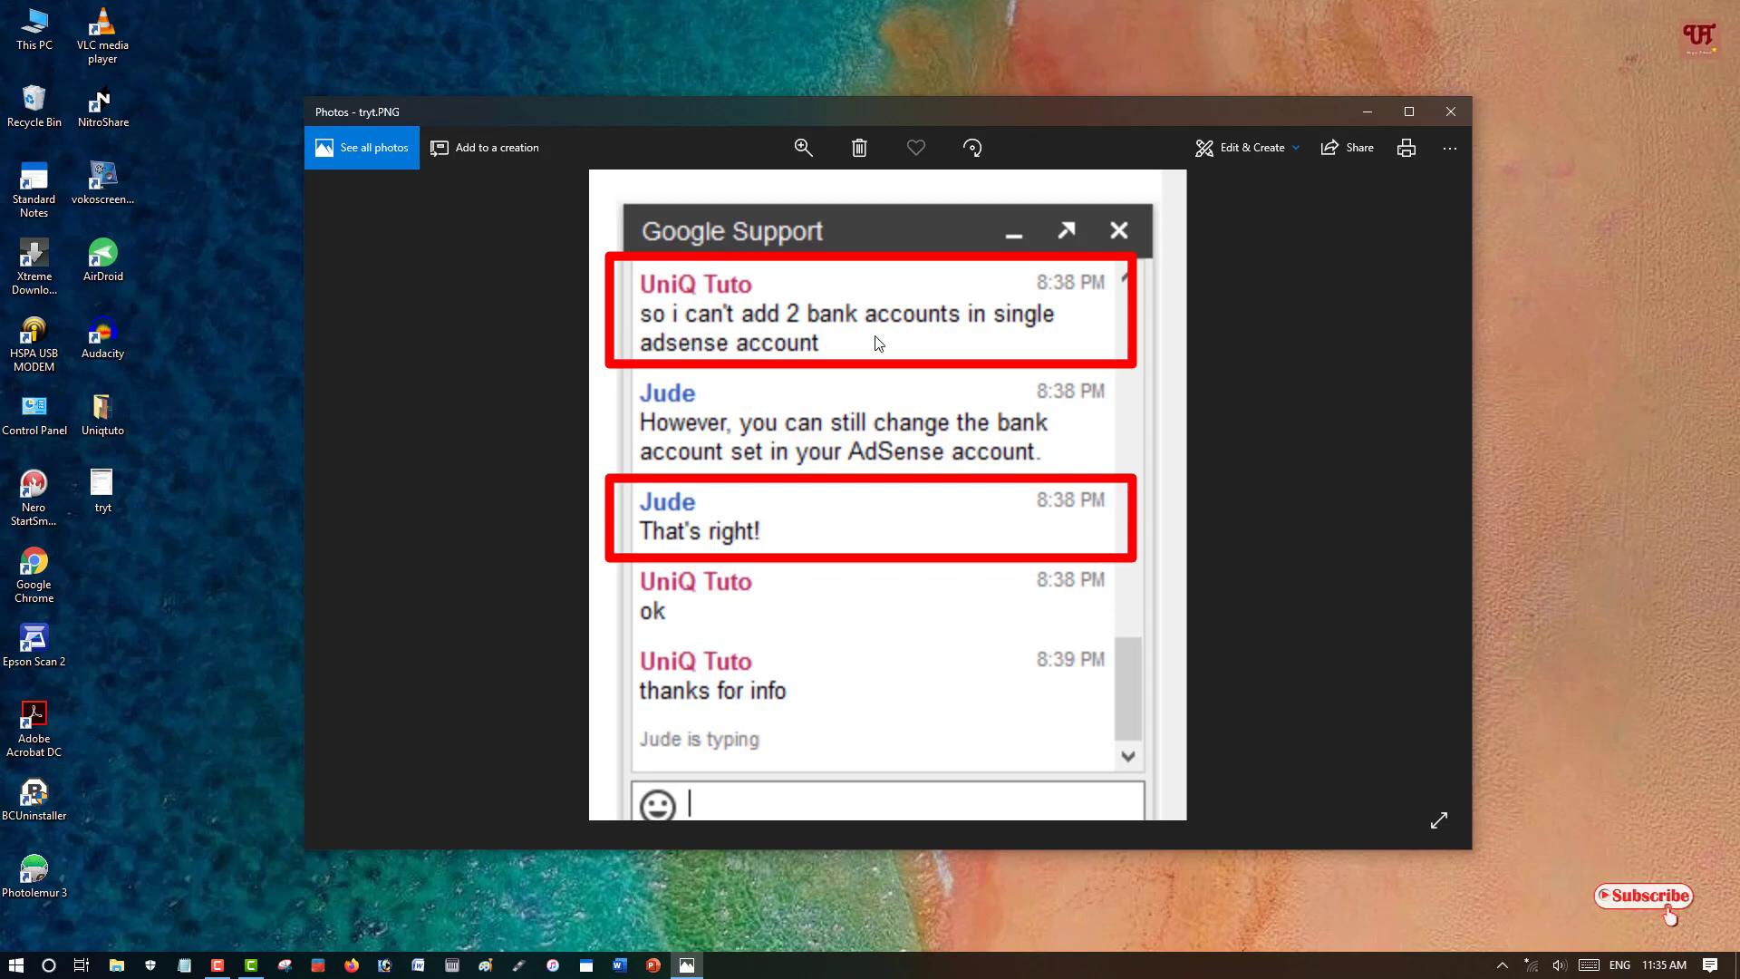
mouse_move(680, 373)
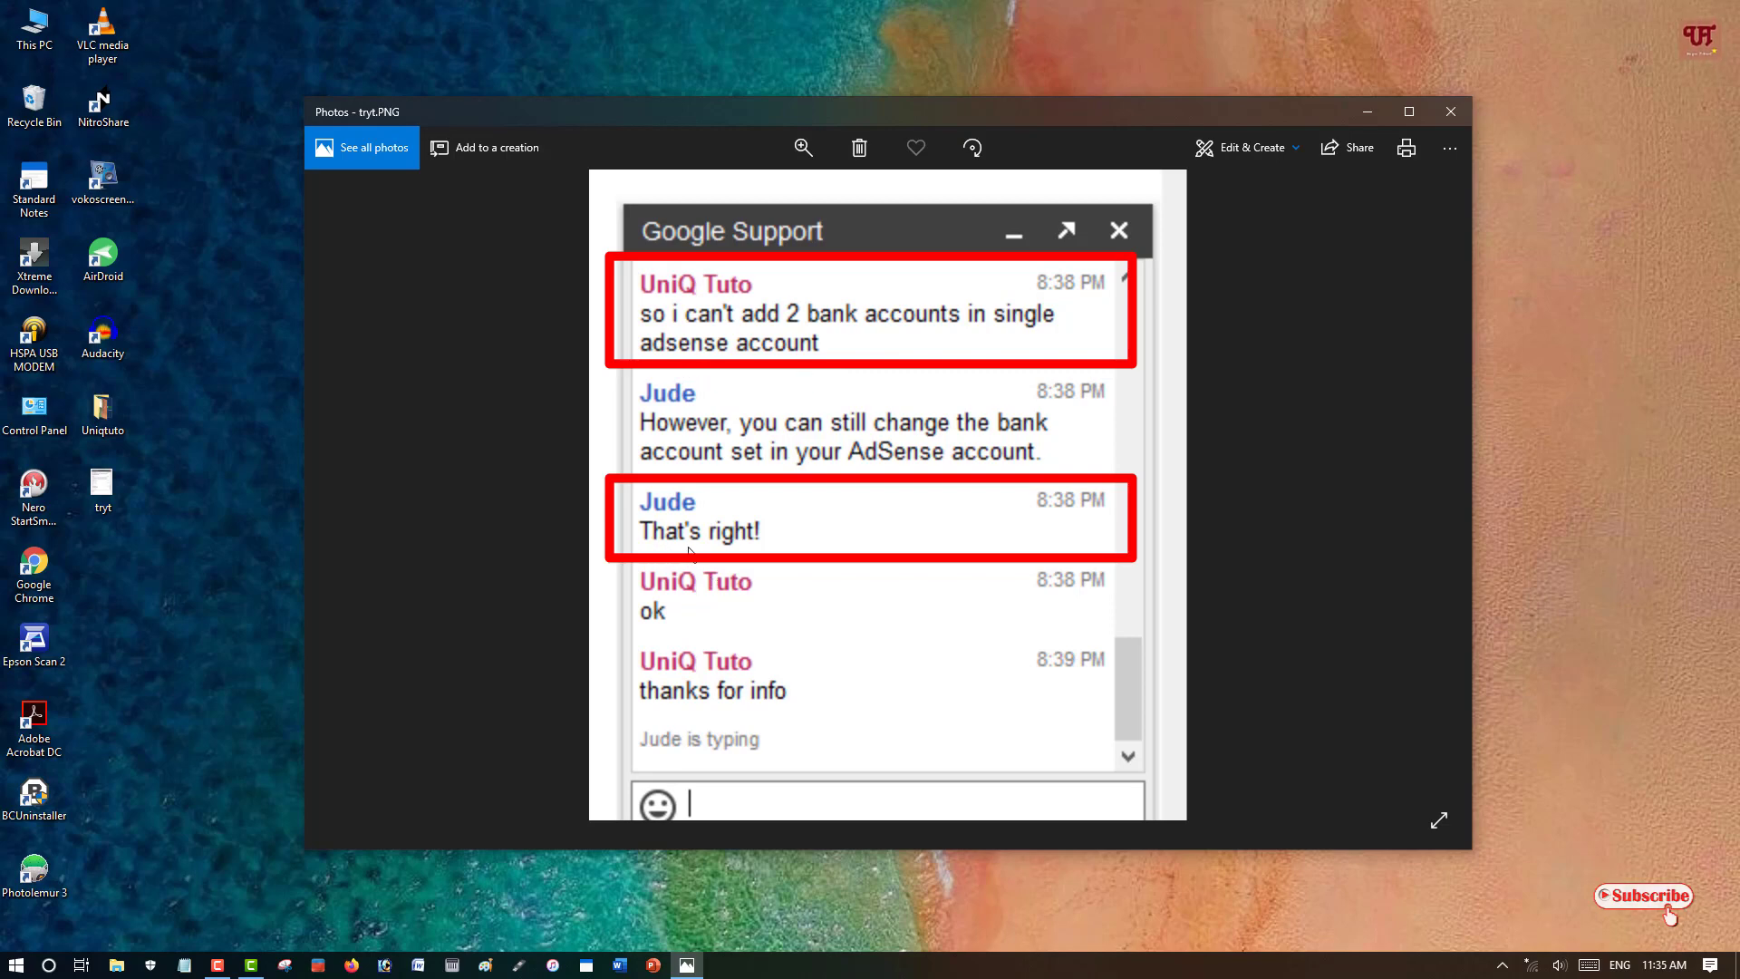
mouse_move(805, 627)
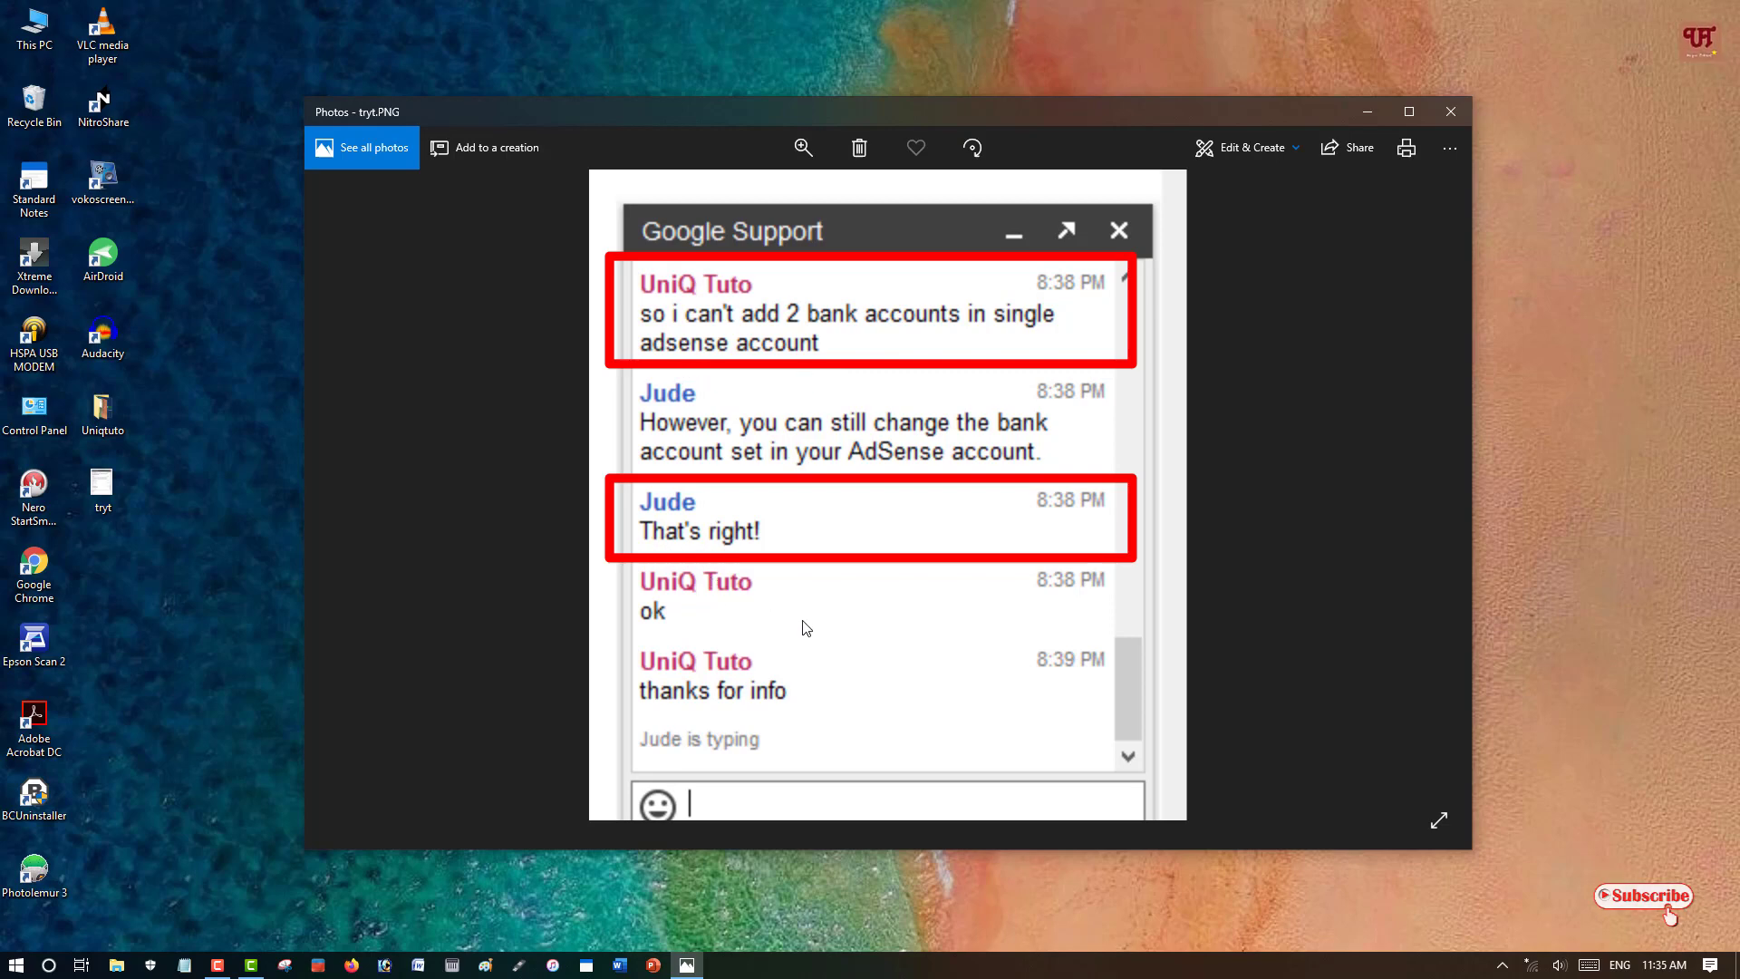
mouse_move(651, 600)
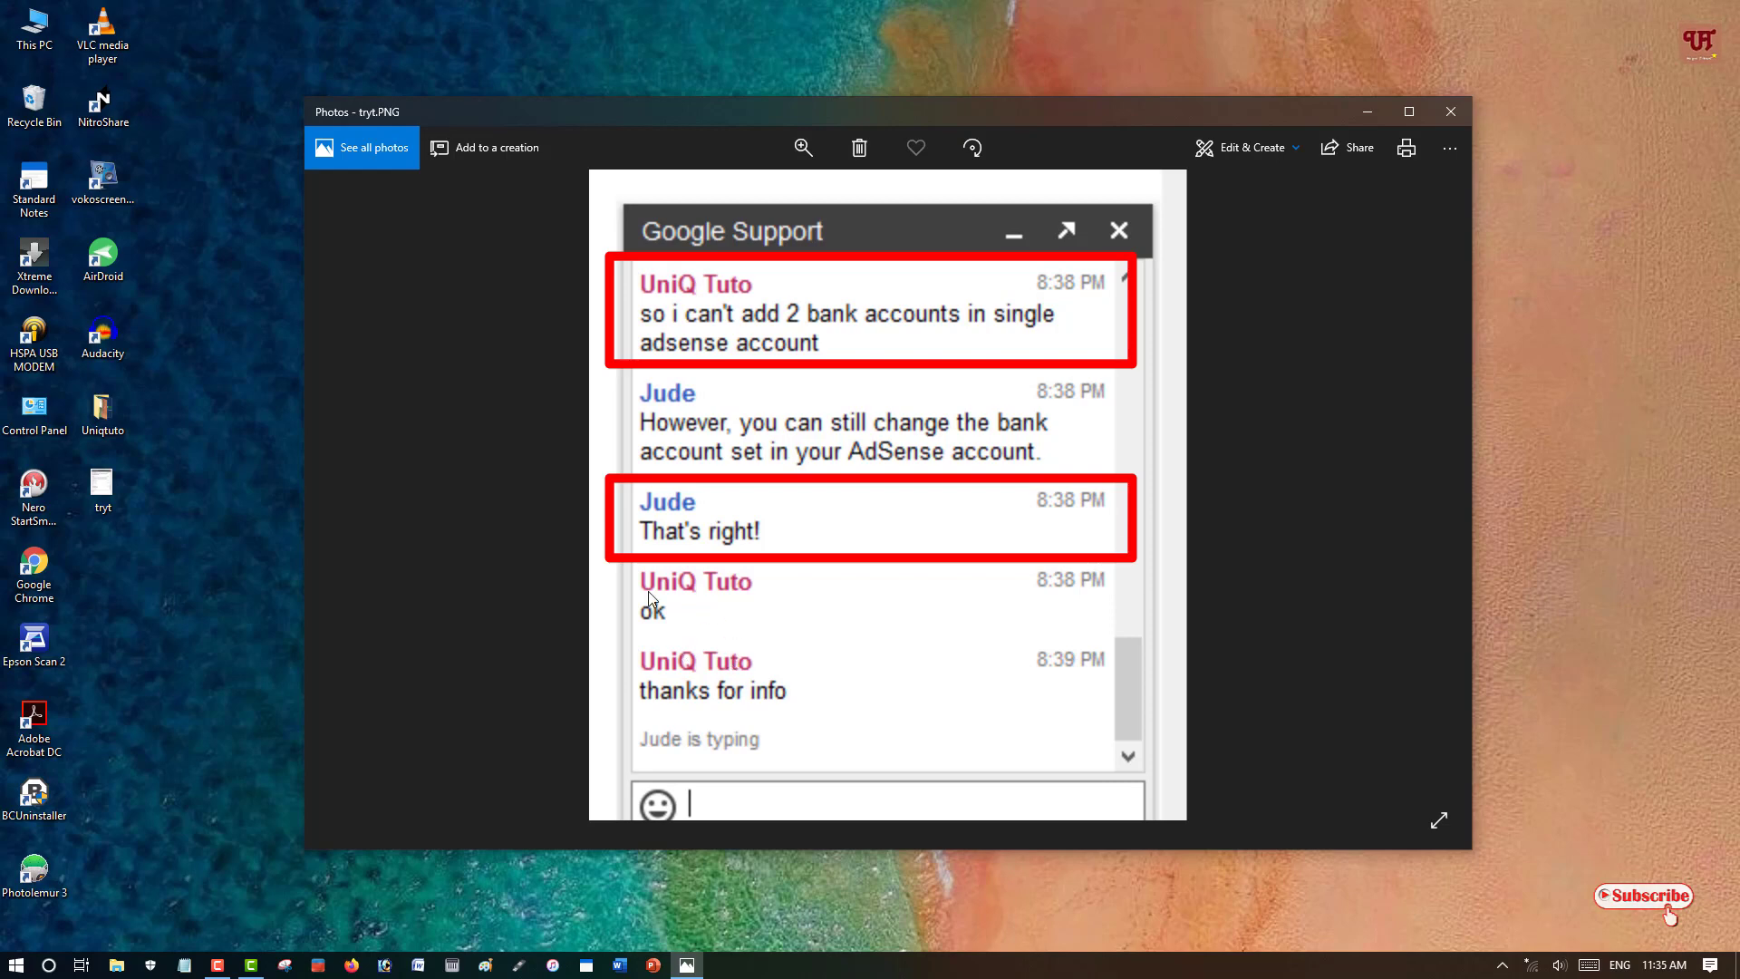
mouse_move(812, 571)
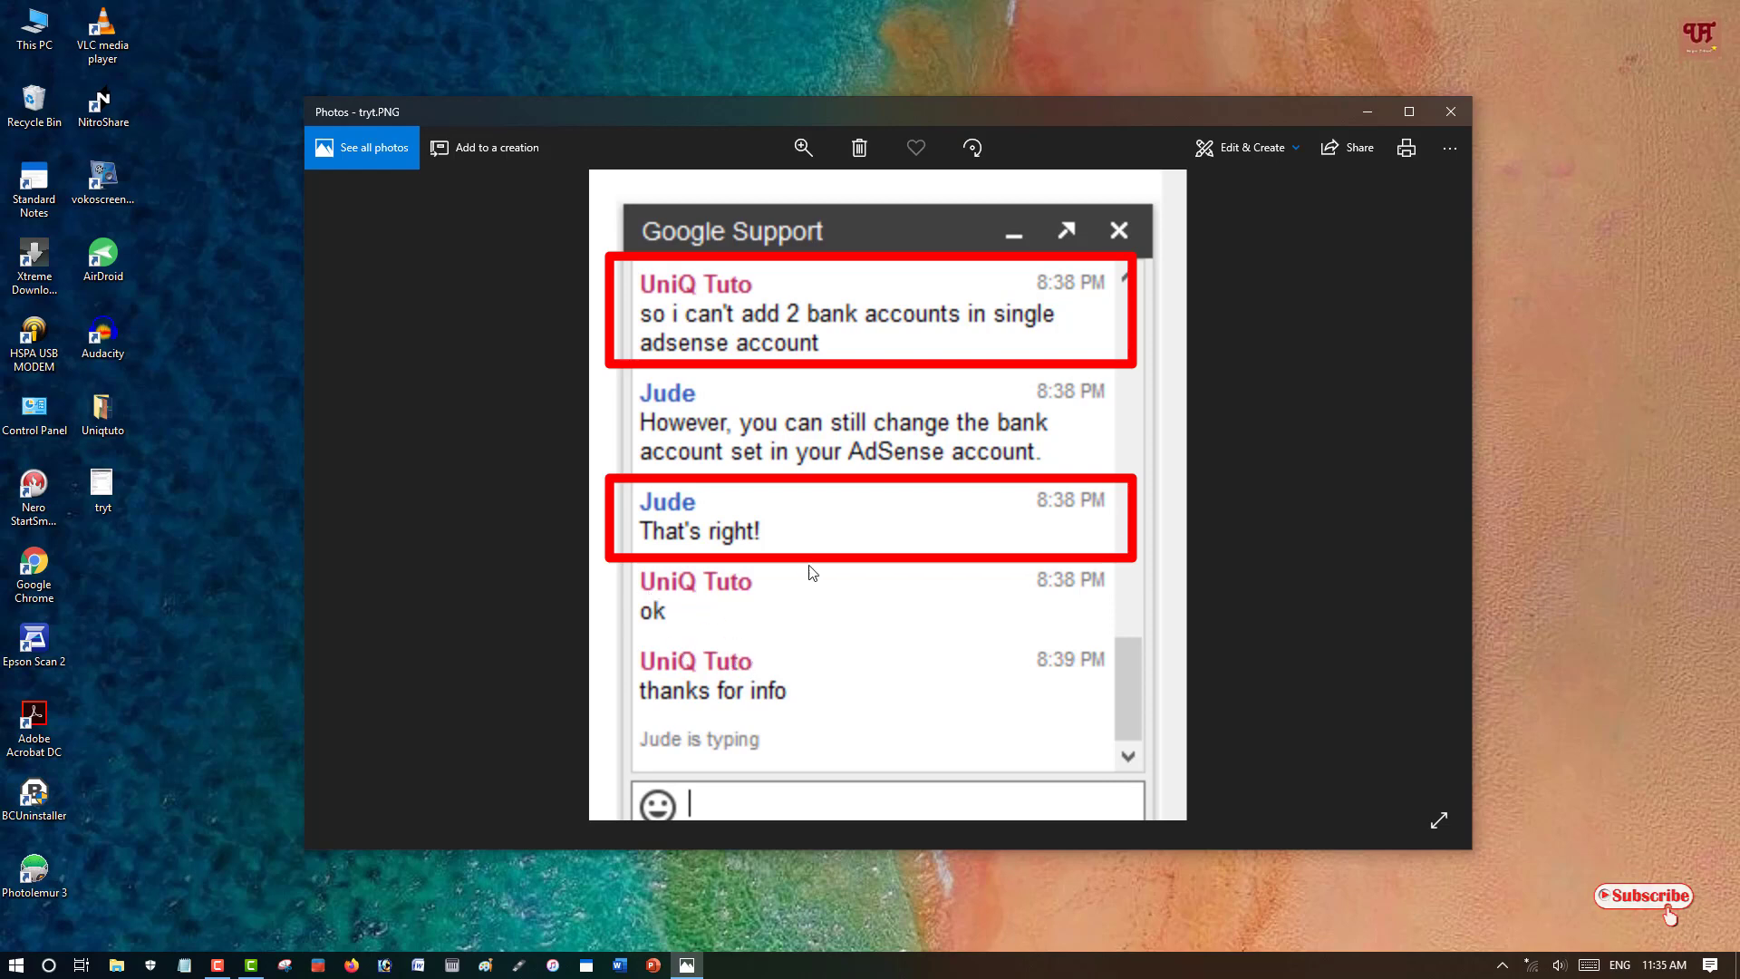
mouse_move(822, 647)
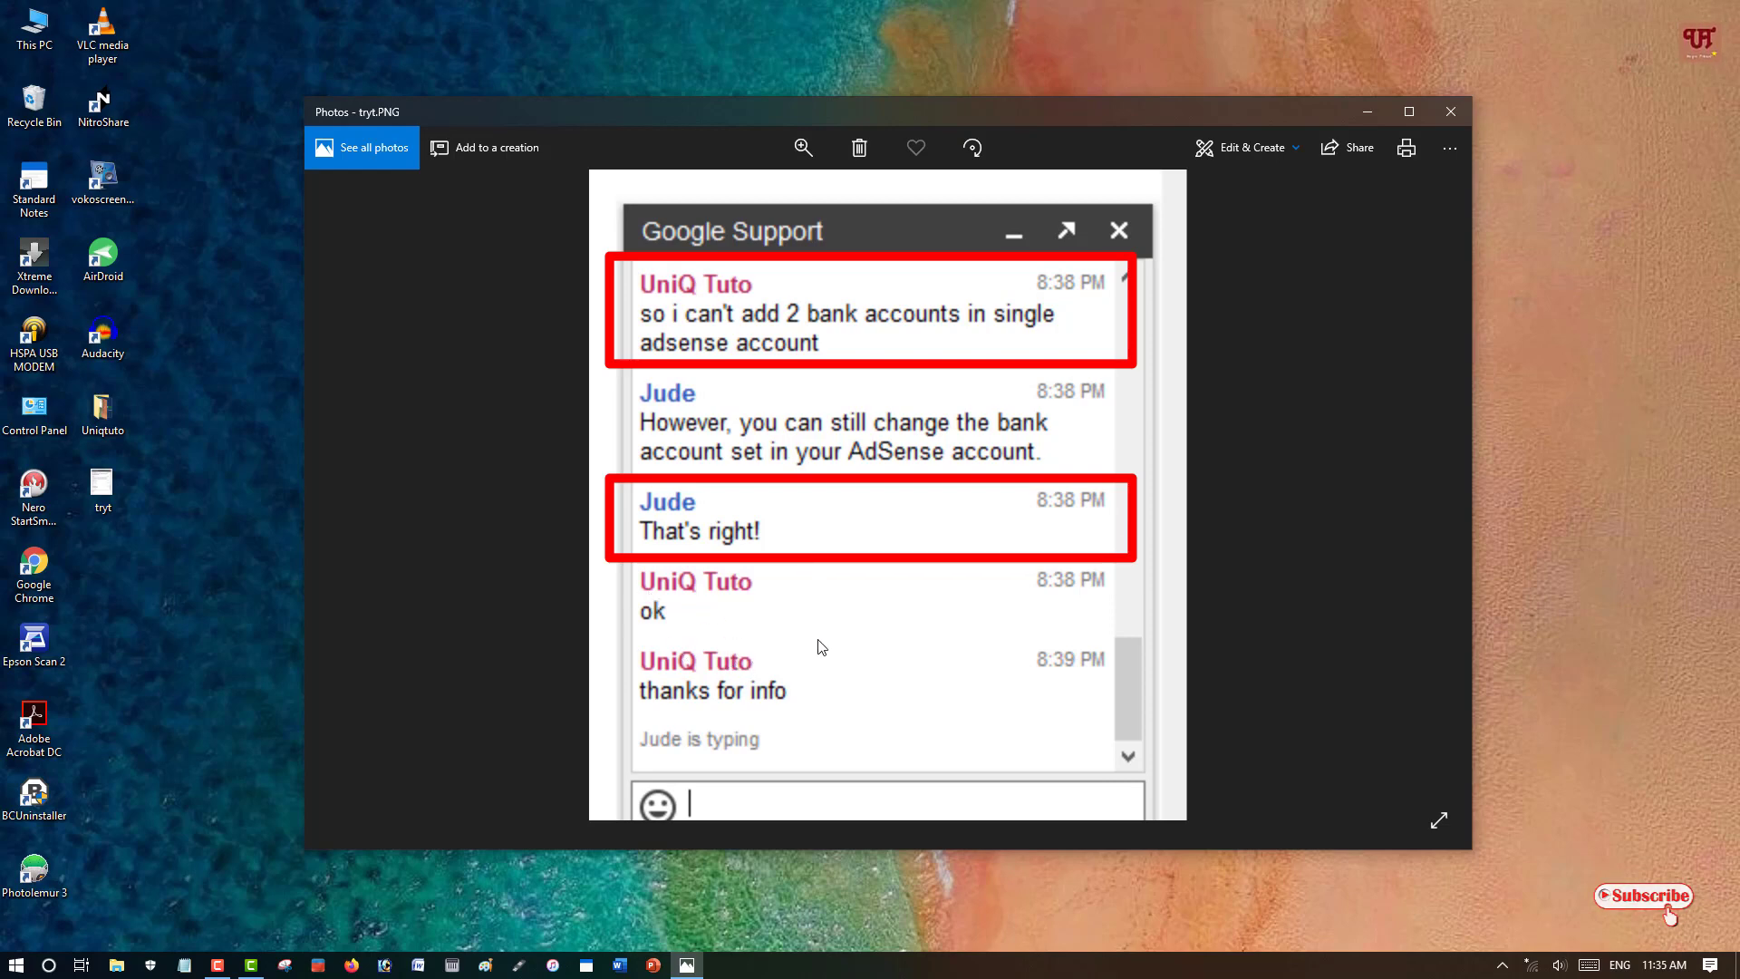
mouse_move(876, 654)
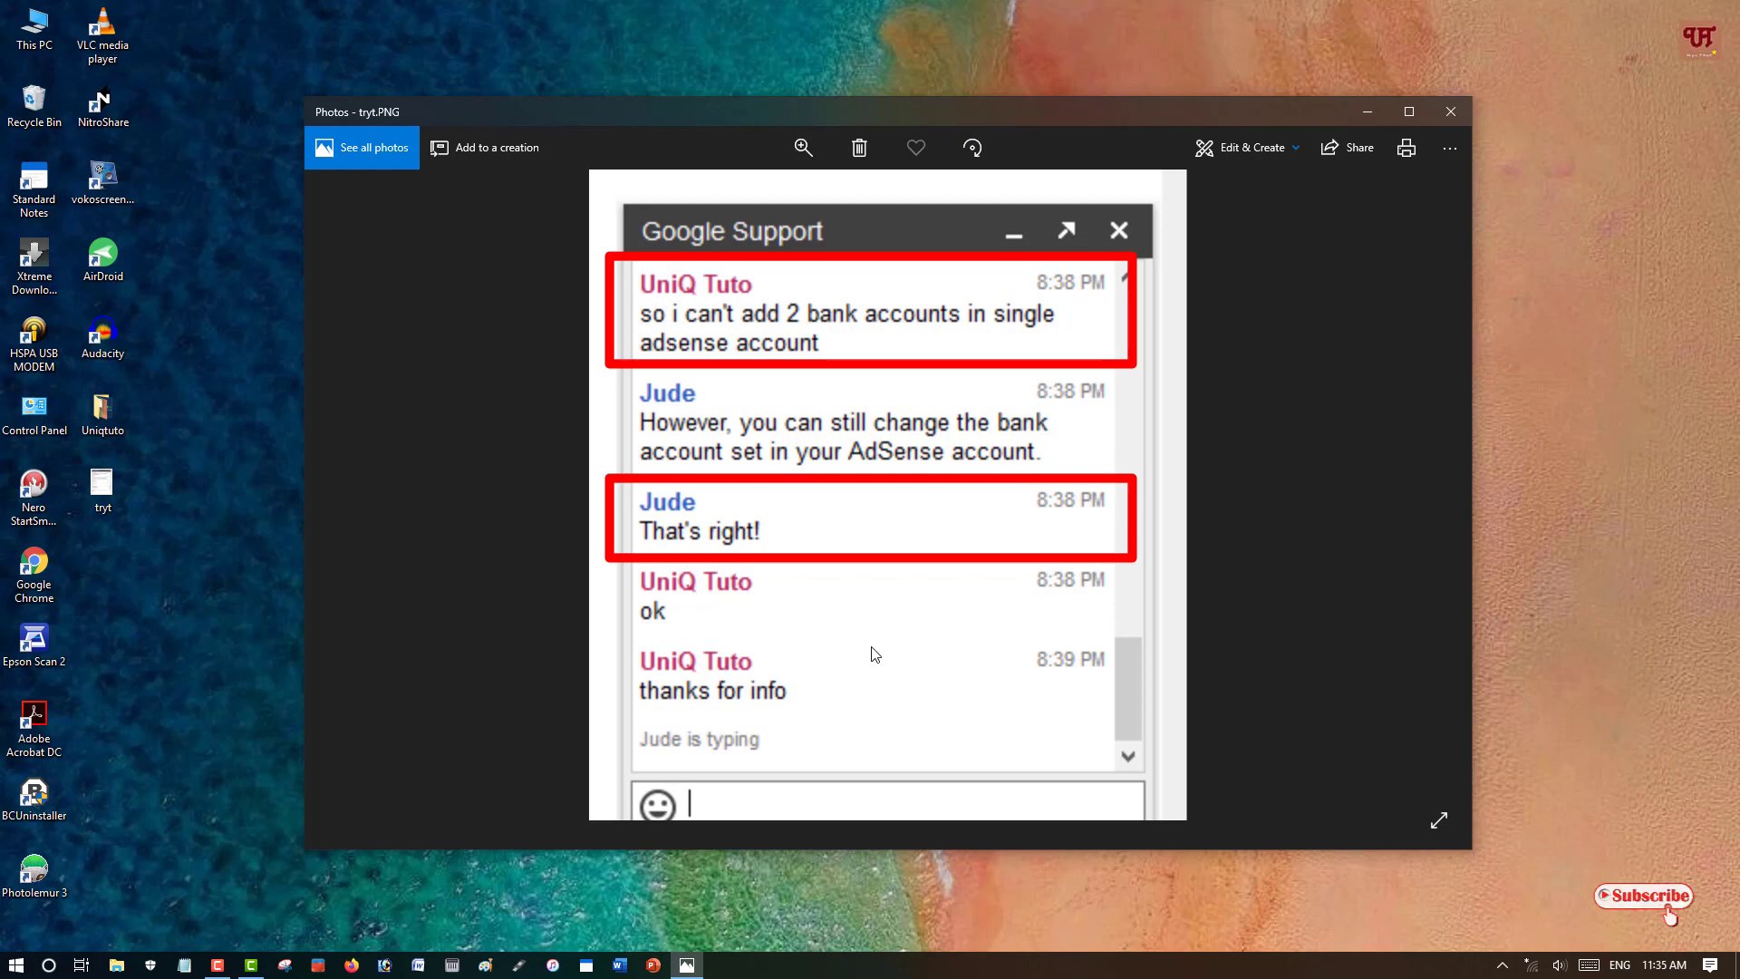
mouse_move(898, 631)
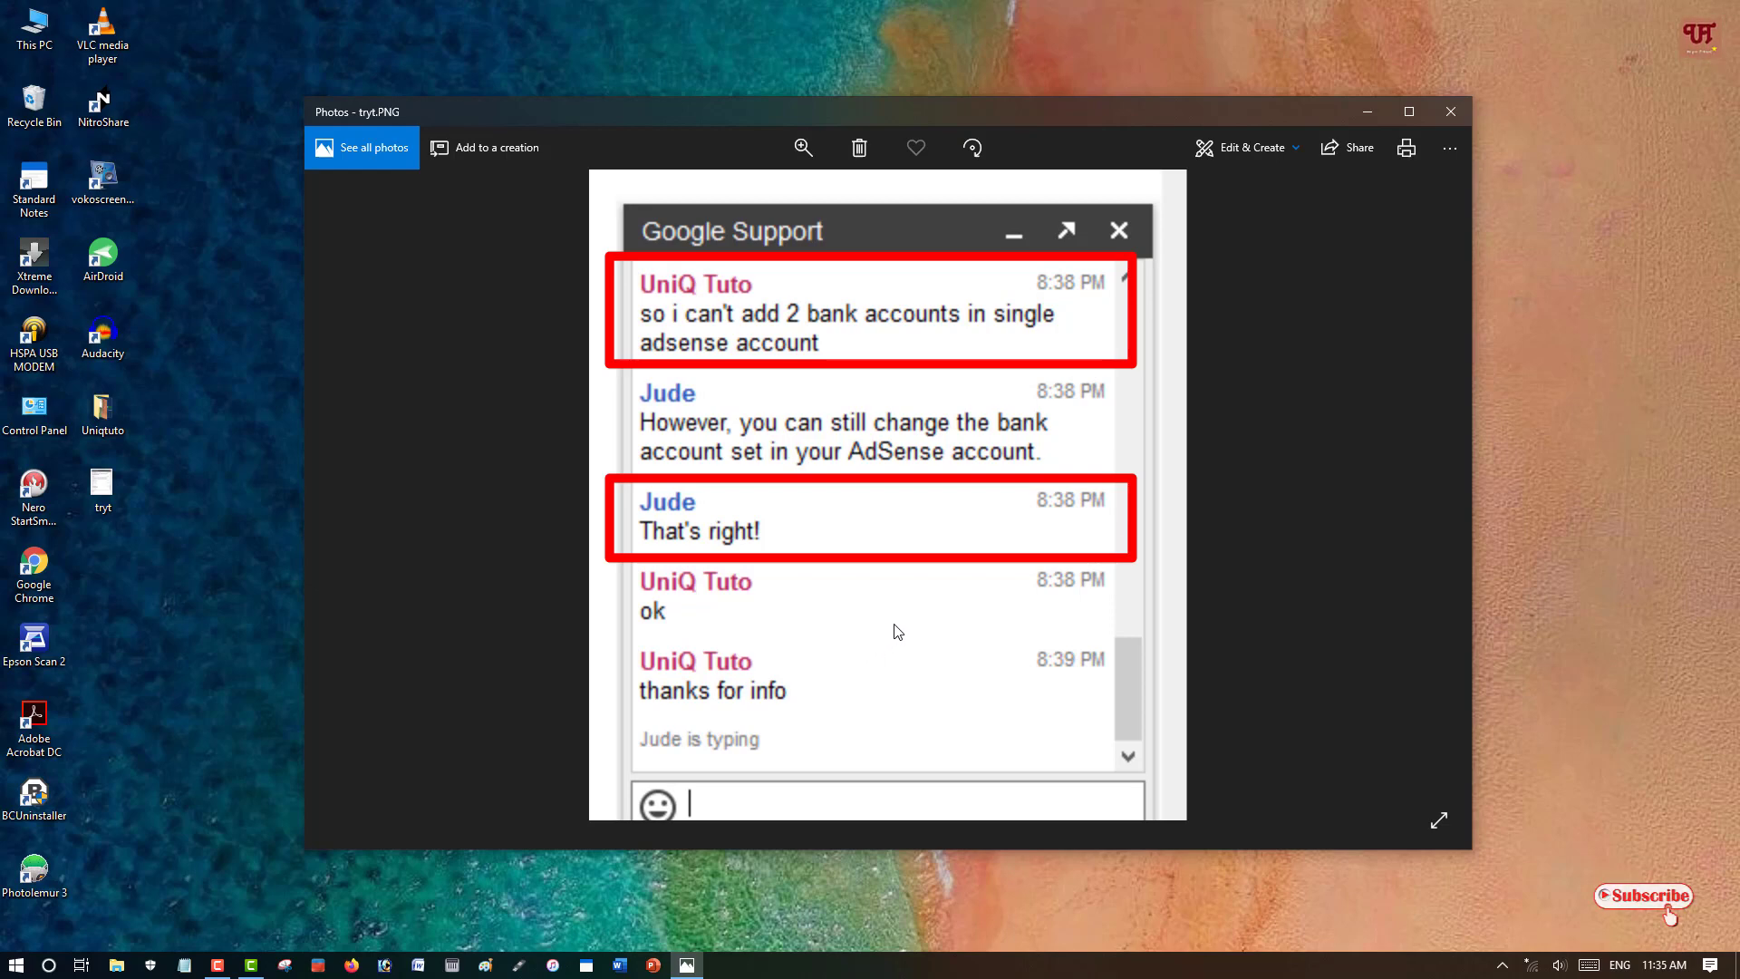
mouse_move(958, 760)
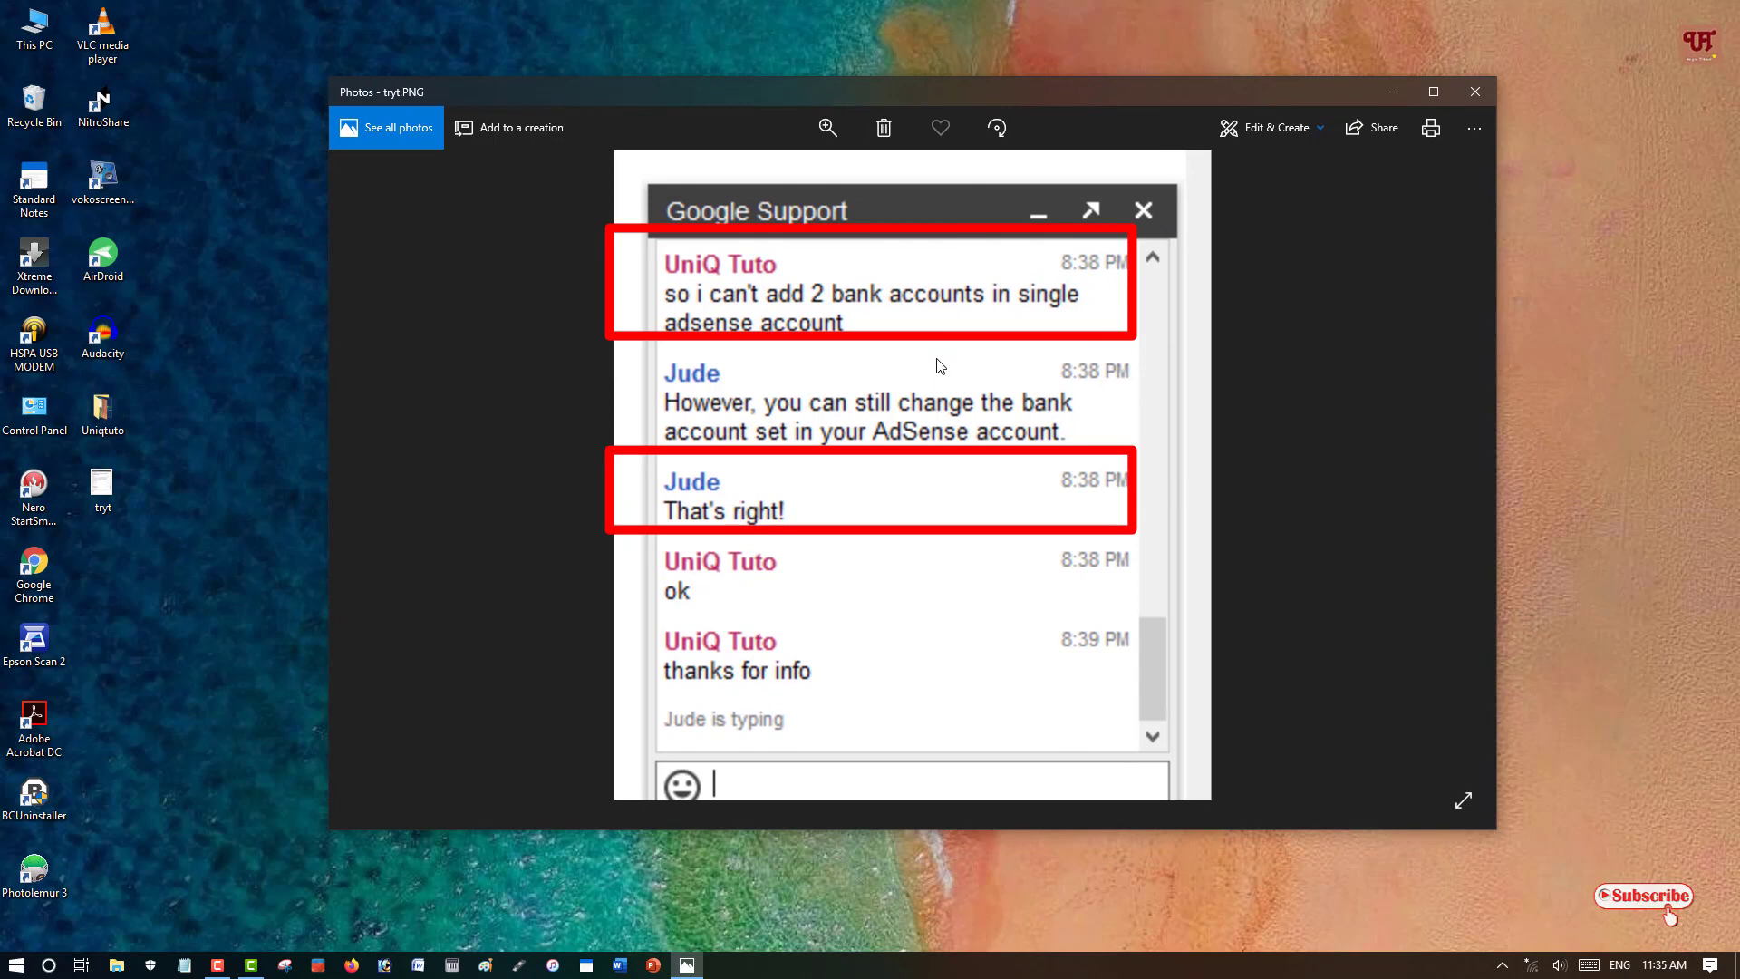
mouse_move(1041, 79)
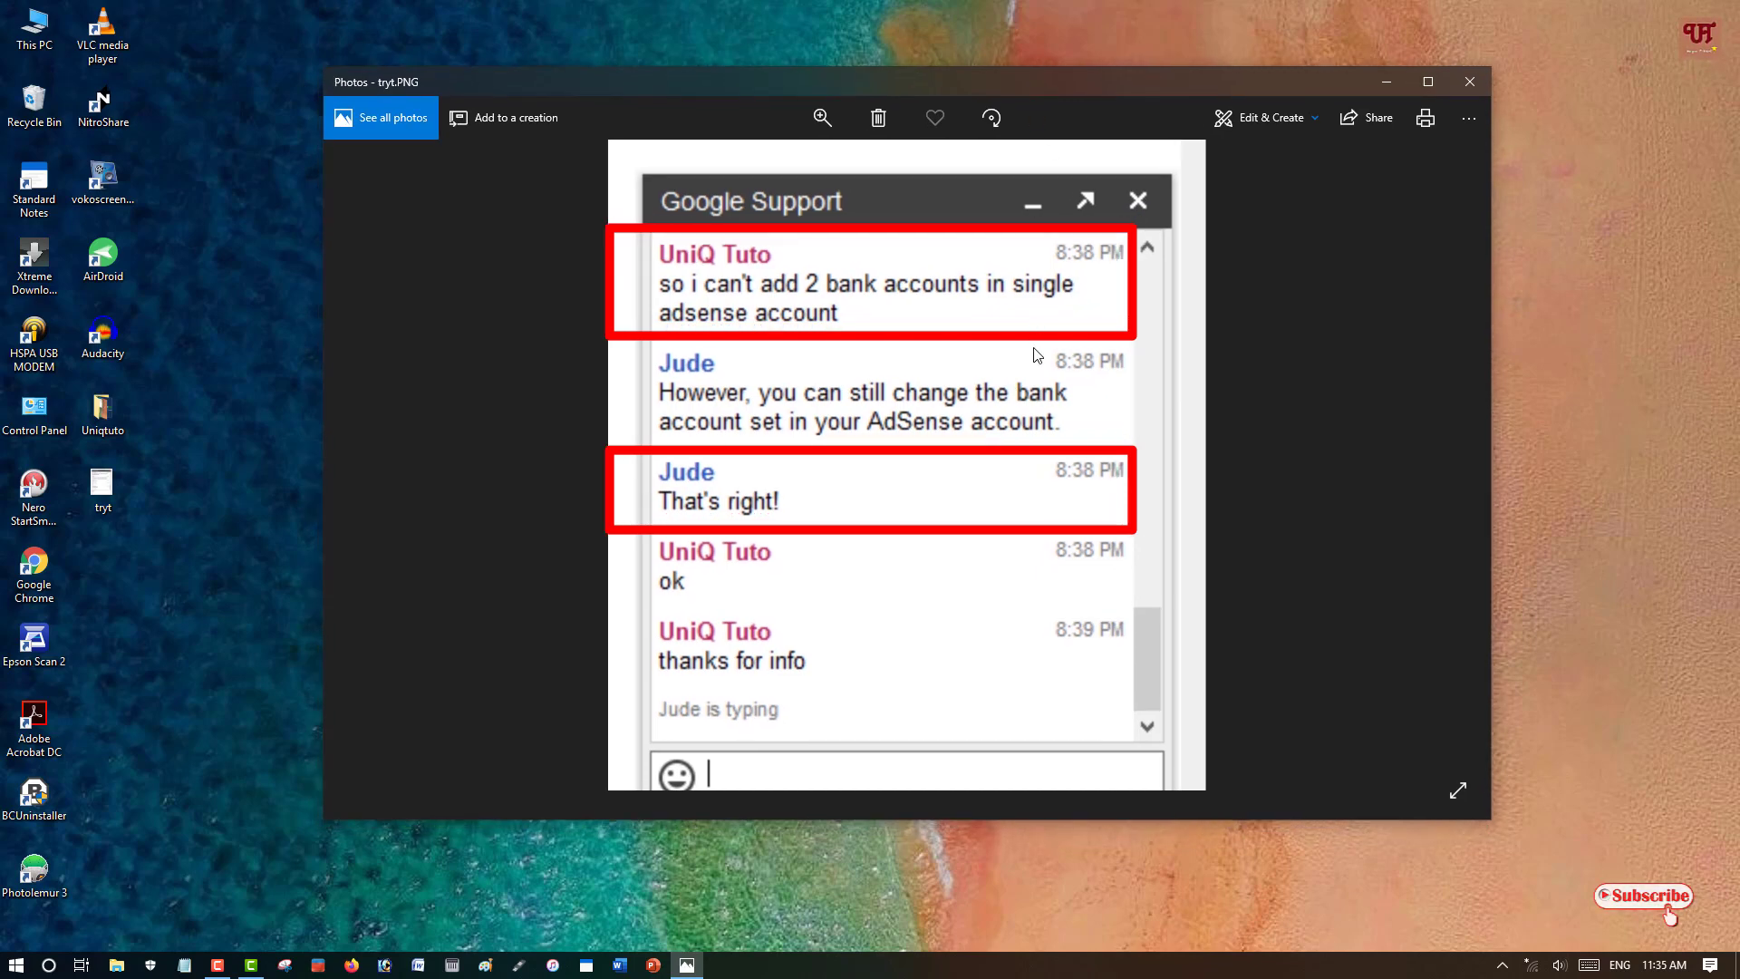
mouse_move(1143, 491)
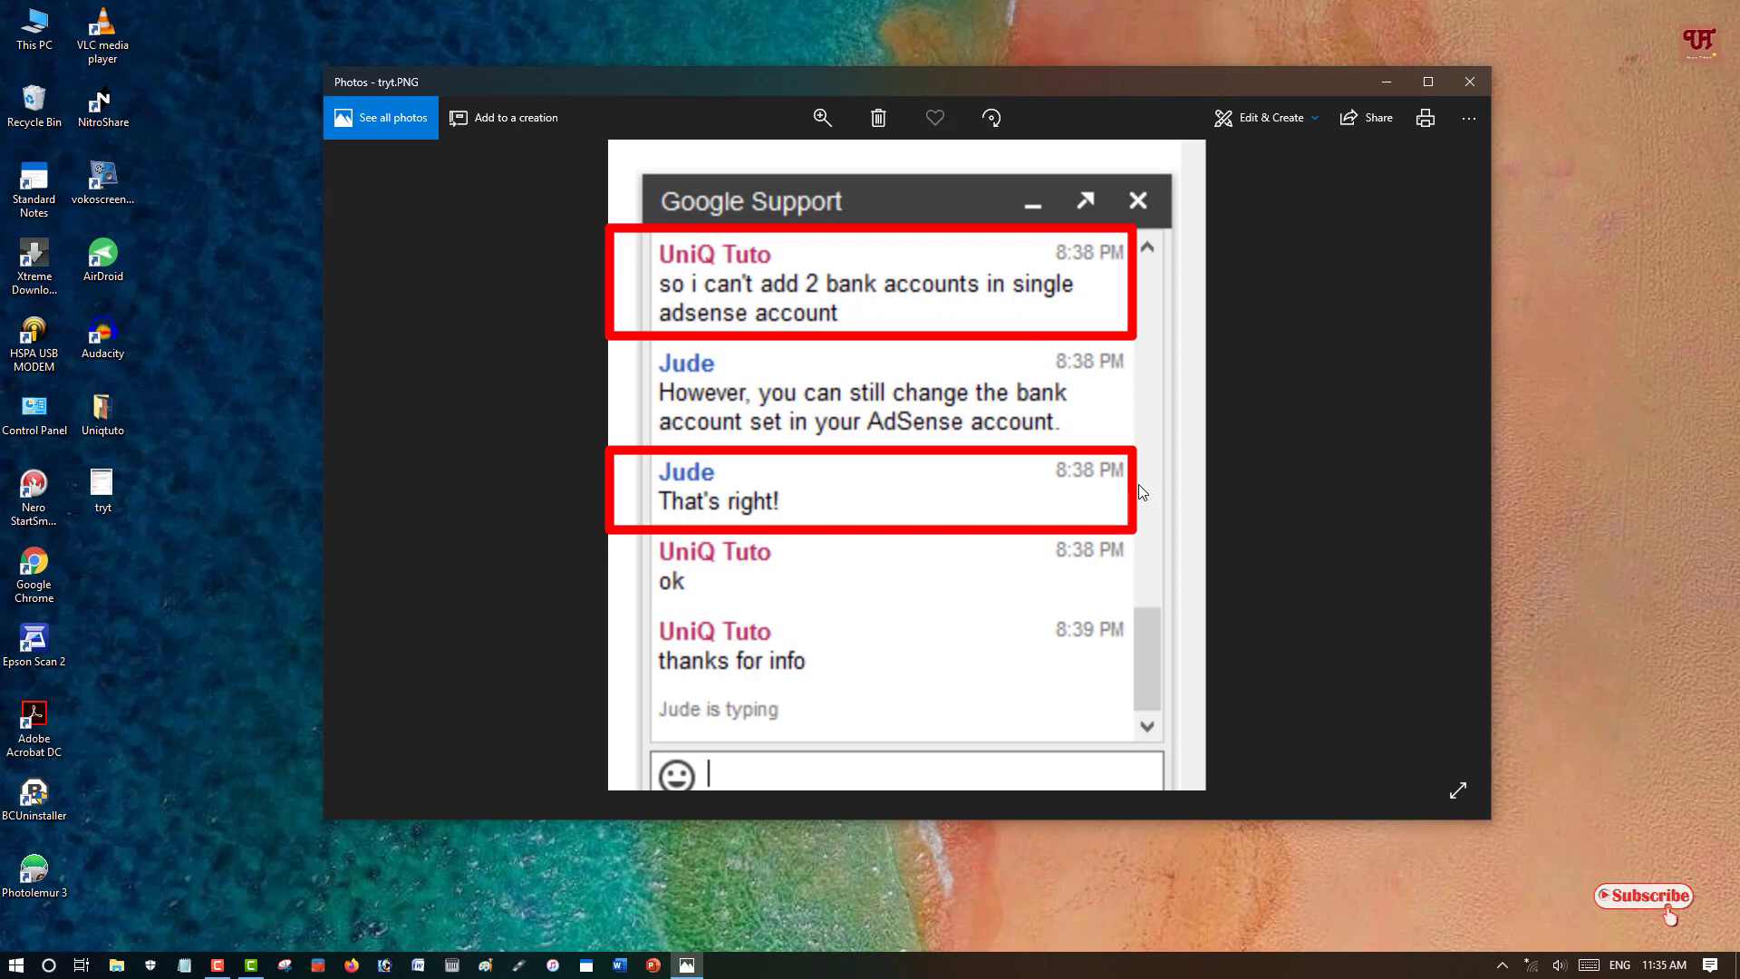
mouse_move(1135, 650)
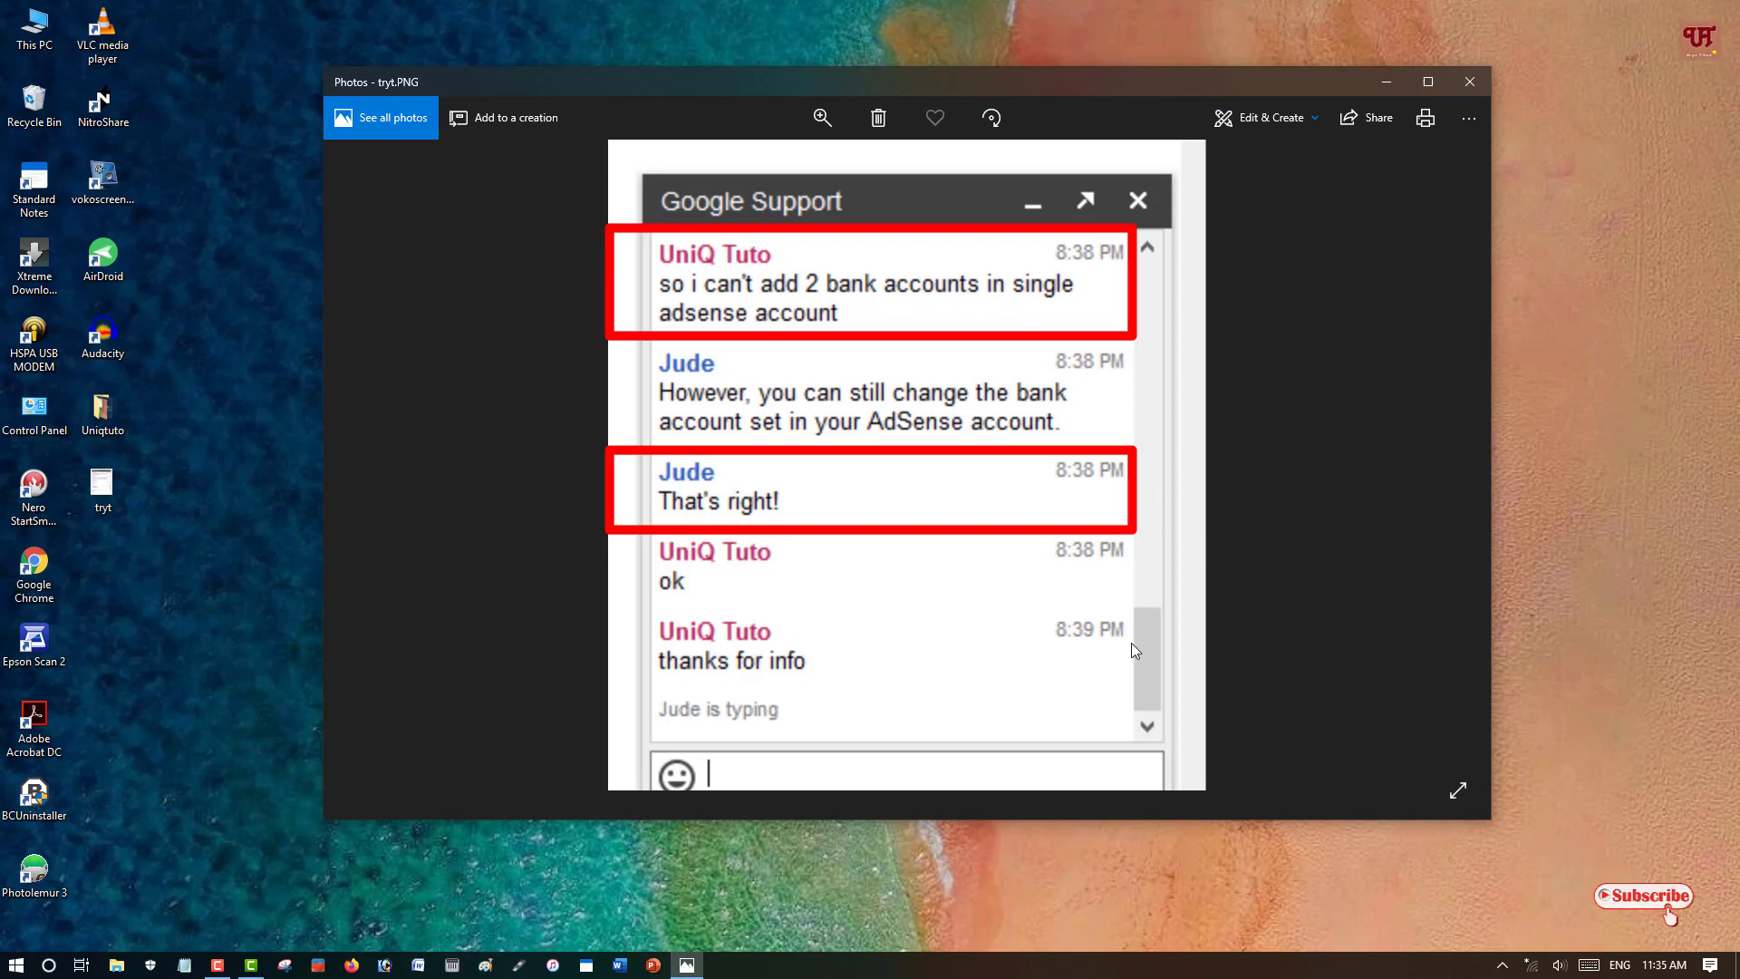
mouse_move(1120, 667)
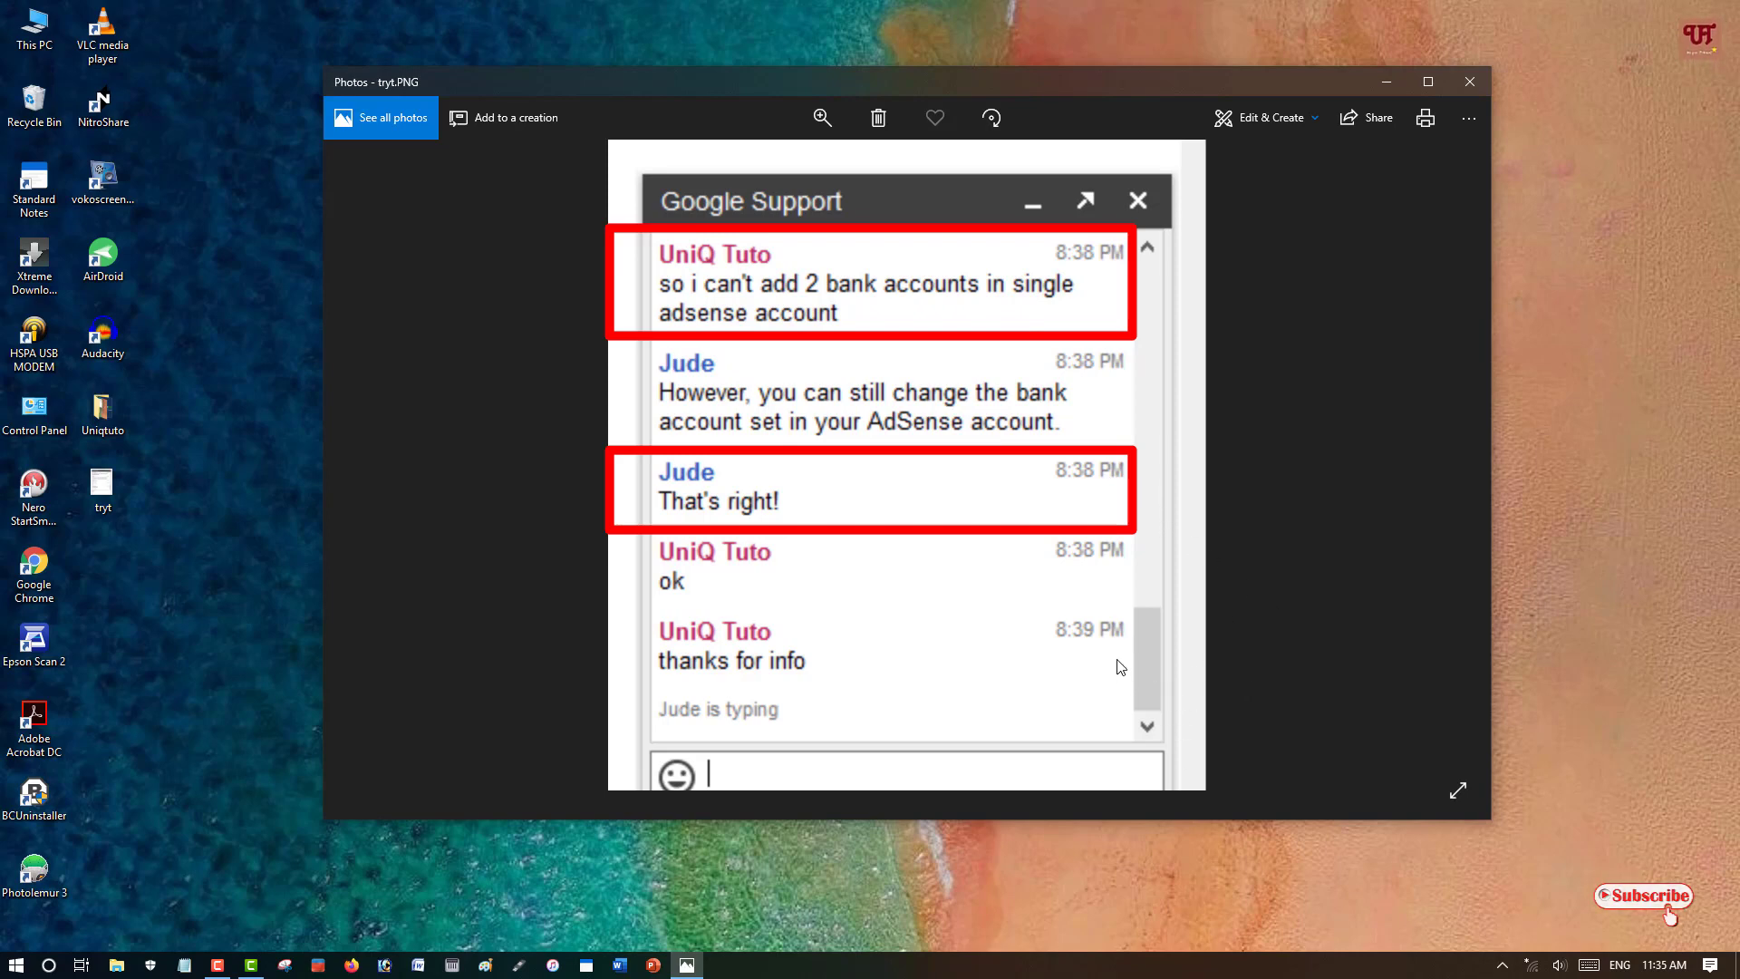
mouse_move(1155, 671)
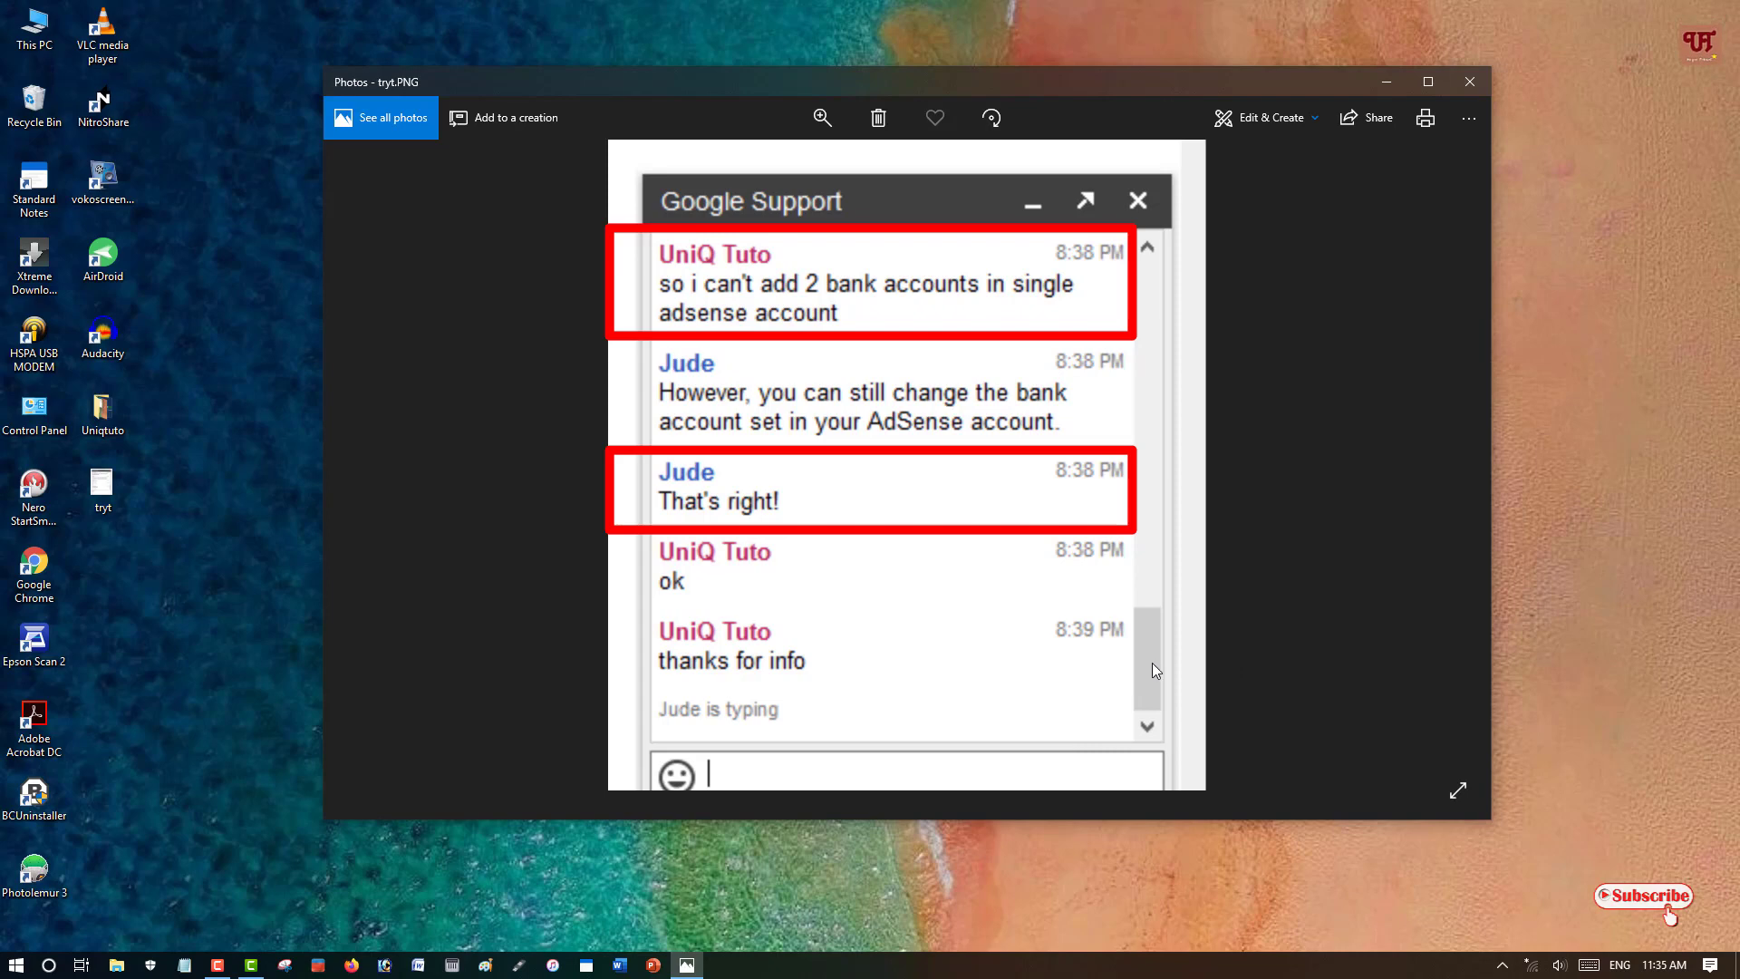
mouse_move(1236, 771)
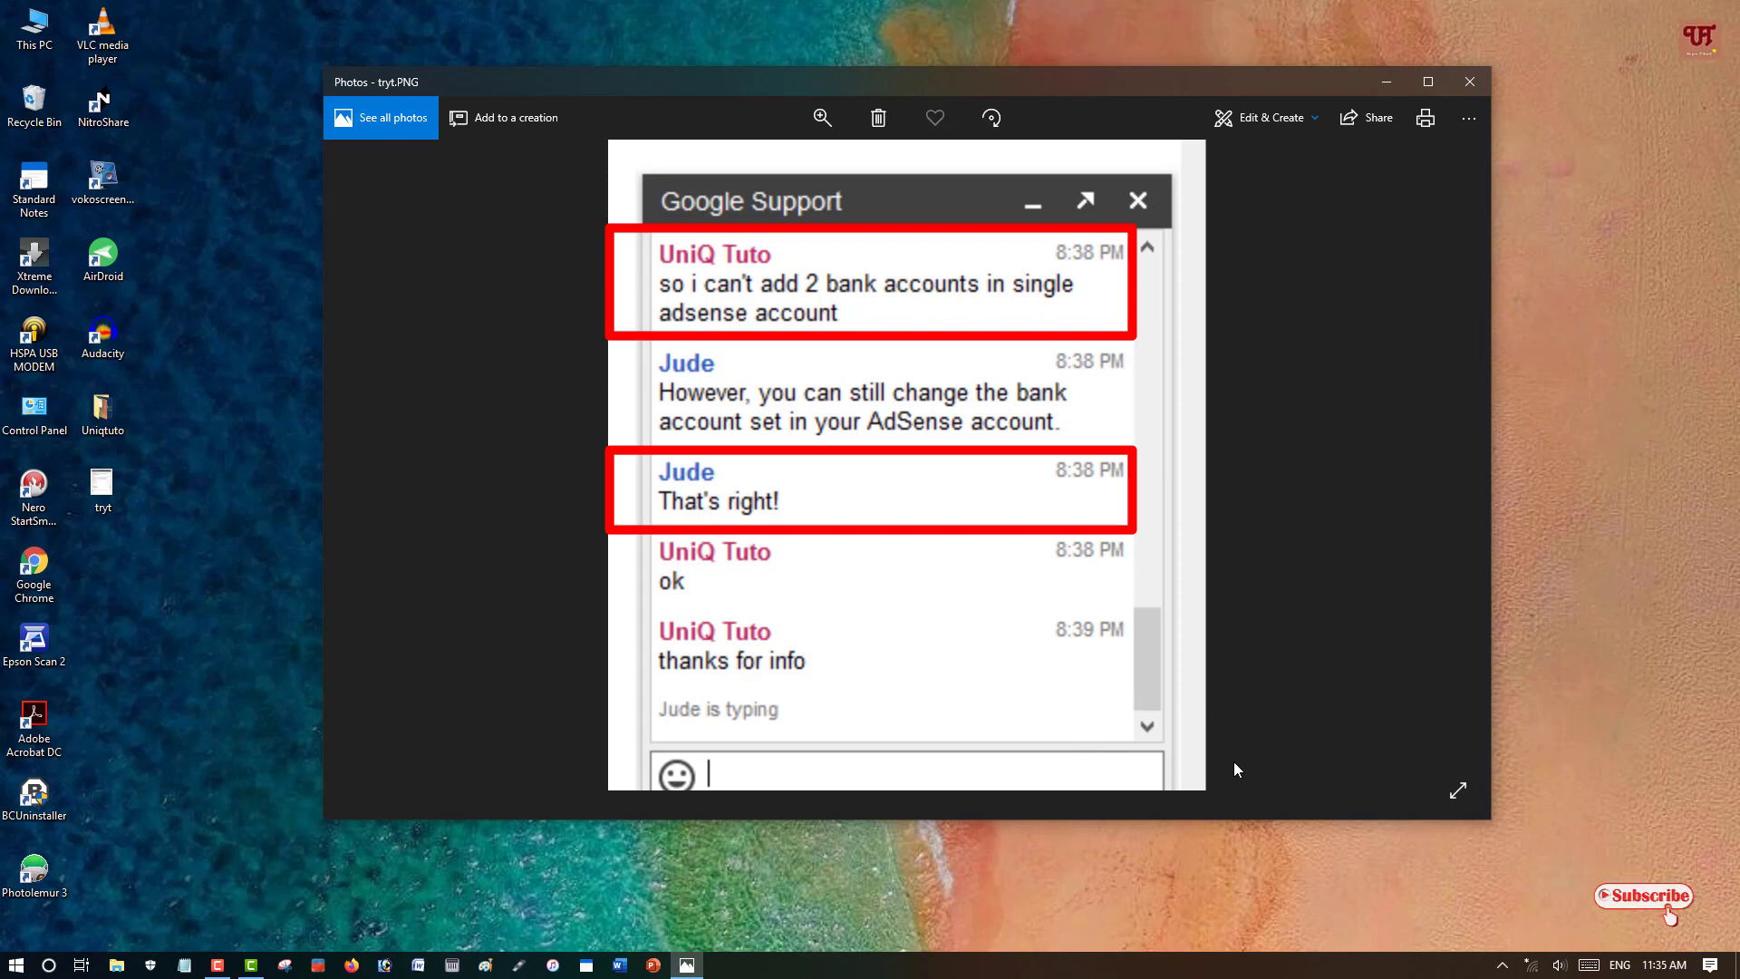
mouse_move(1231, 740)
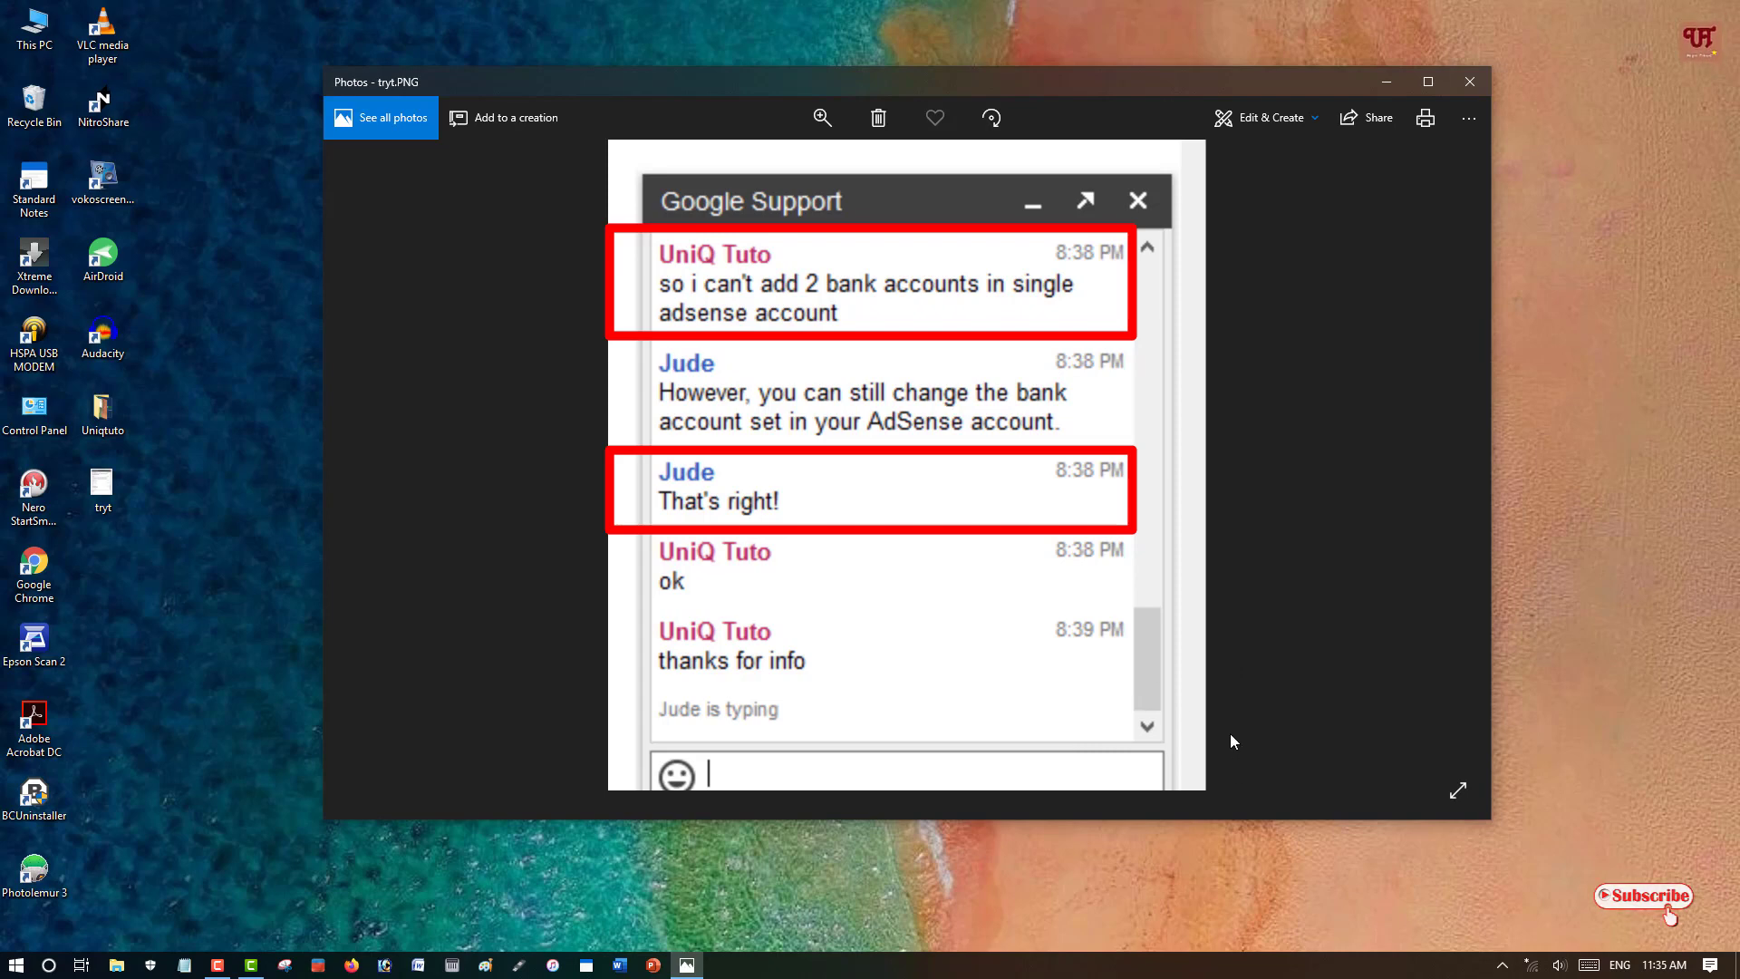
mouse_move(1231, 765)
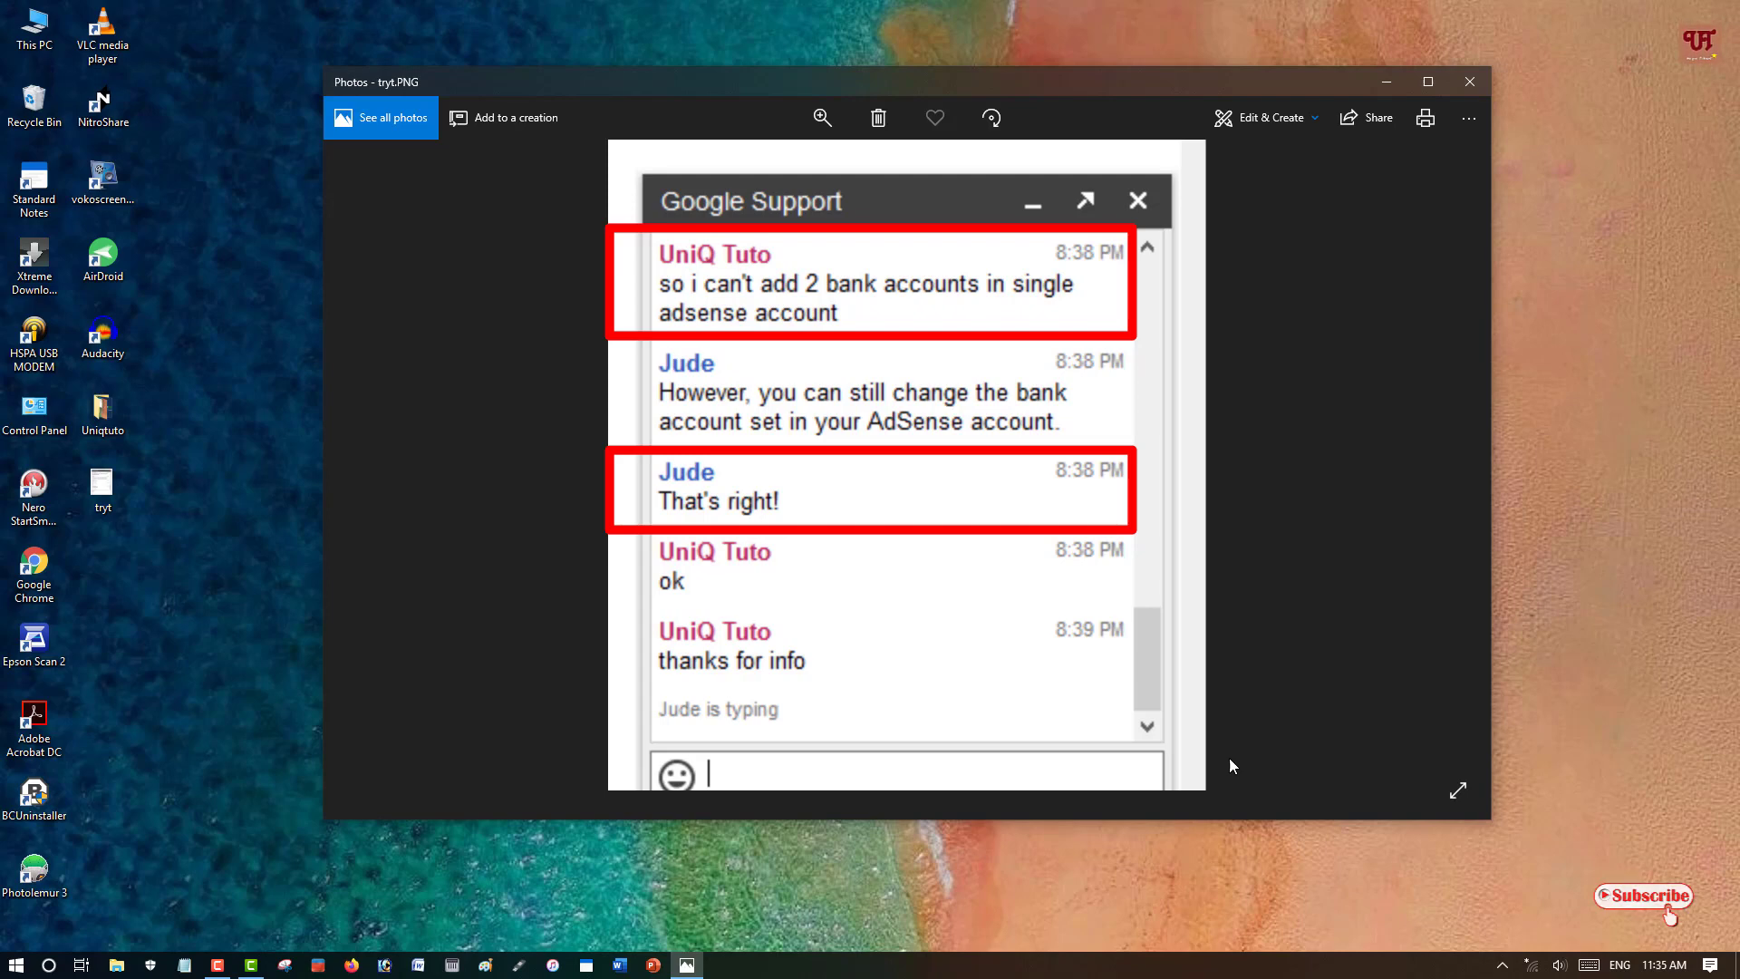
mouse_move(1236, 764)
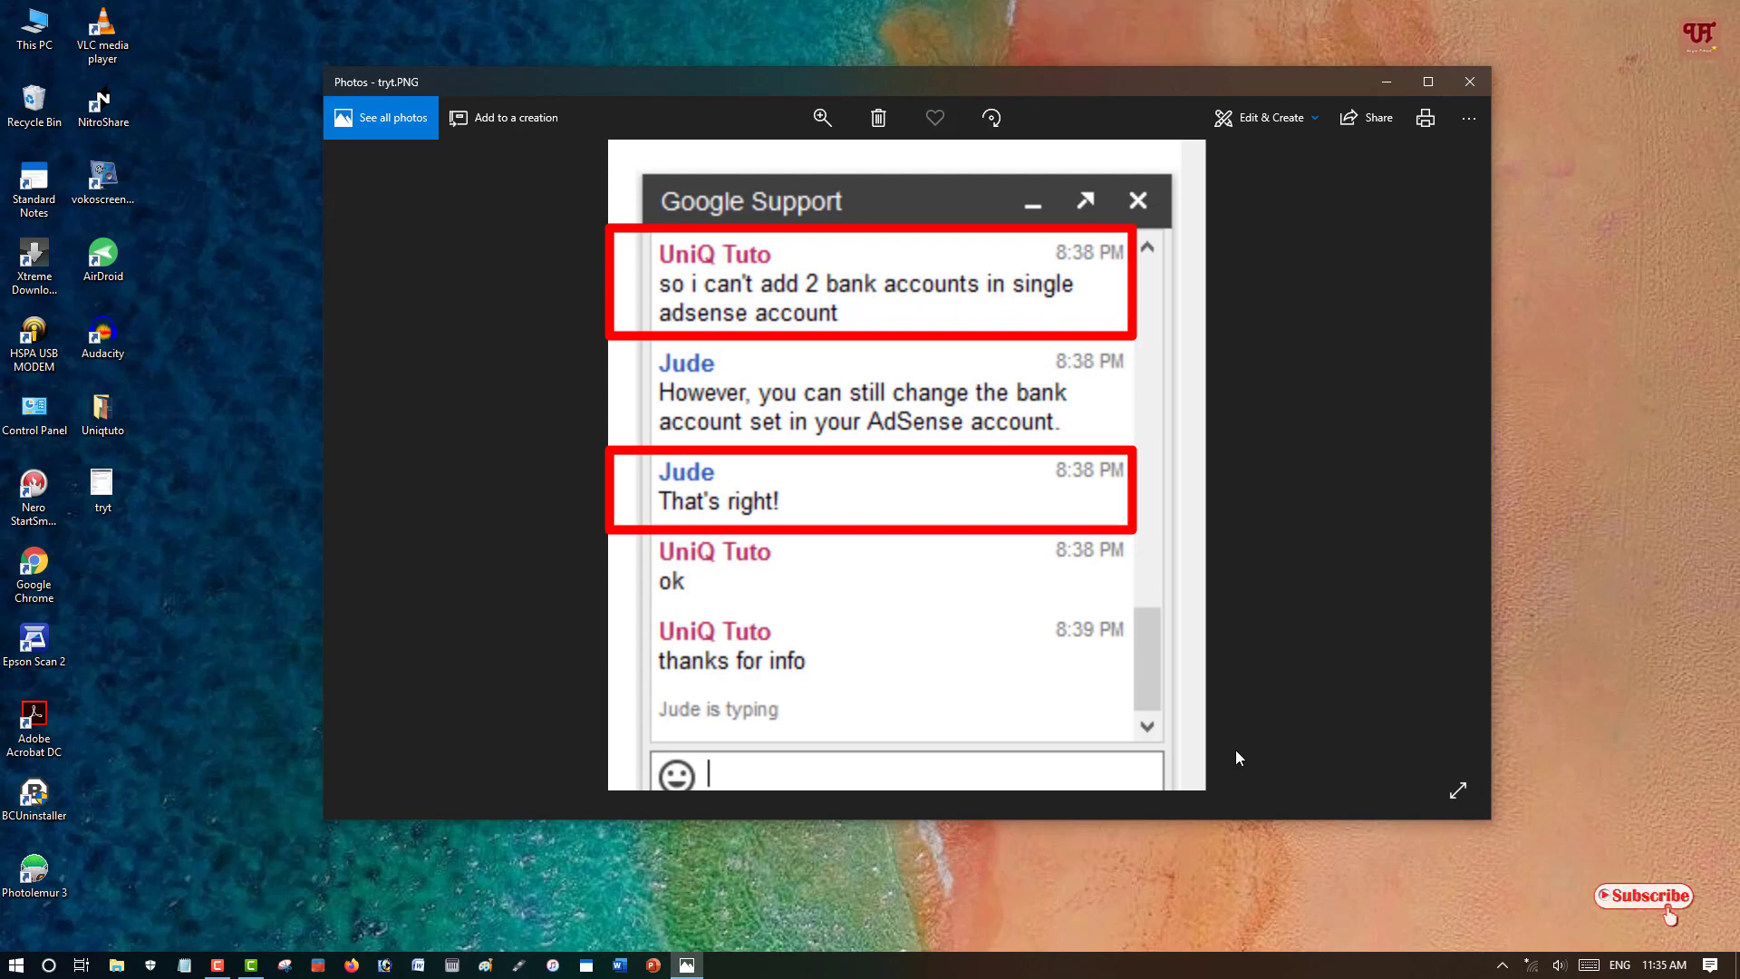
mouse_move(1279, 763)
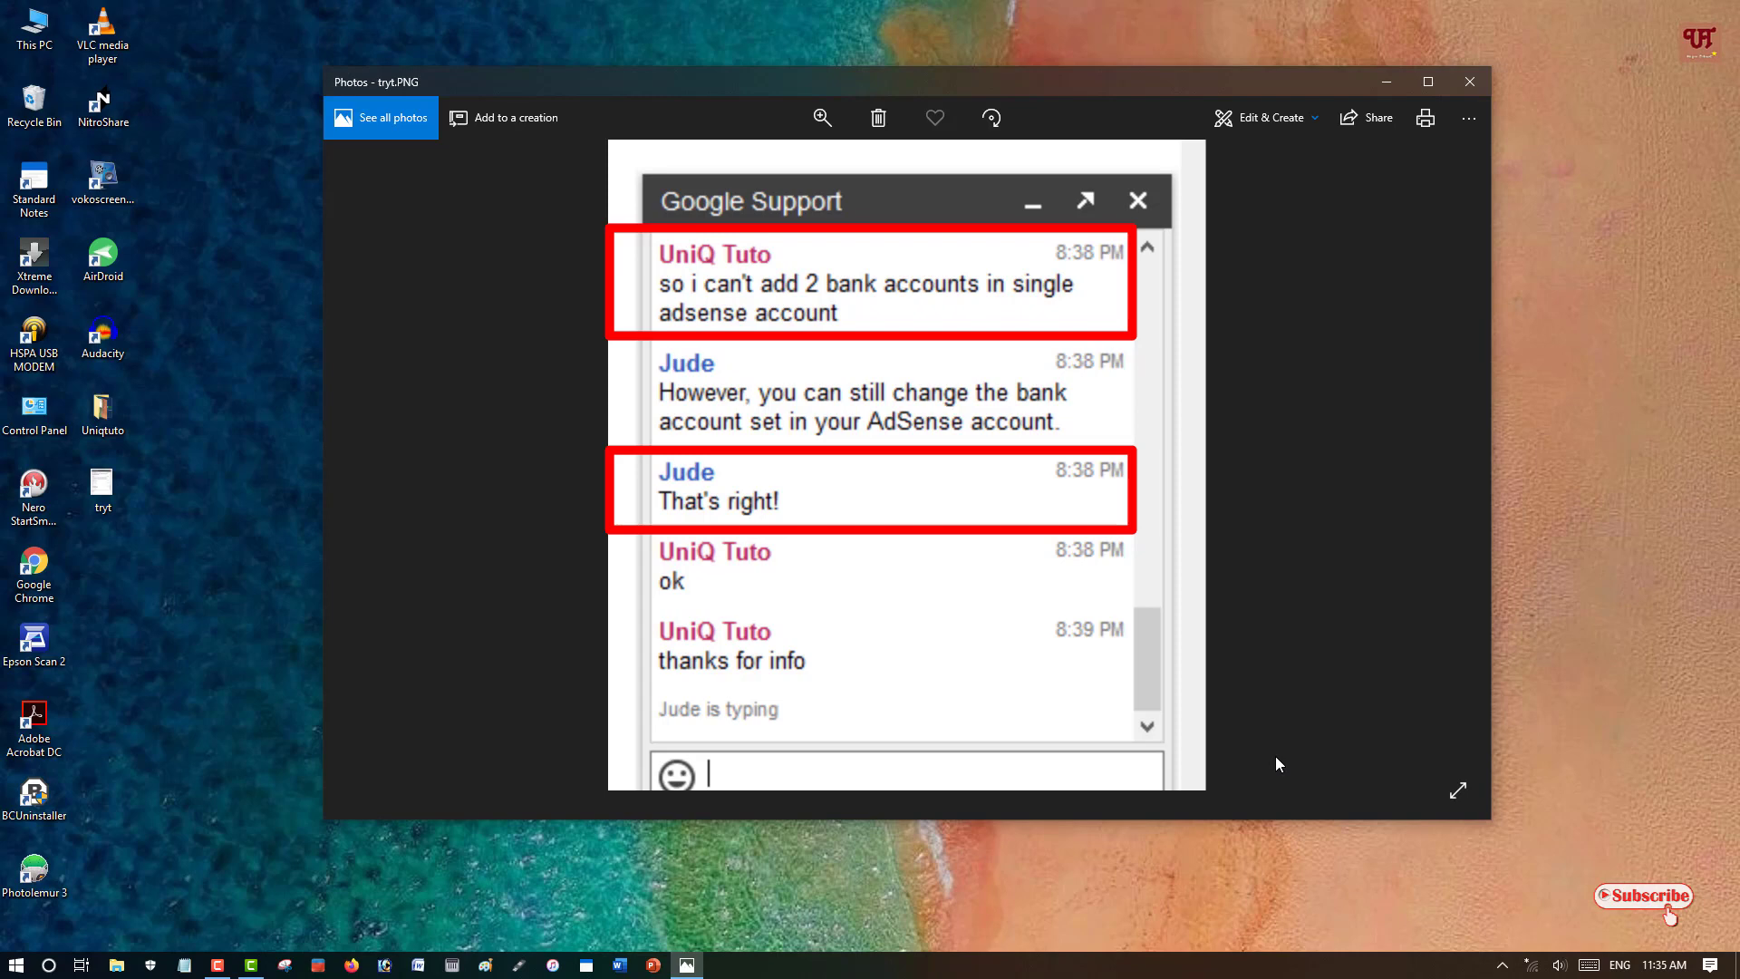
mouse_move(1132, 709)
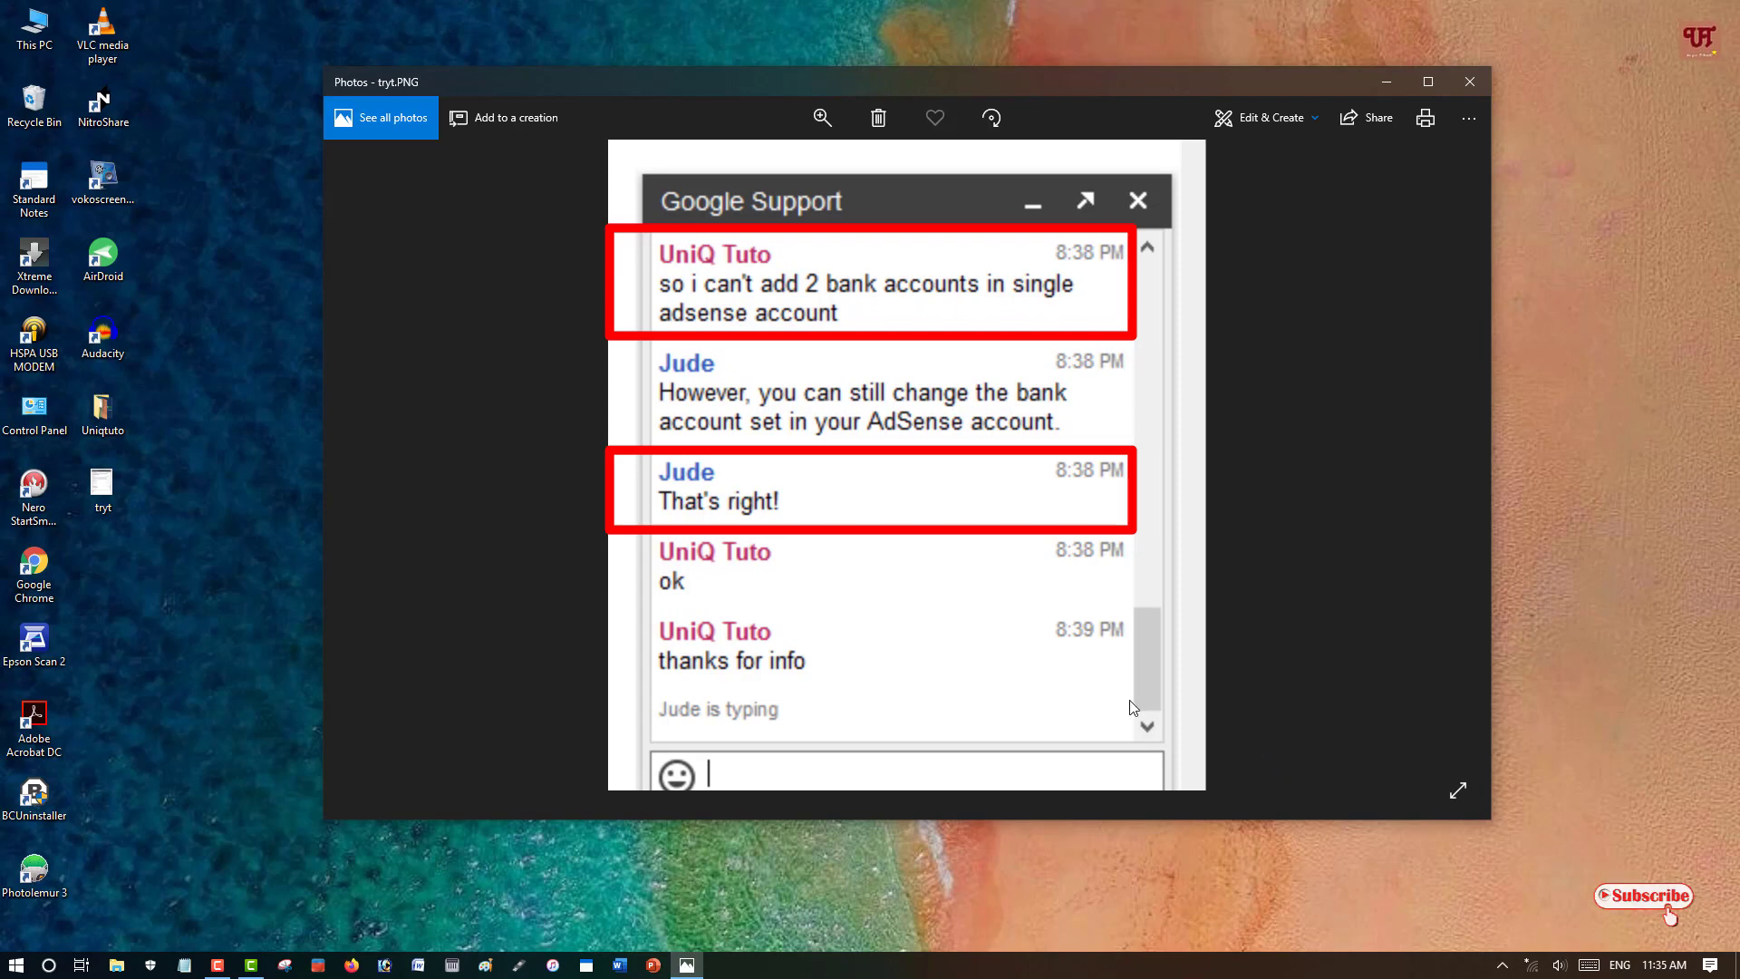
mouse_move(1137, 703)
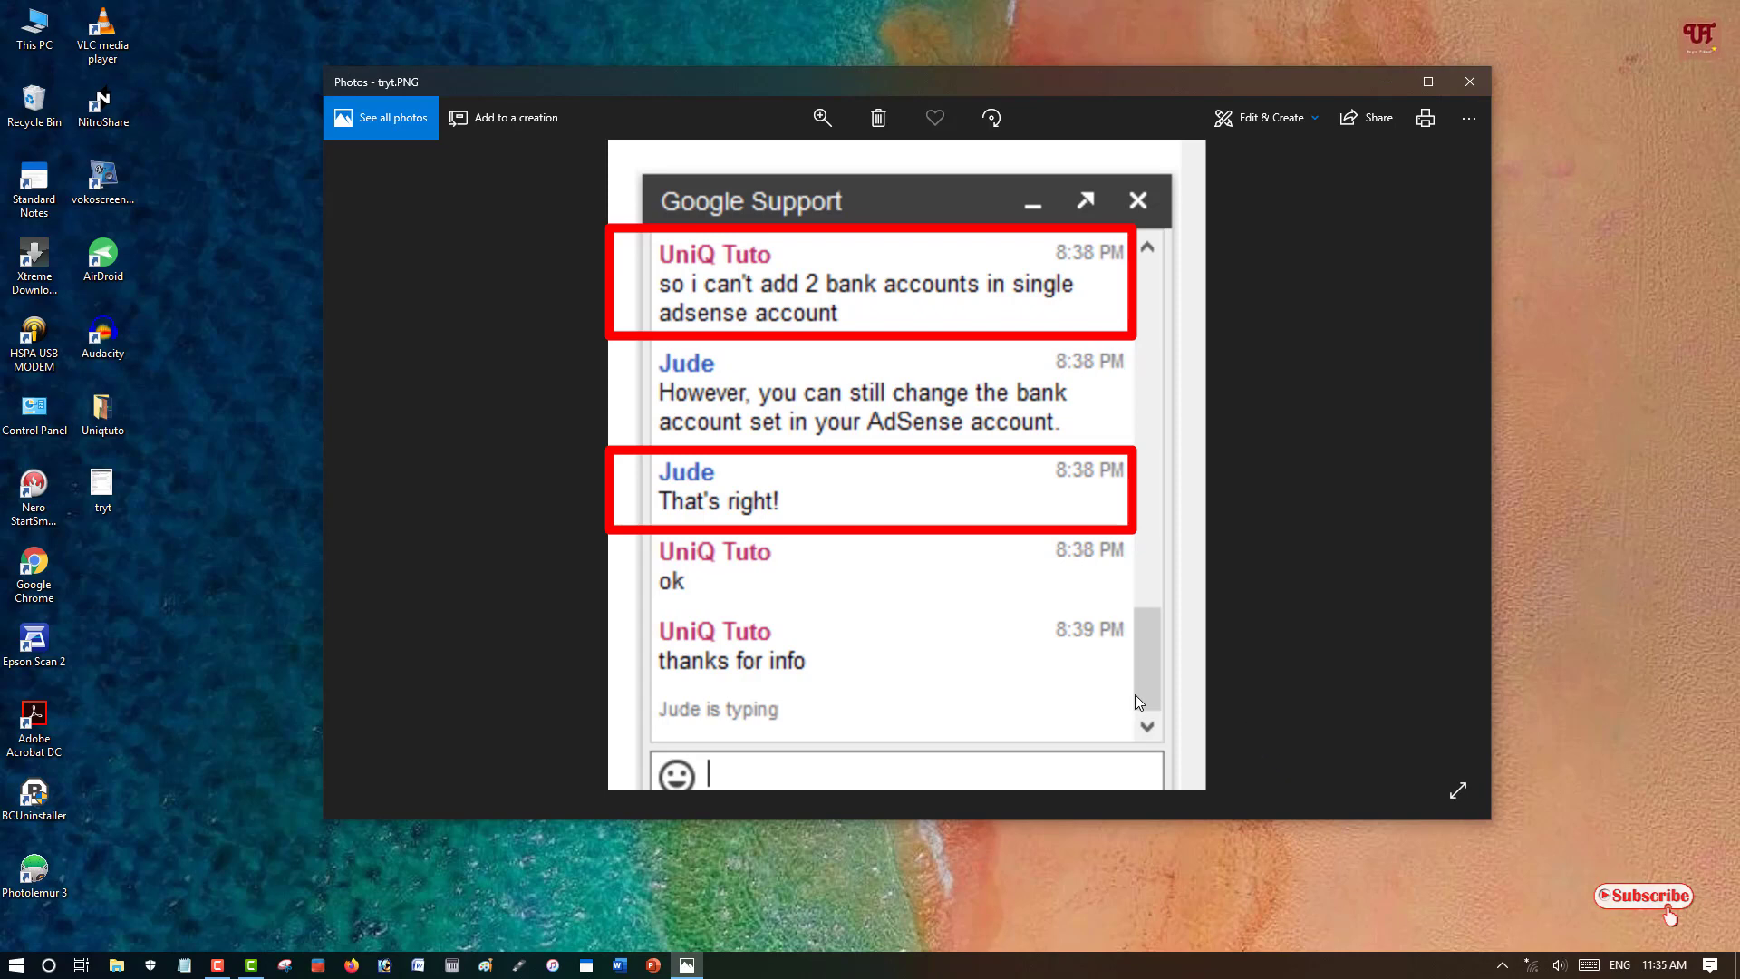
mouse_move(1209, 734)
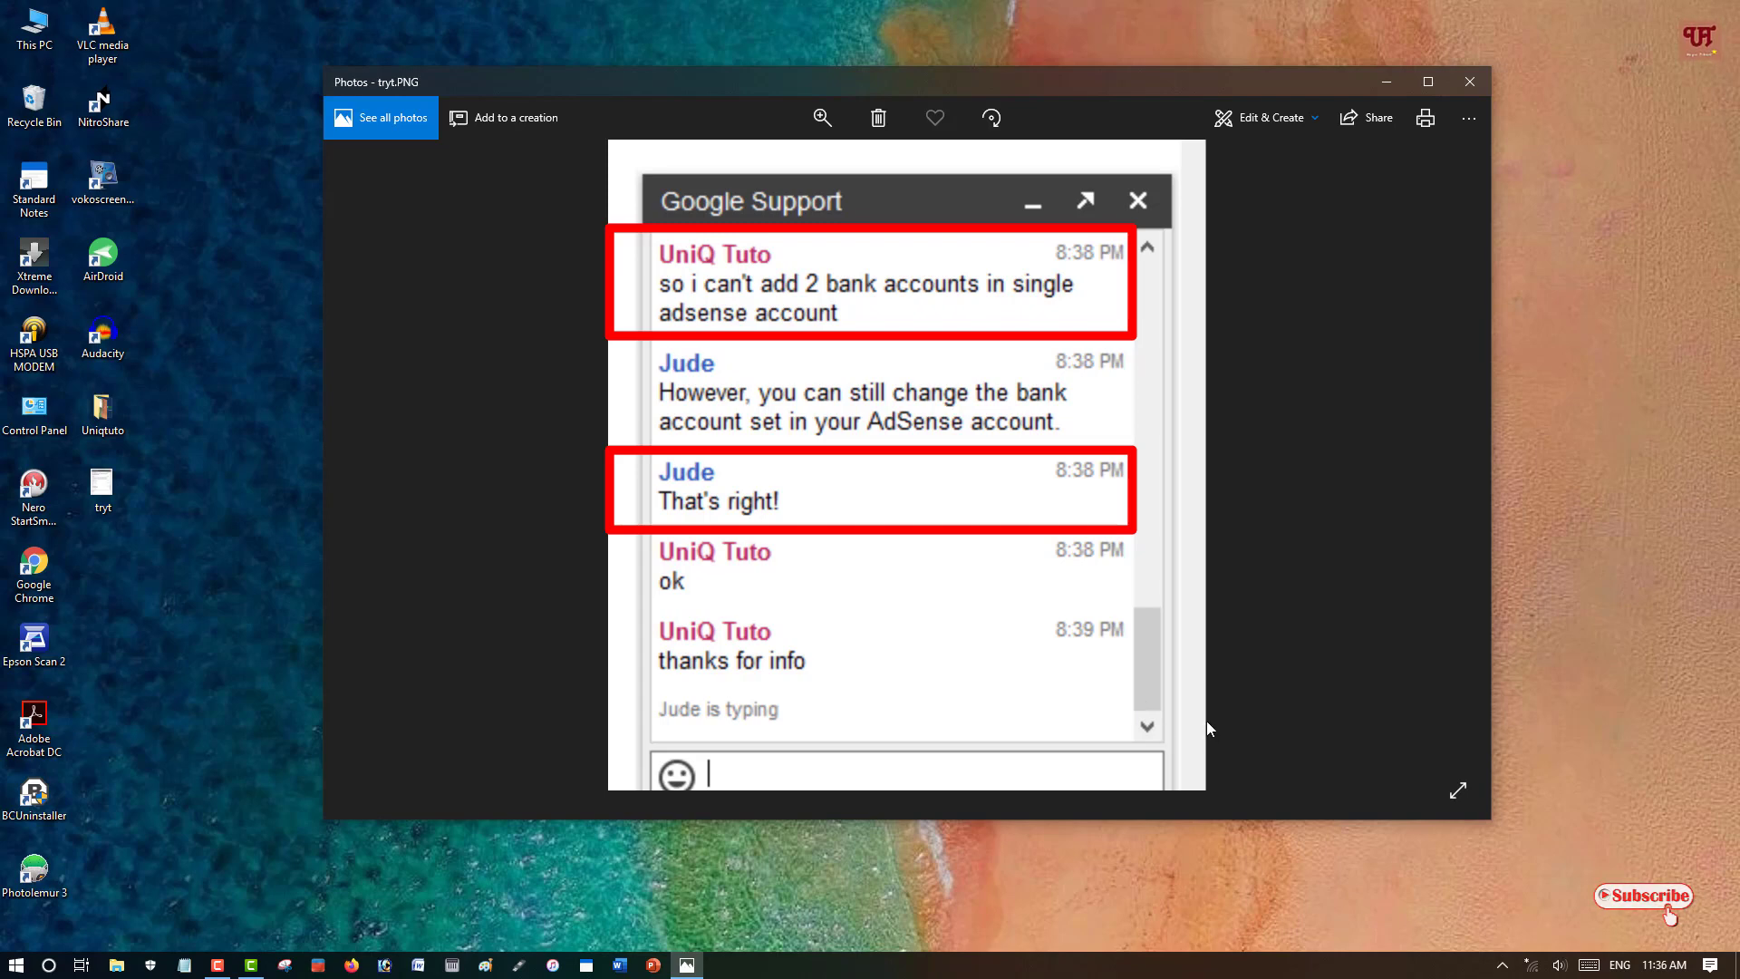
mouse_move(1219, 738)
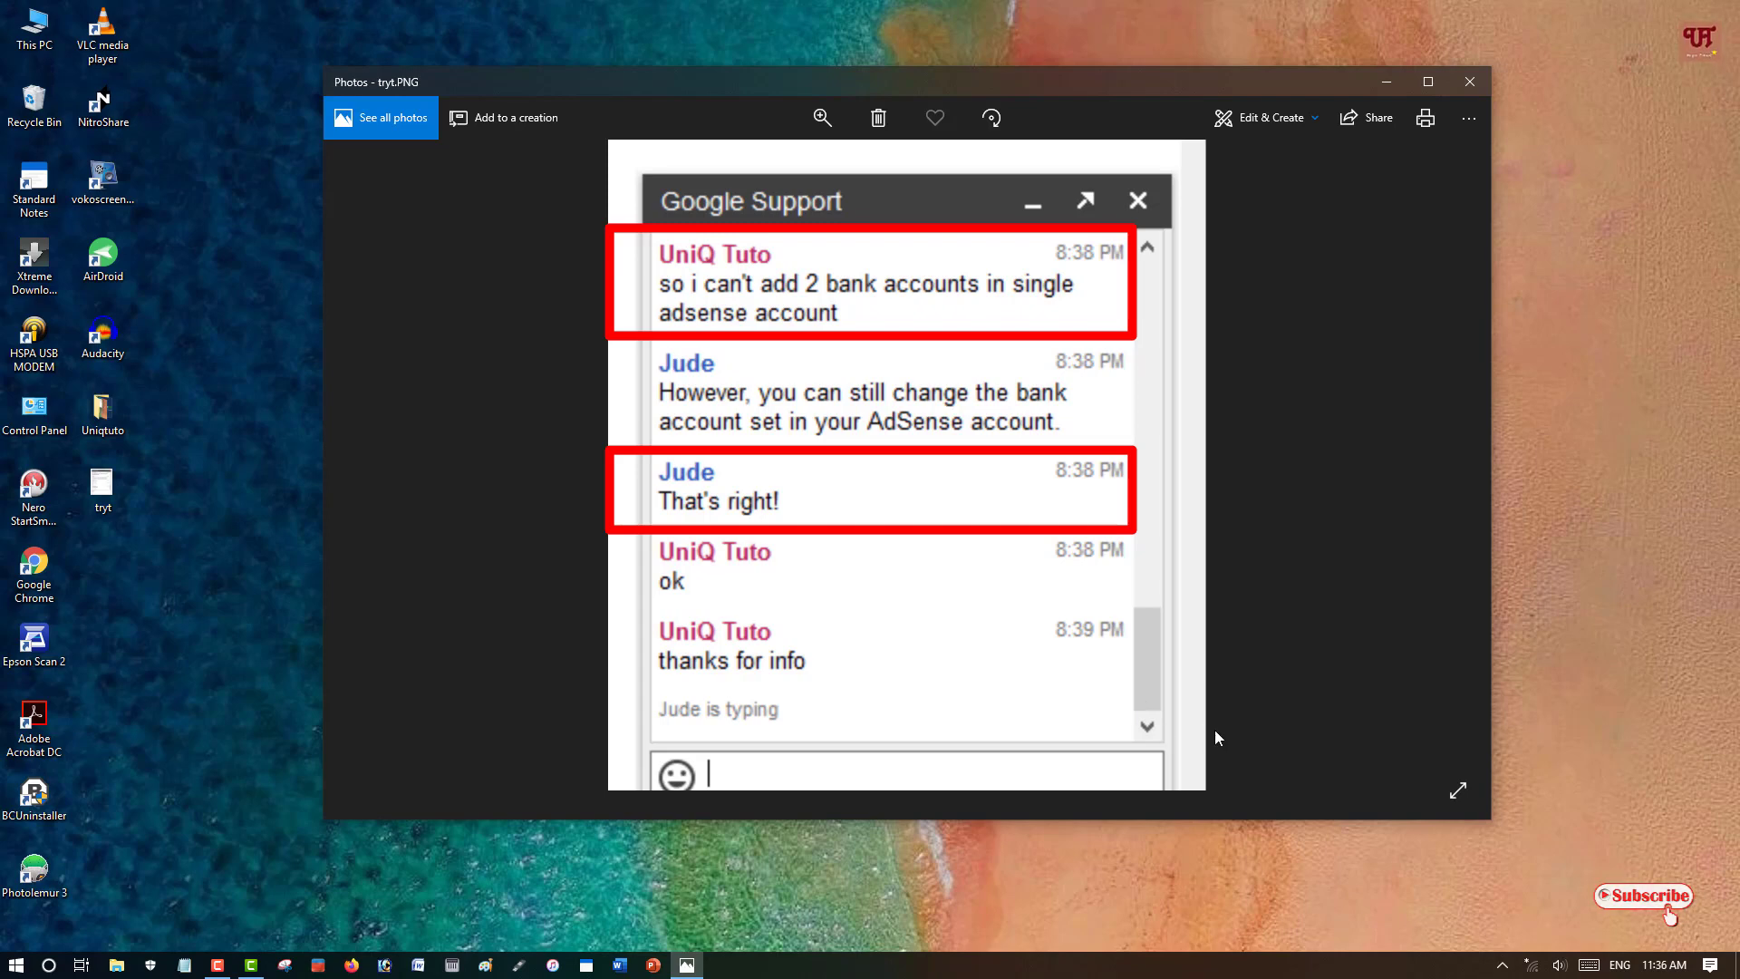
mouse_move(1338, 772)
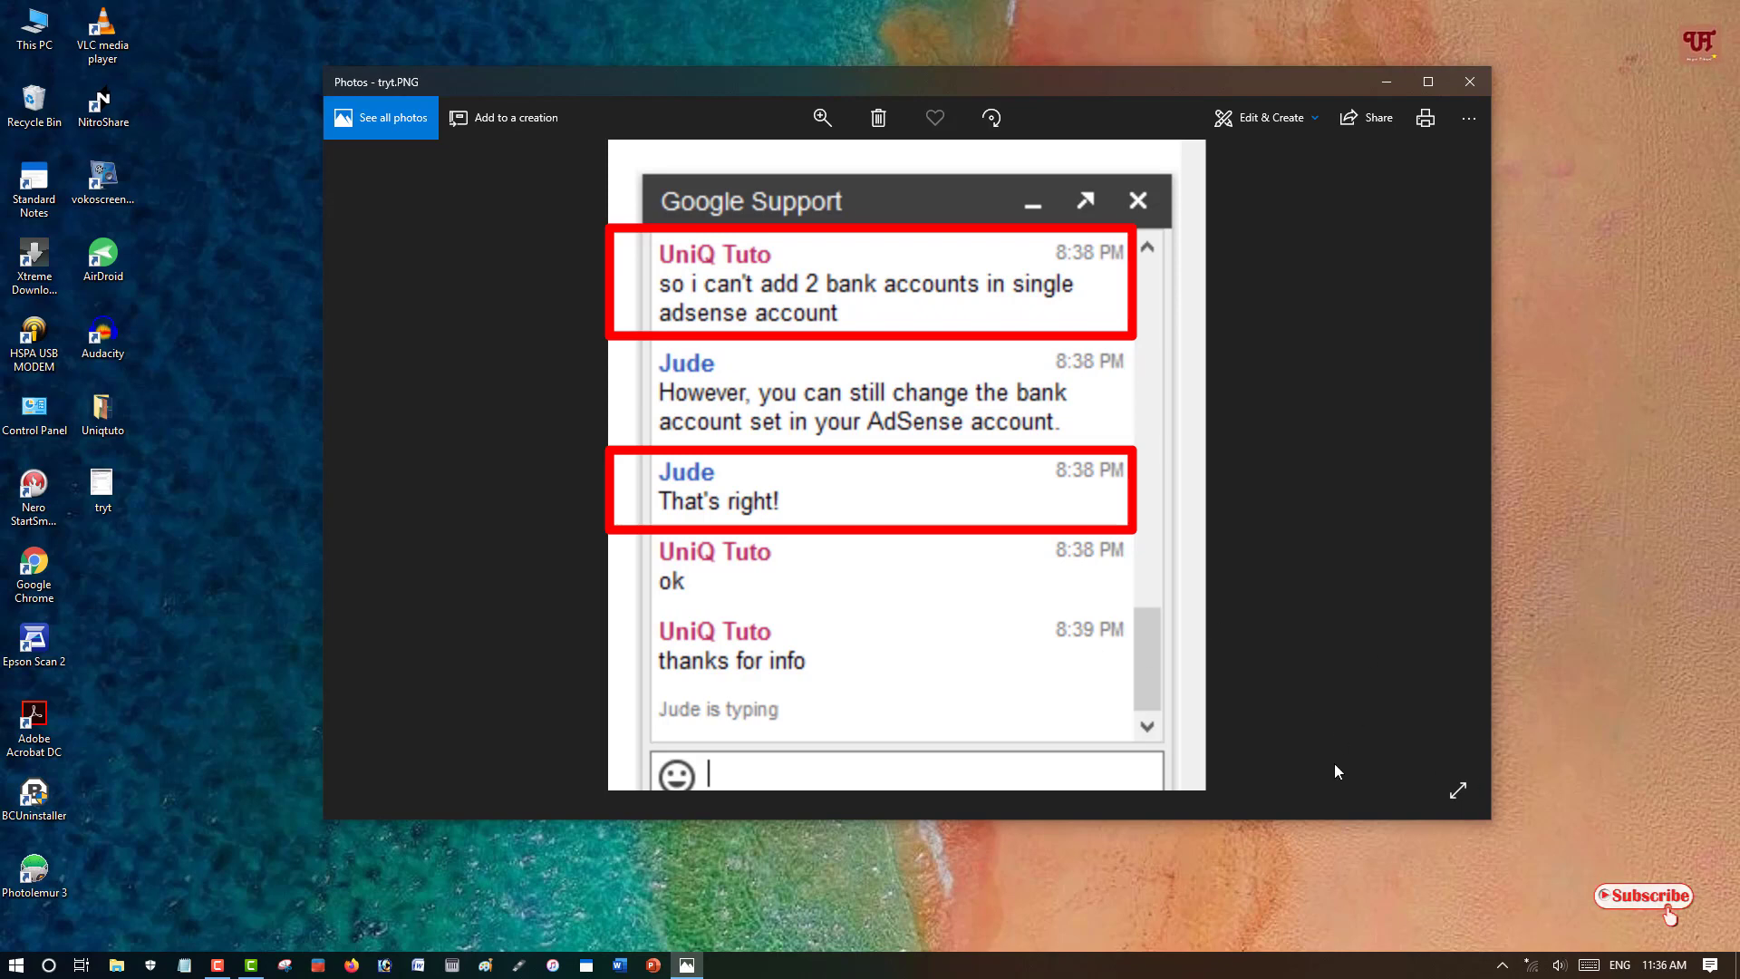
mouse_move(1447, 761)
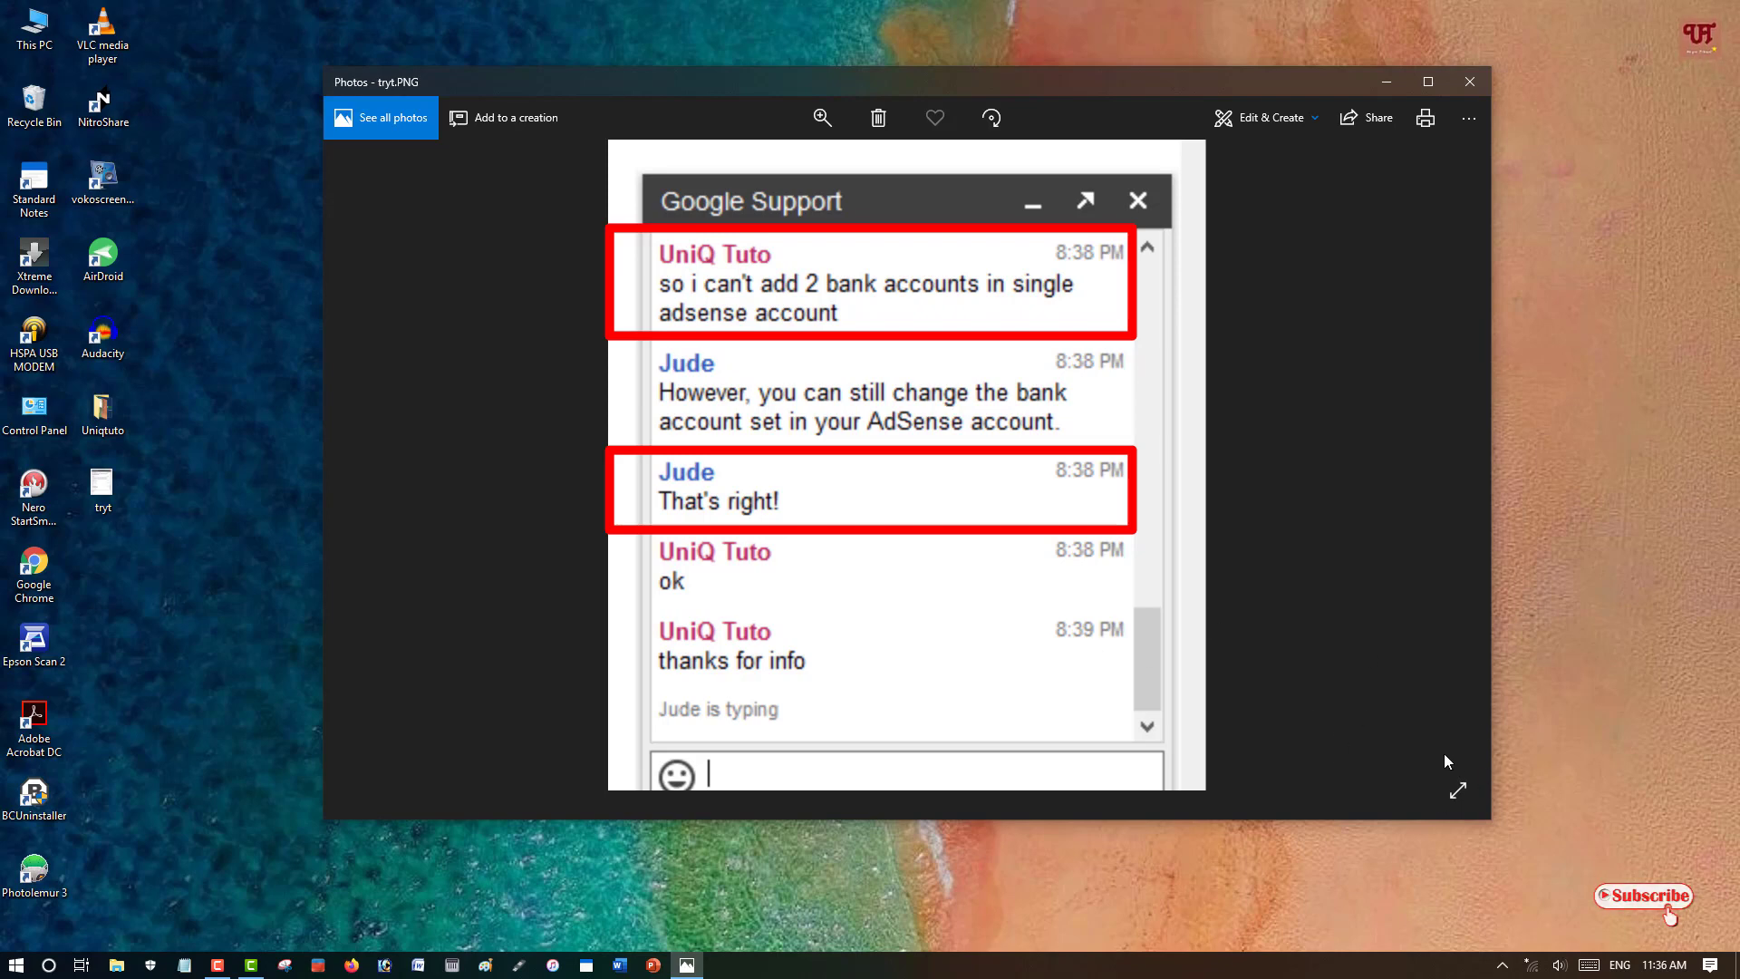
mouse_move(1312, 780)
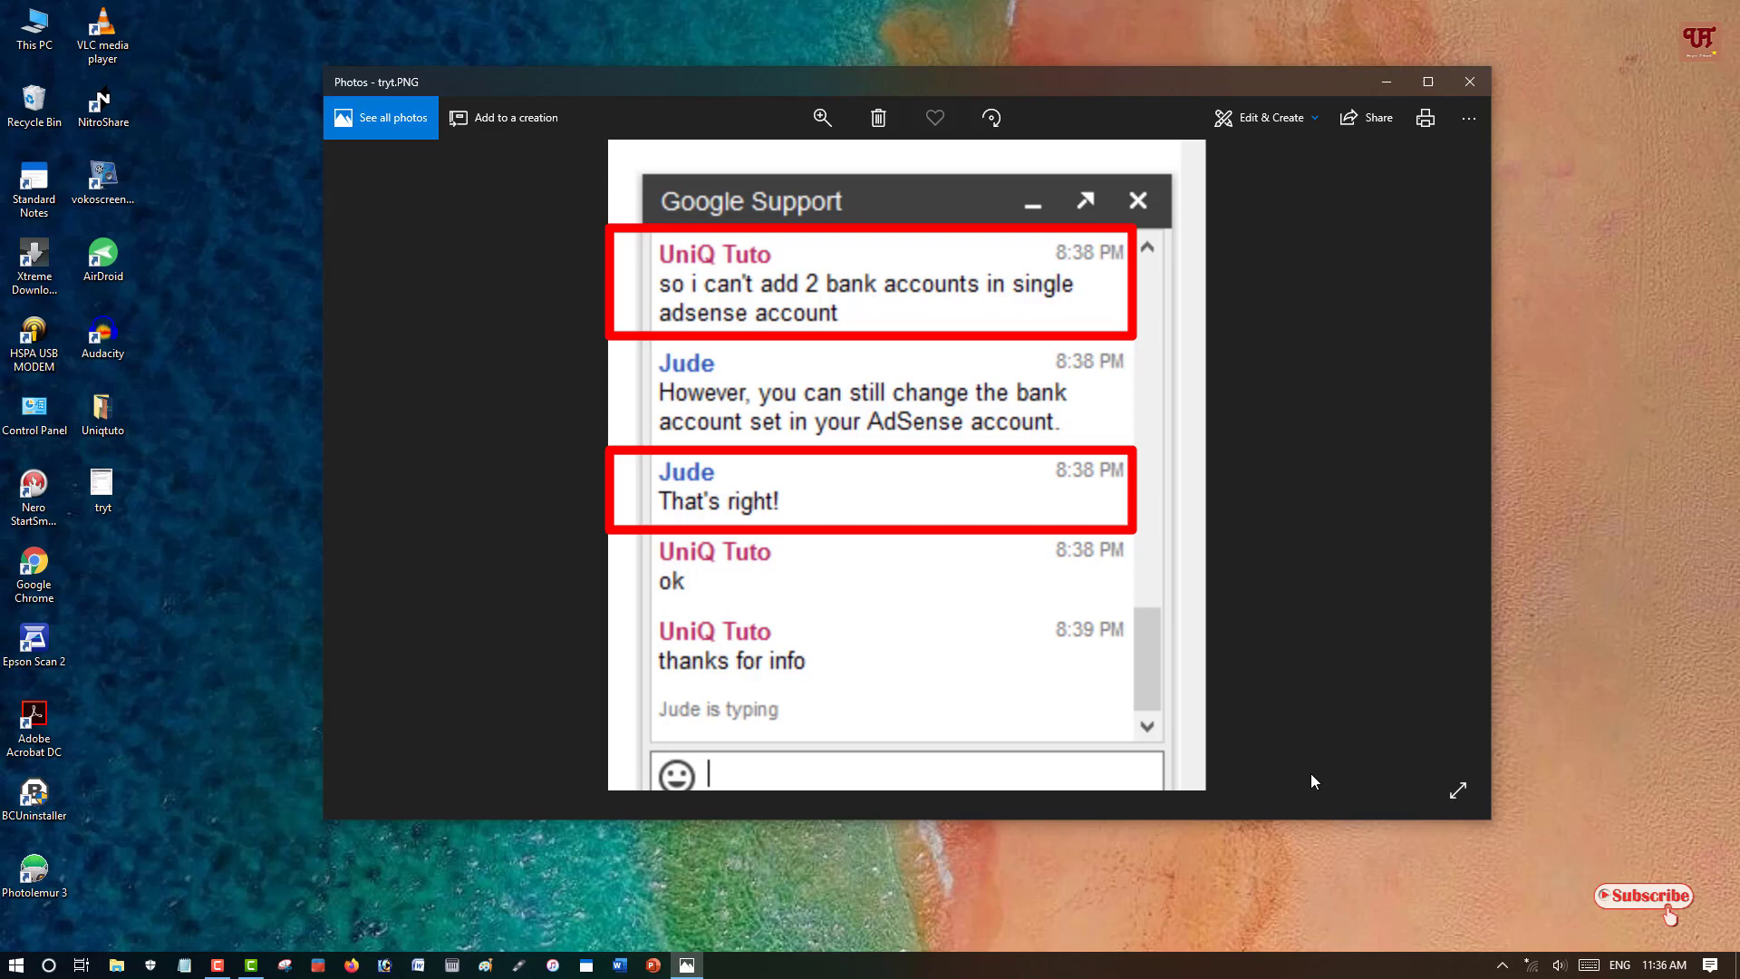
mouse_move(1308, 768)
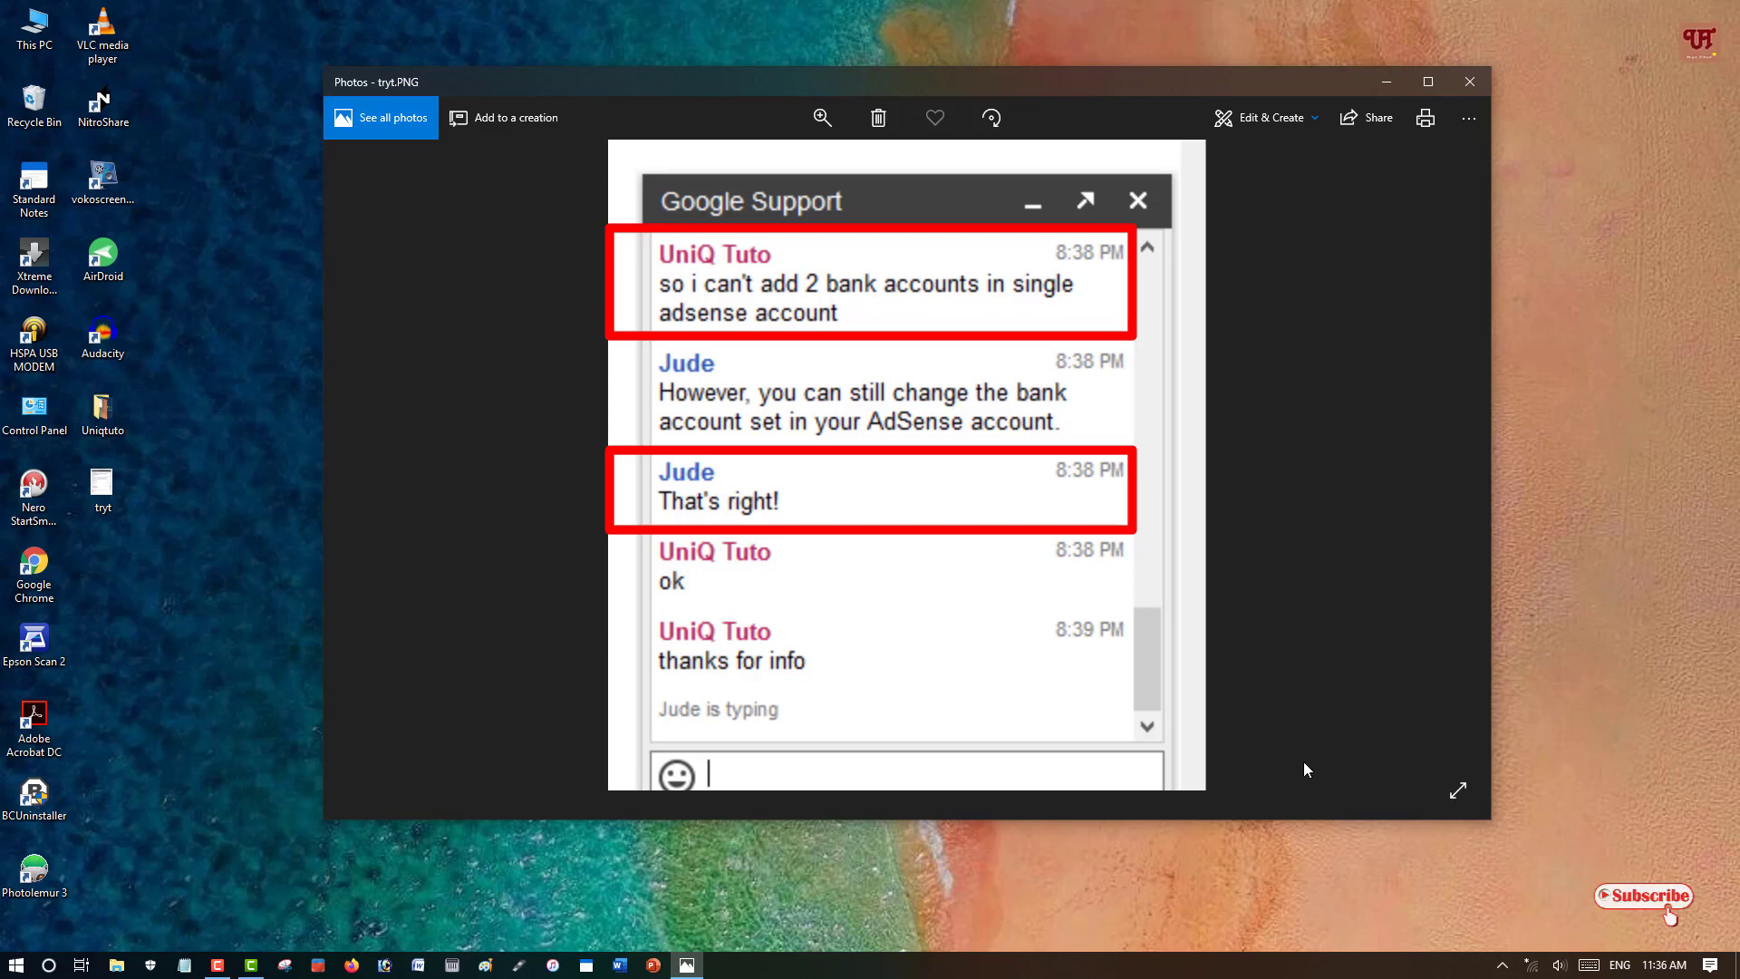
mouse_move(1077, 680)
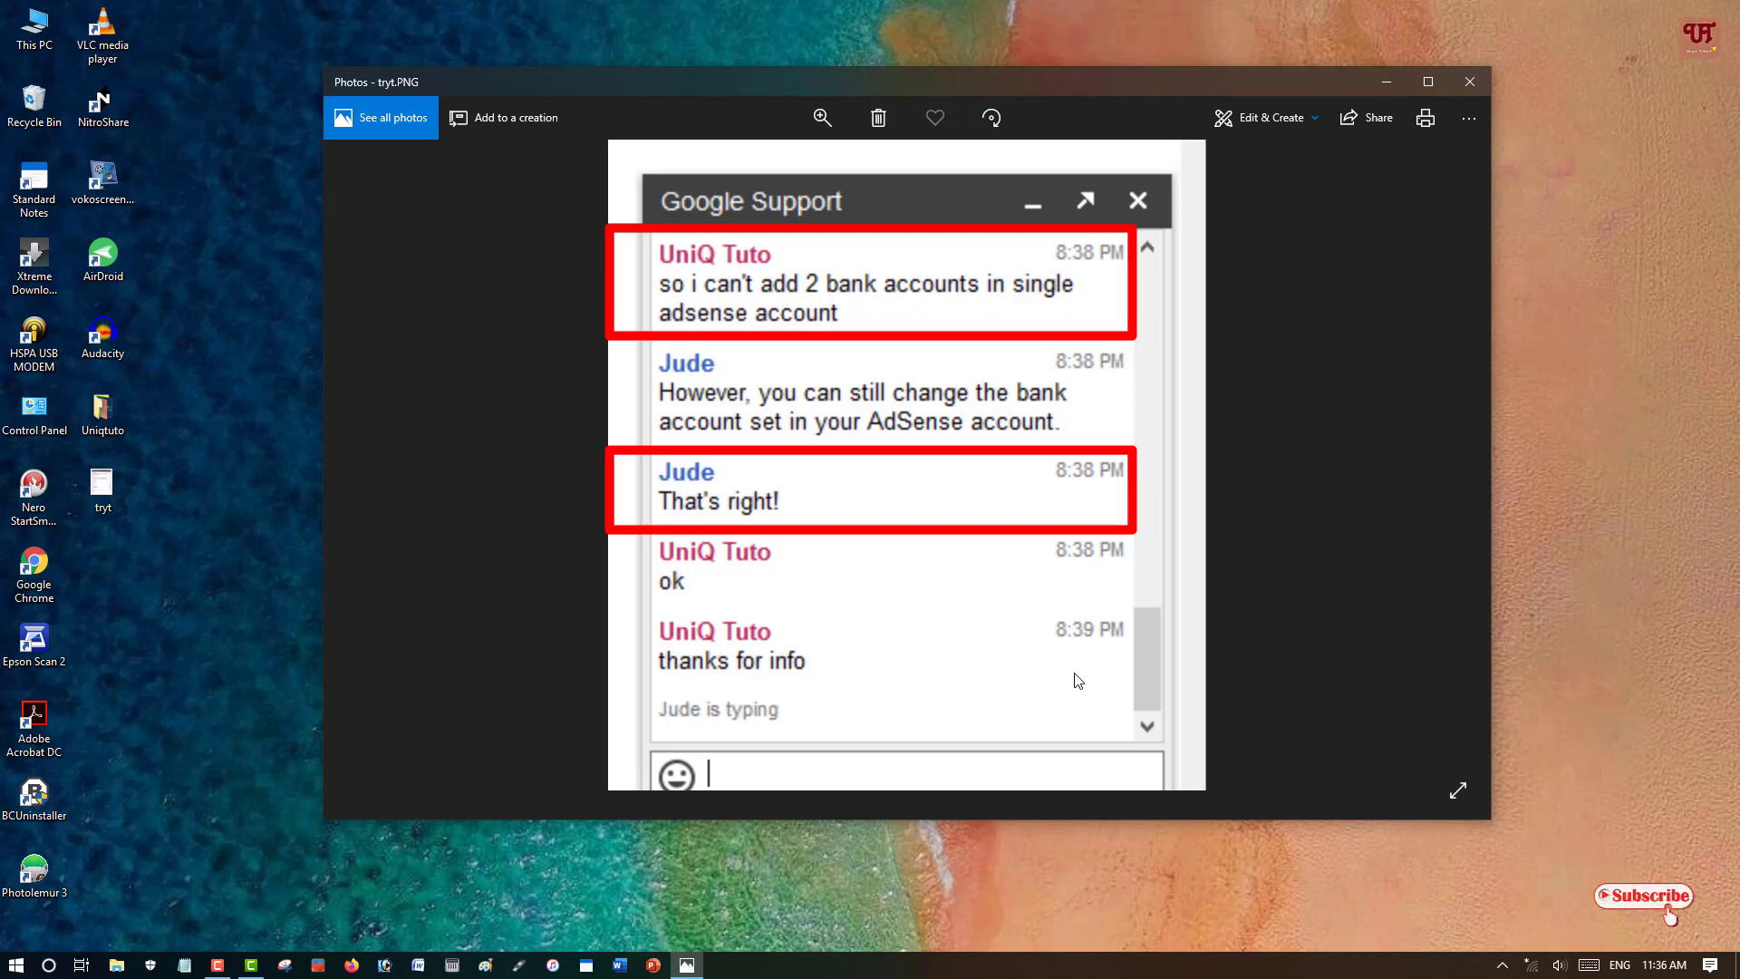
mouse_move(1387, 82)
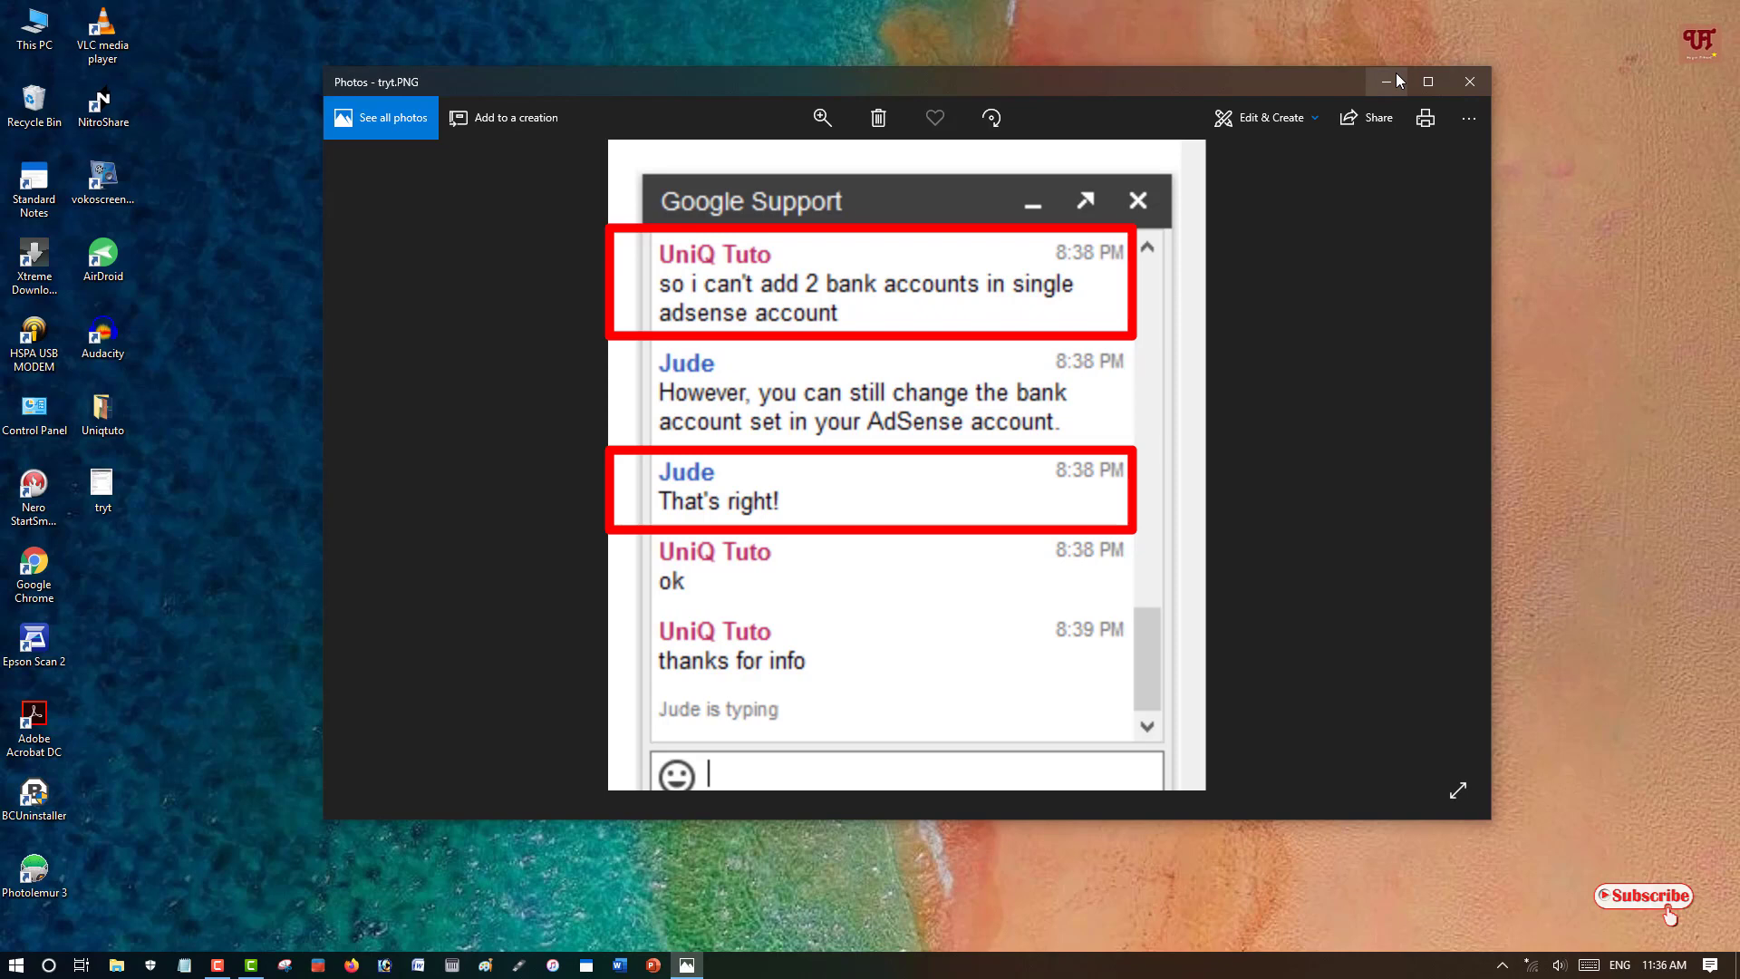
mouse_move(1385, 82)
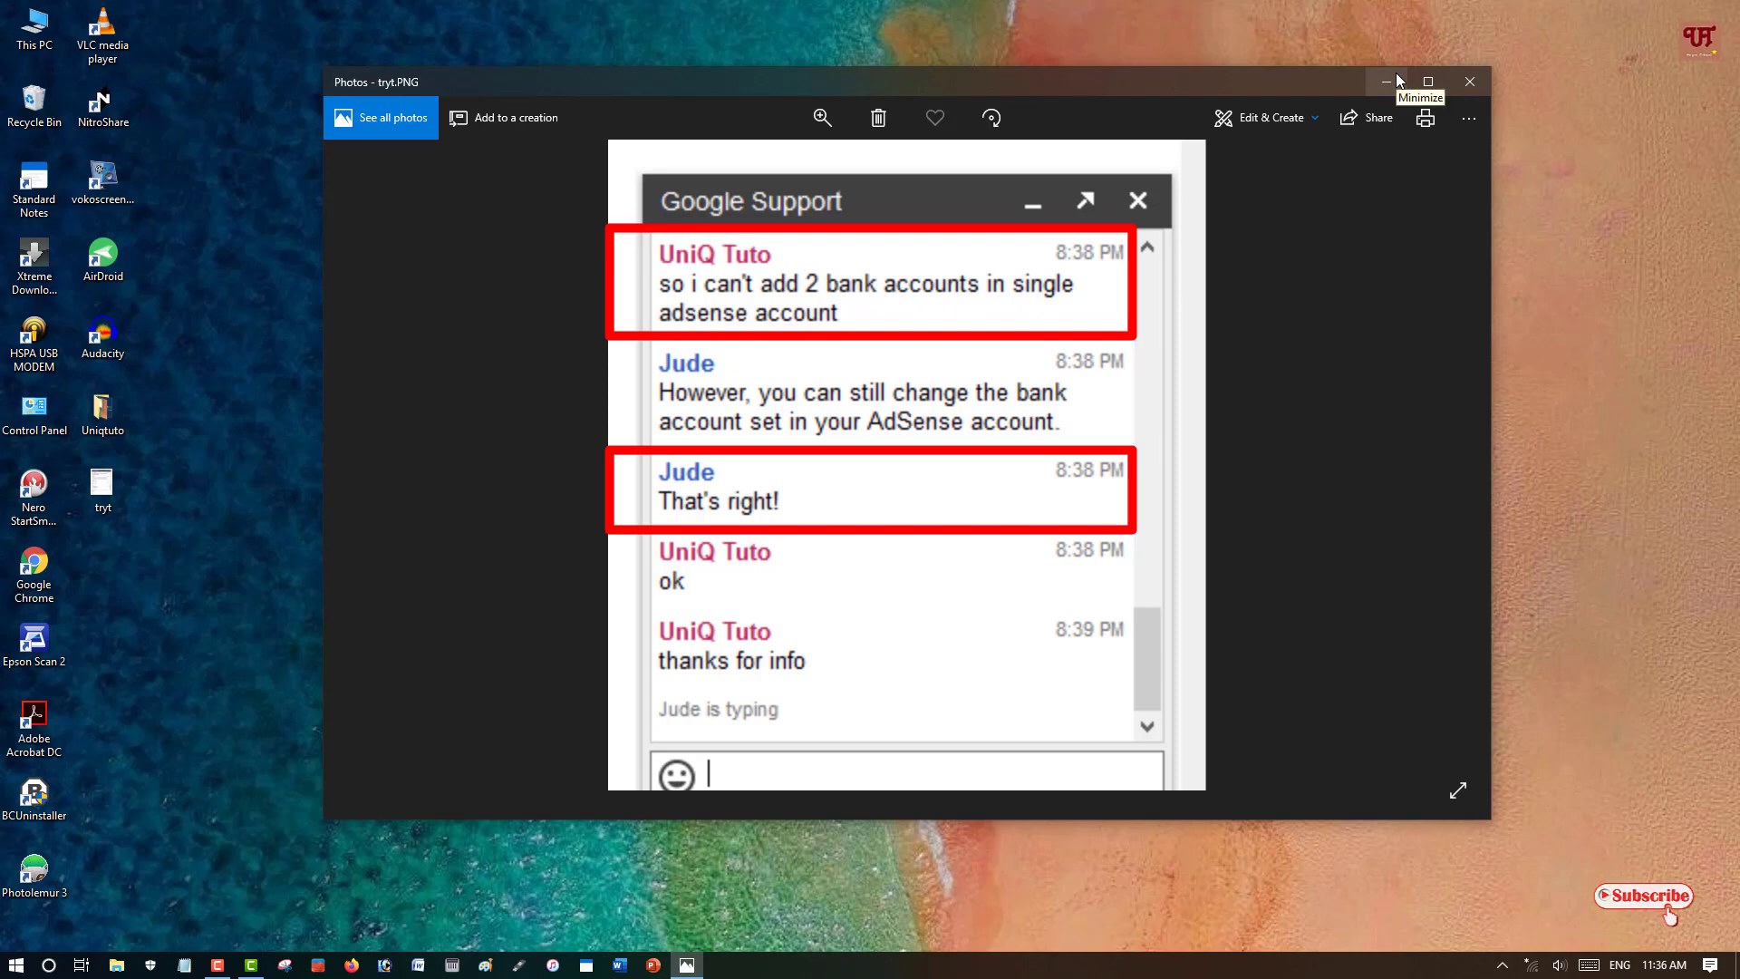